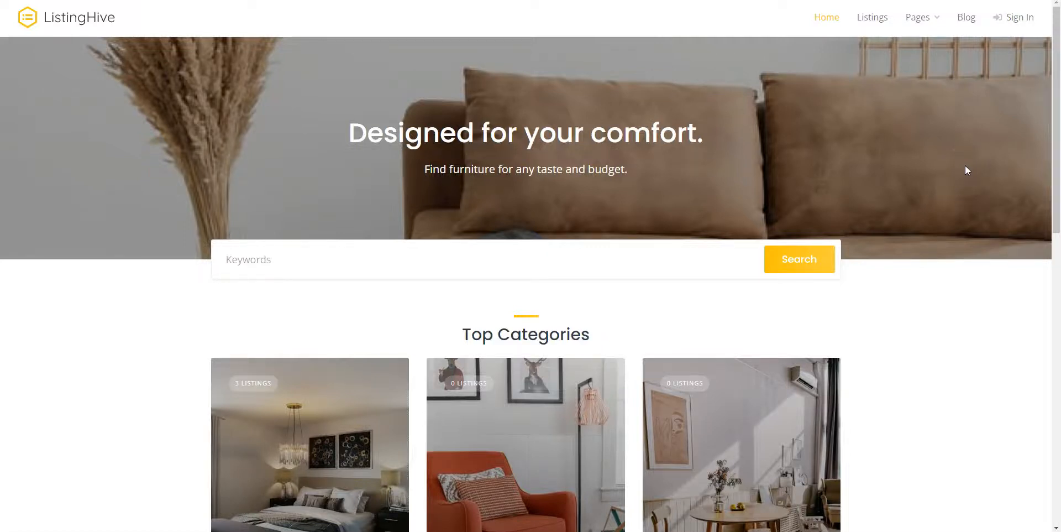
Step: Look over the home page's categories and listings before choosing one
scroll("down", 3)
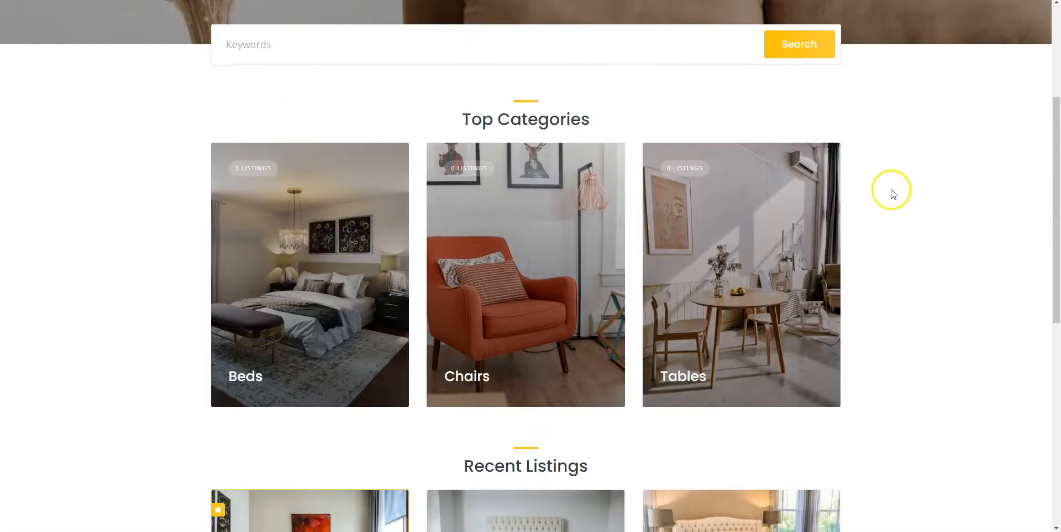
mouse_move(157, 280)
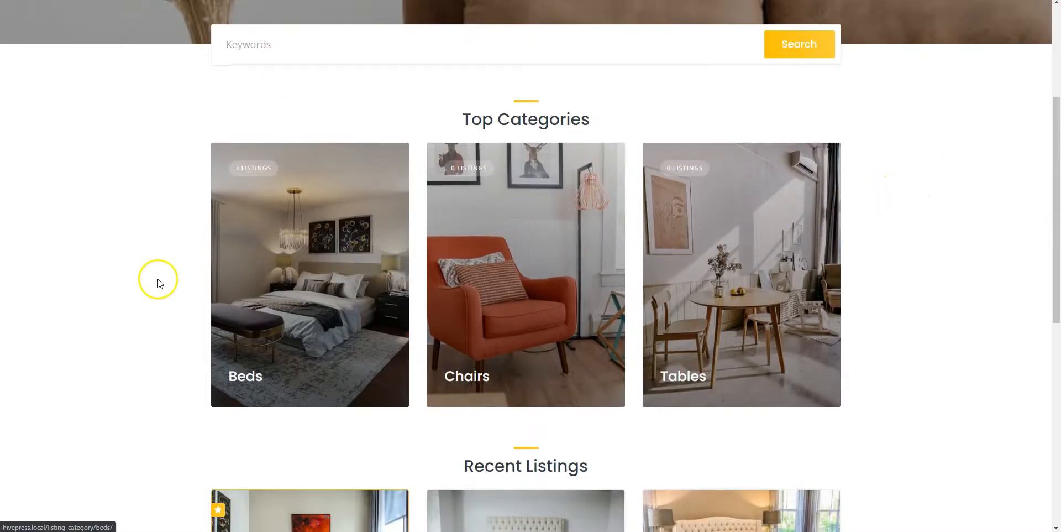
scroll("down", 3)
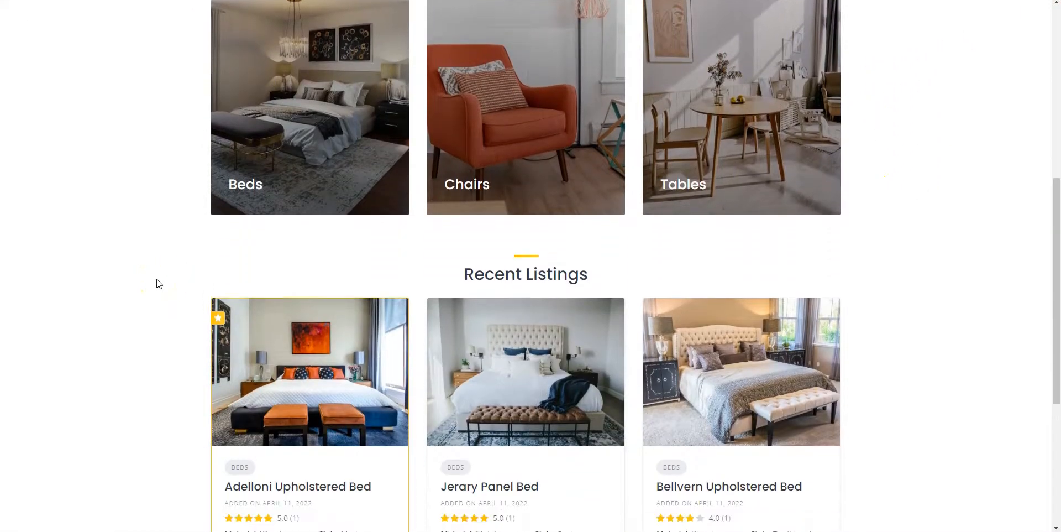
scroll("down", 3)
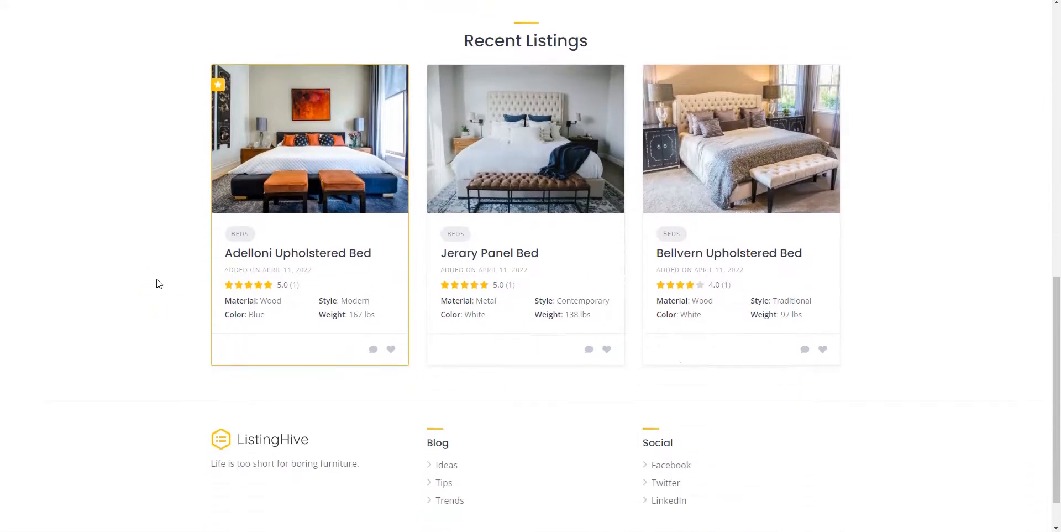
scroll("up", 3)
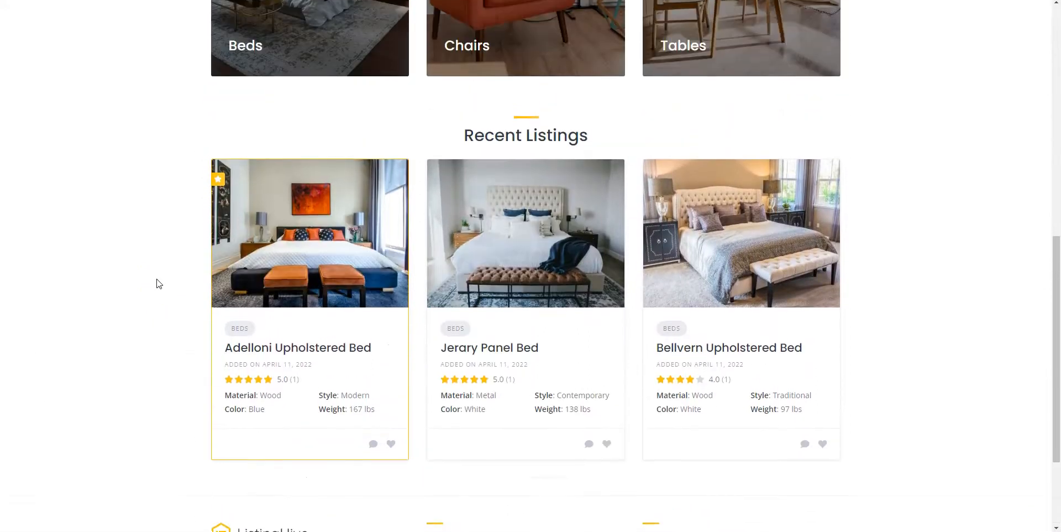
scroll("up", 3)
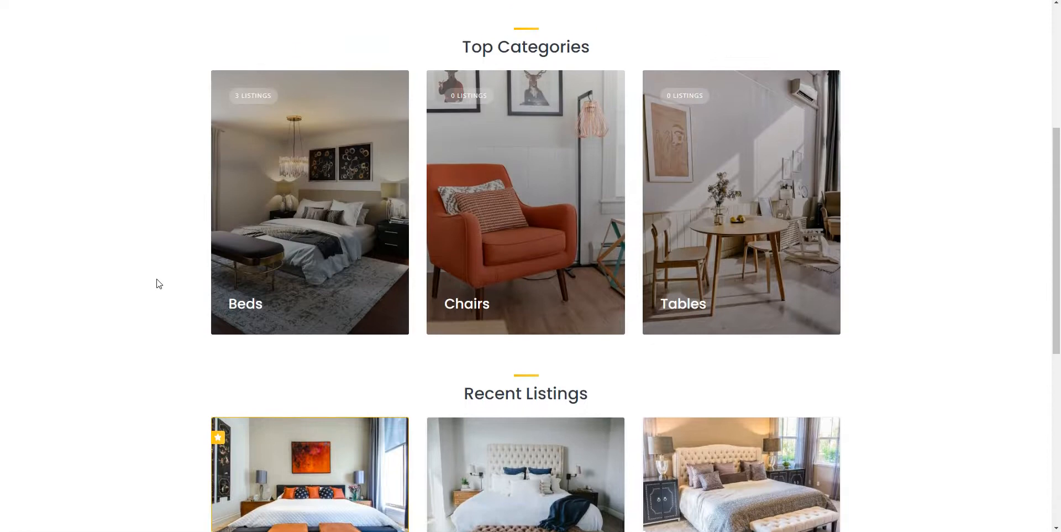
Step: Open the Beds category so its three bed results show with the filter sidebar
left_click(310, 203)
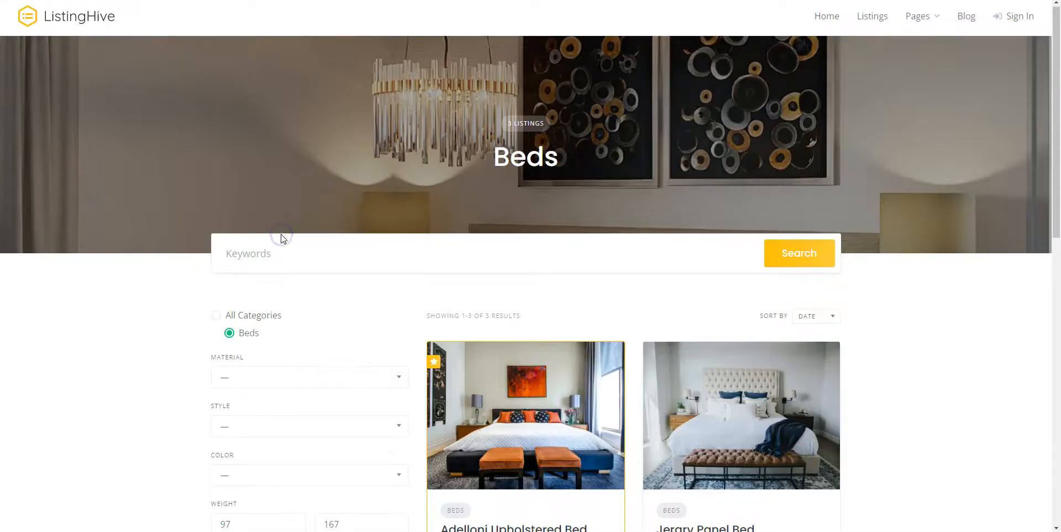
scroll("down", 3)
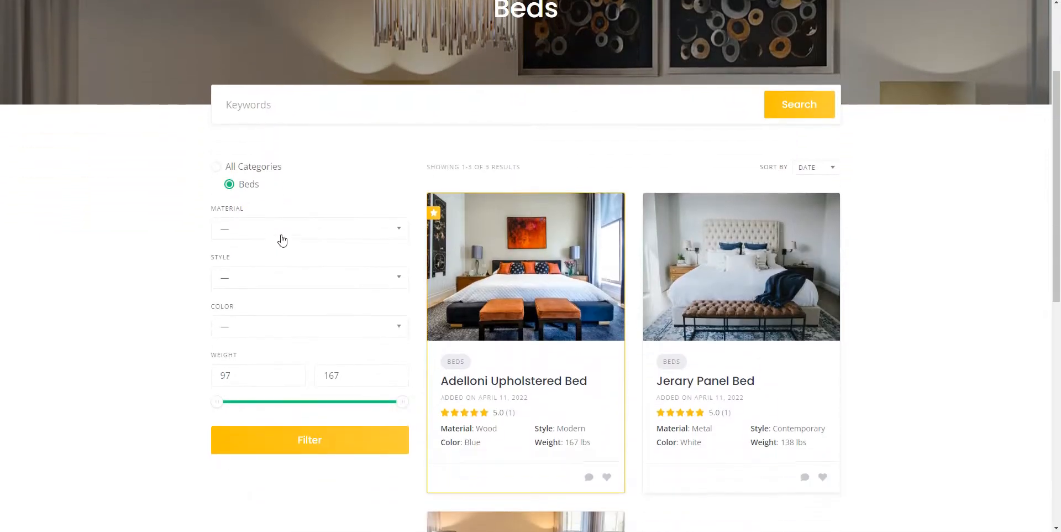
left_click(308, 228)
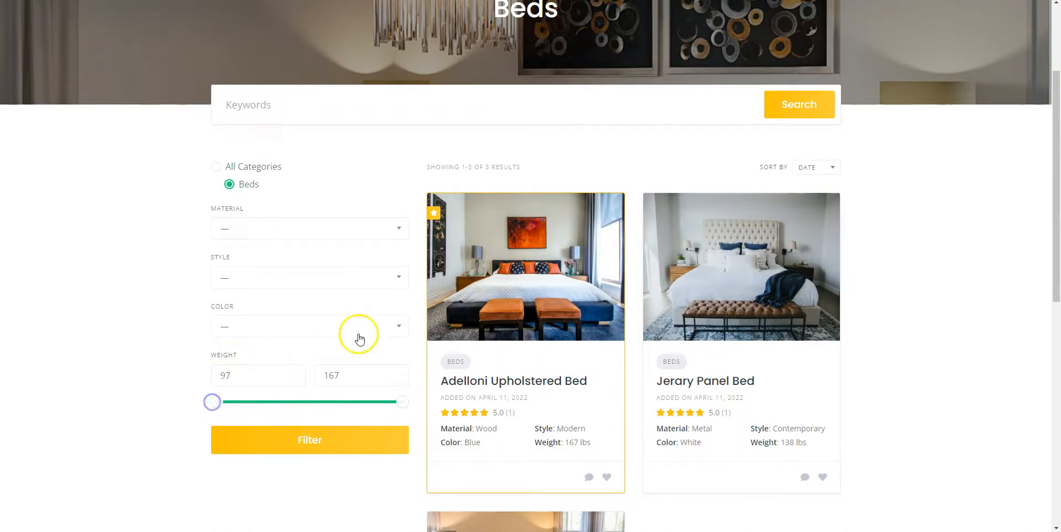
Step: Open the Adelloni Upholstered Bed listing and read through its details, review and related listings
left_click(514, 380)
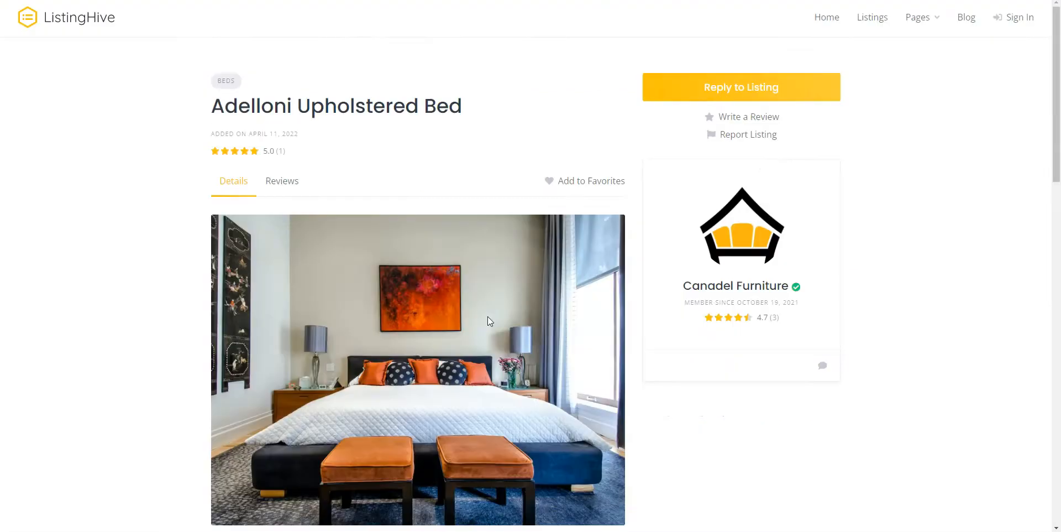
scroll("down", 3)
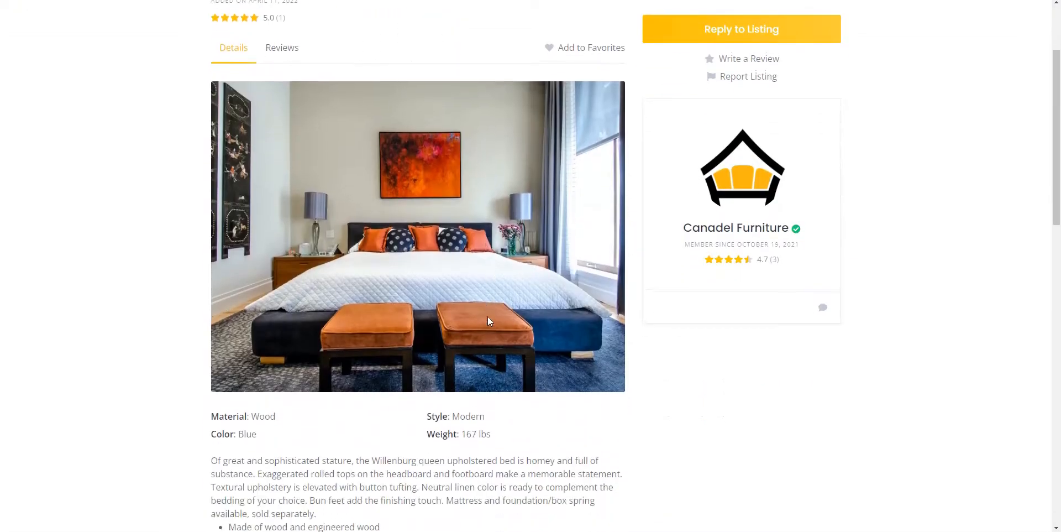
scroll("down", 3)
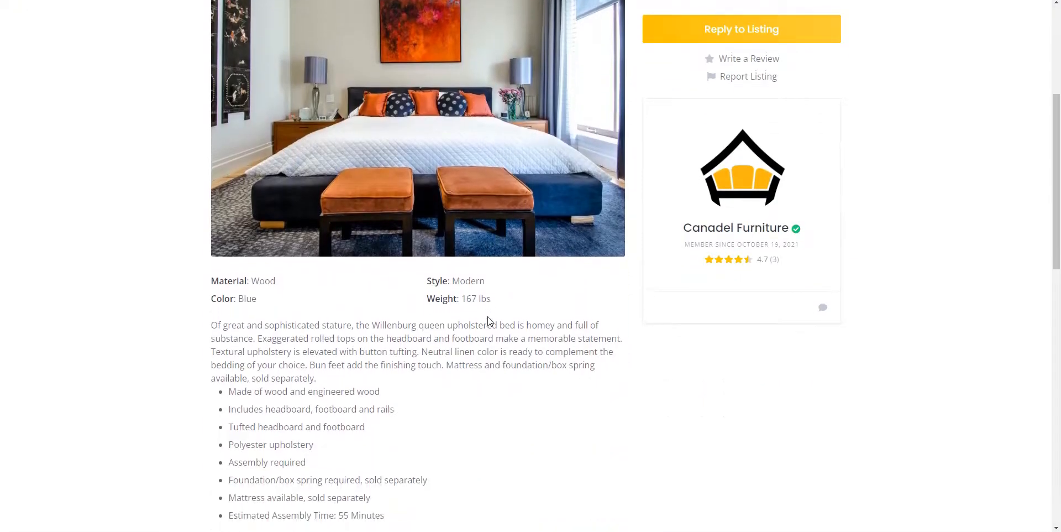
scroll("down", 3)
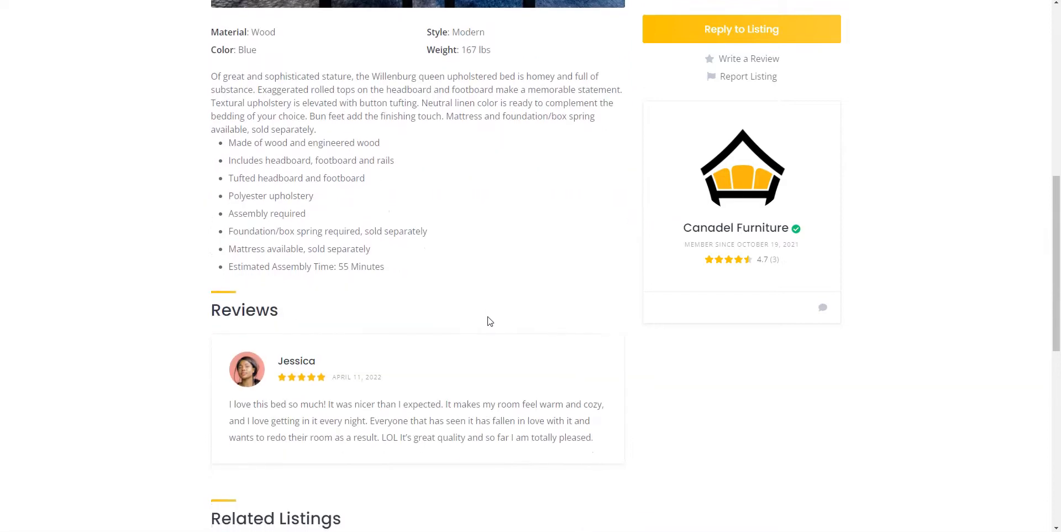
scroll("down", 3)
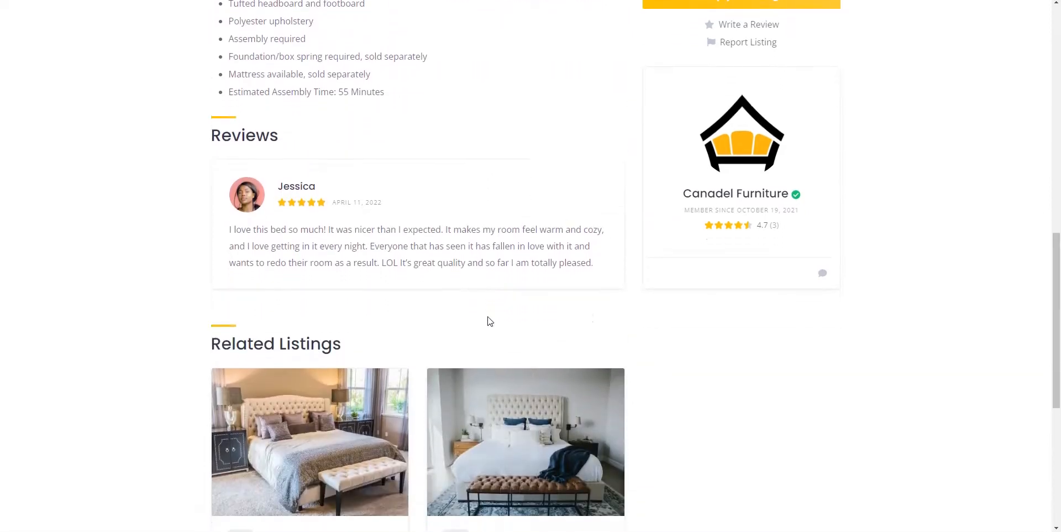
scroll("down", 3)
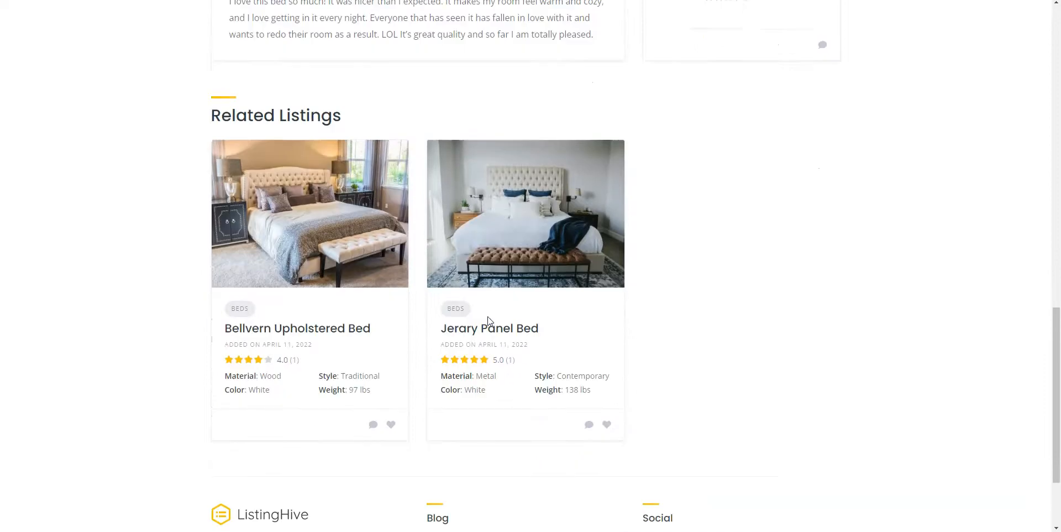
scroll("down", 3)
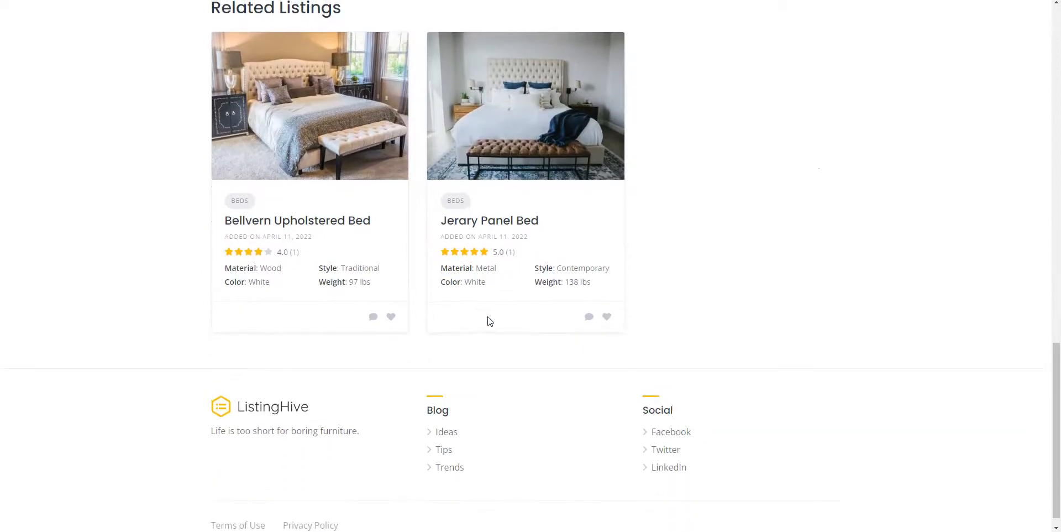
scroll("up", 3)
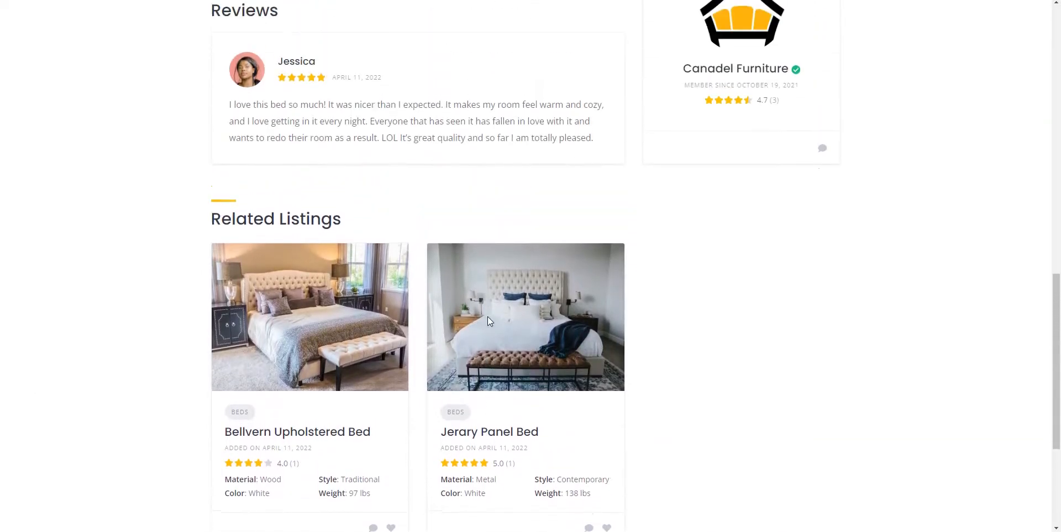
scroll("up", 3)
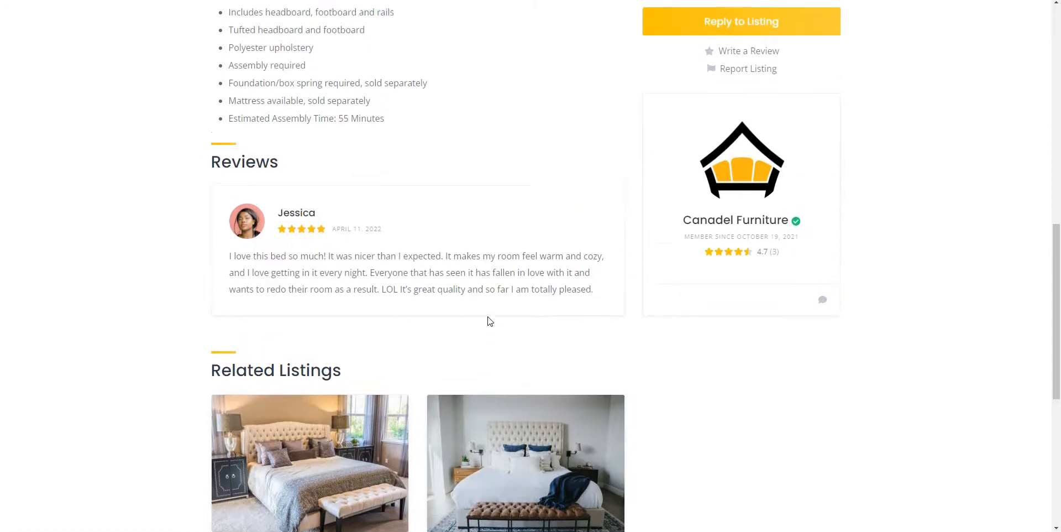
scroll("up", 3)
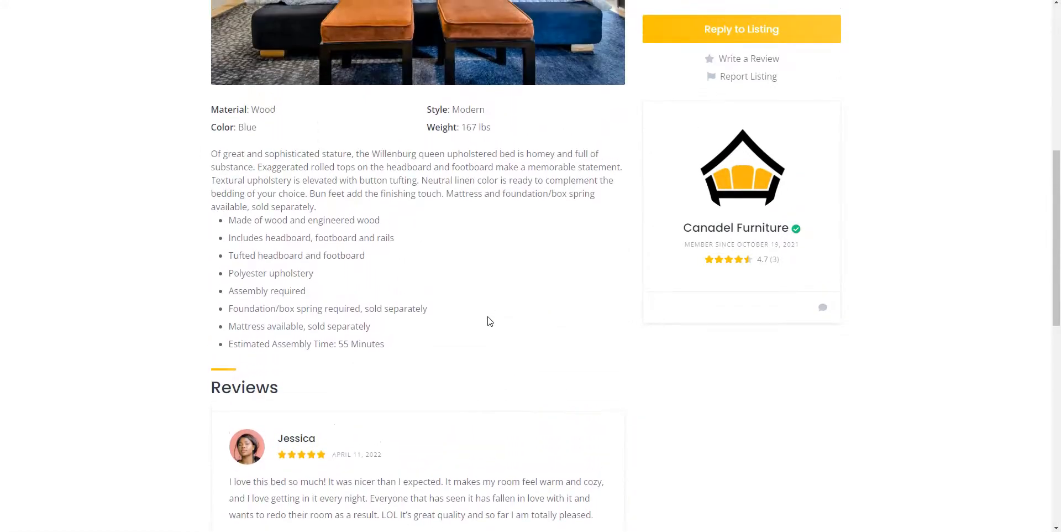
scroll("up", 3)
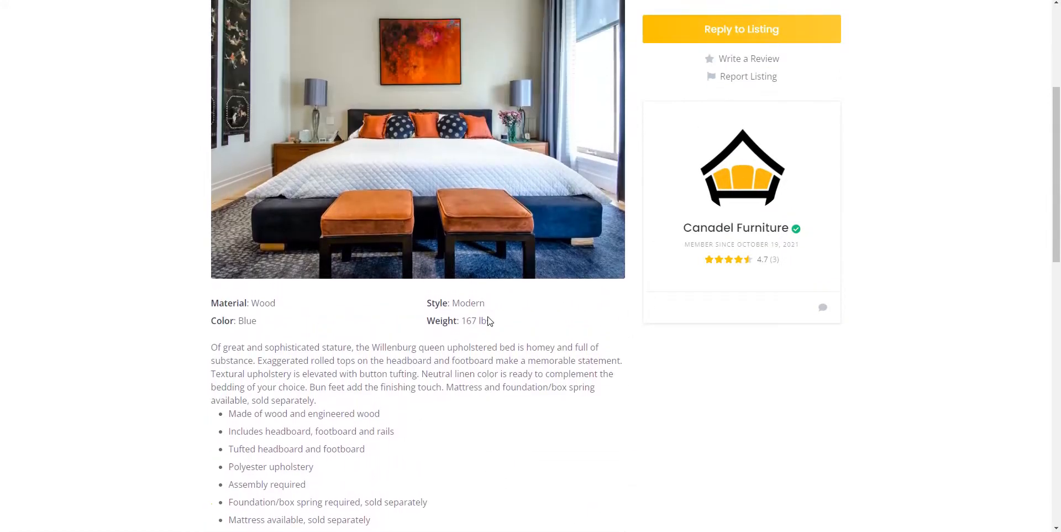
scroll("up", 3)
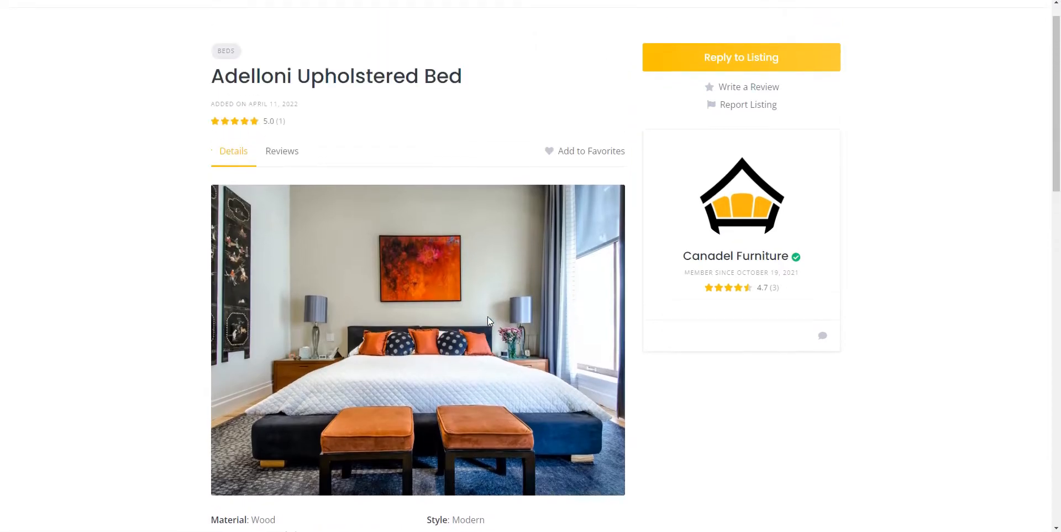
scroll("up", 3)
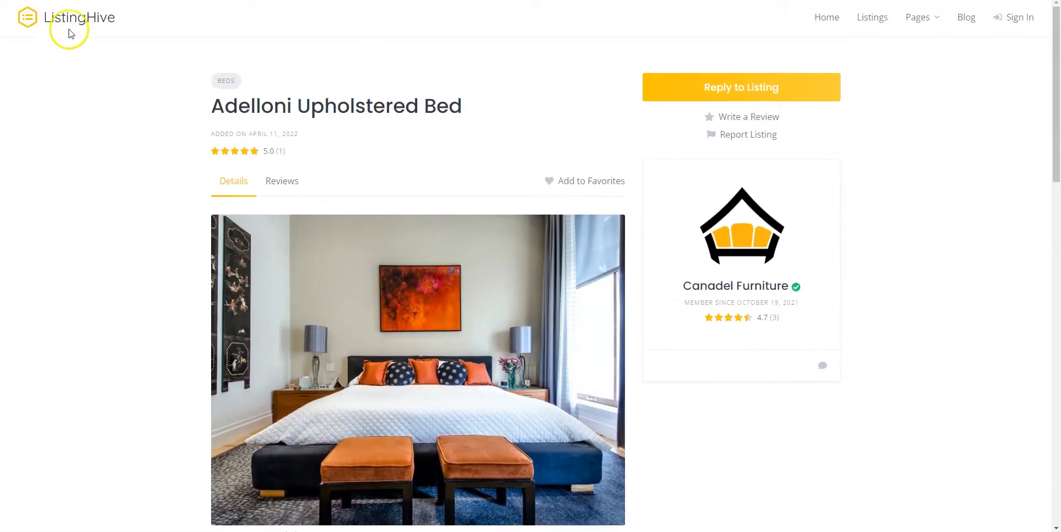
Step: Return to the ListingHive home page via the site logo
left_click(79, 18)
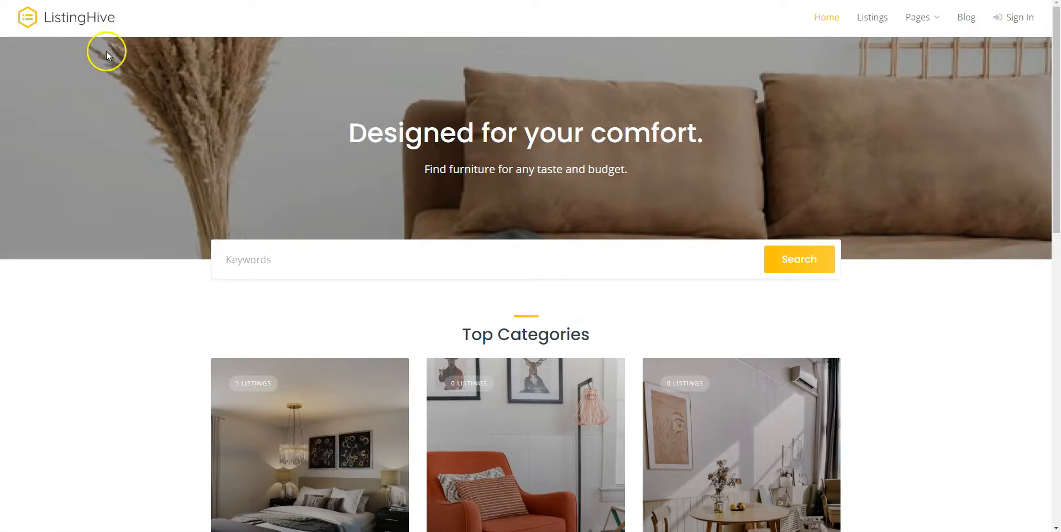
mouse_move(237, 23)
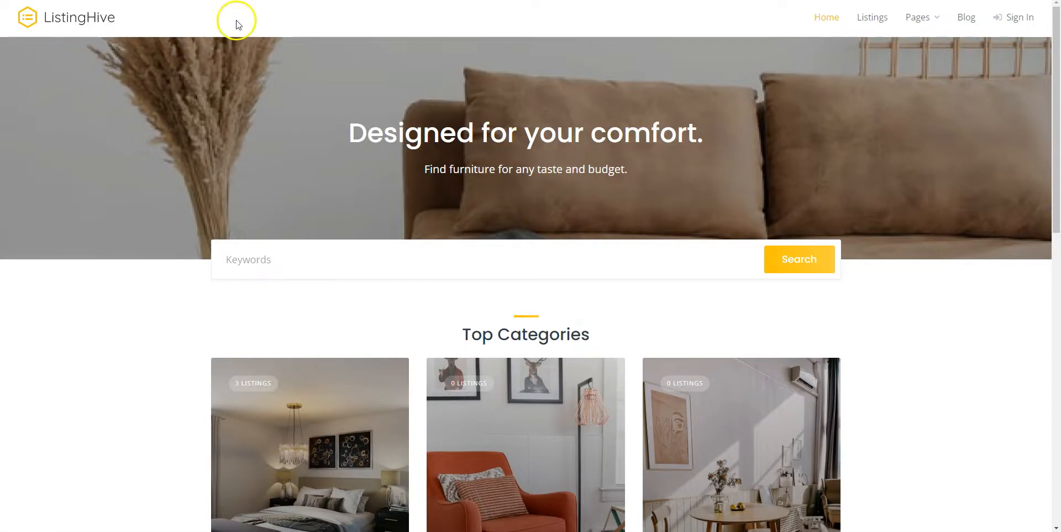
mouse_move(77, 22)
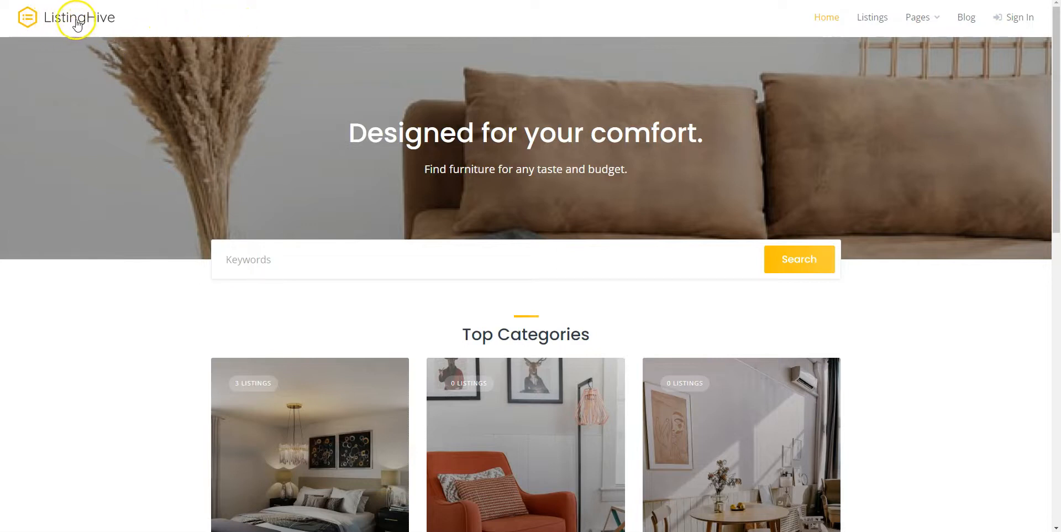
mouse_move(127, 26)
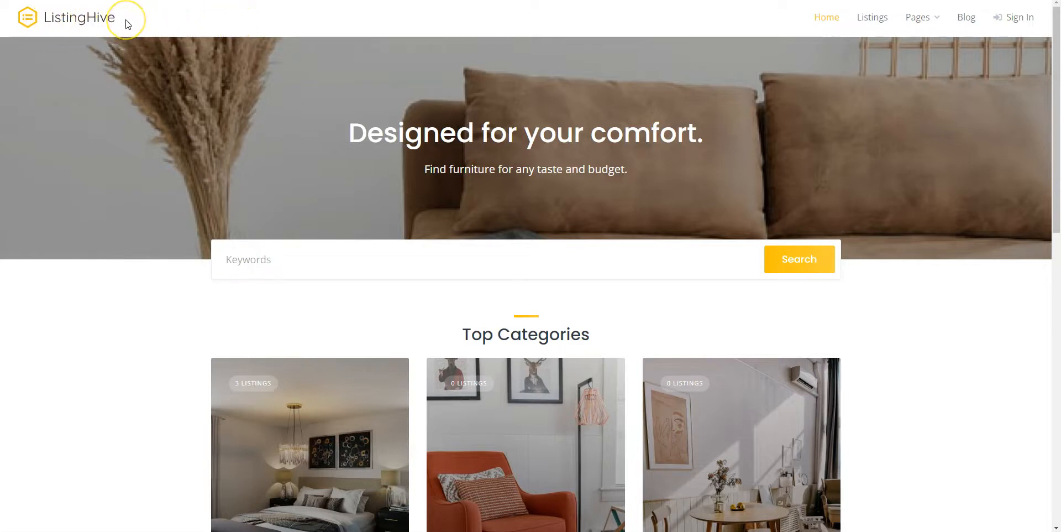
mouse_move(127, 23)
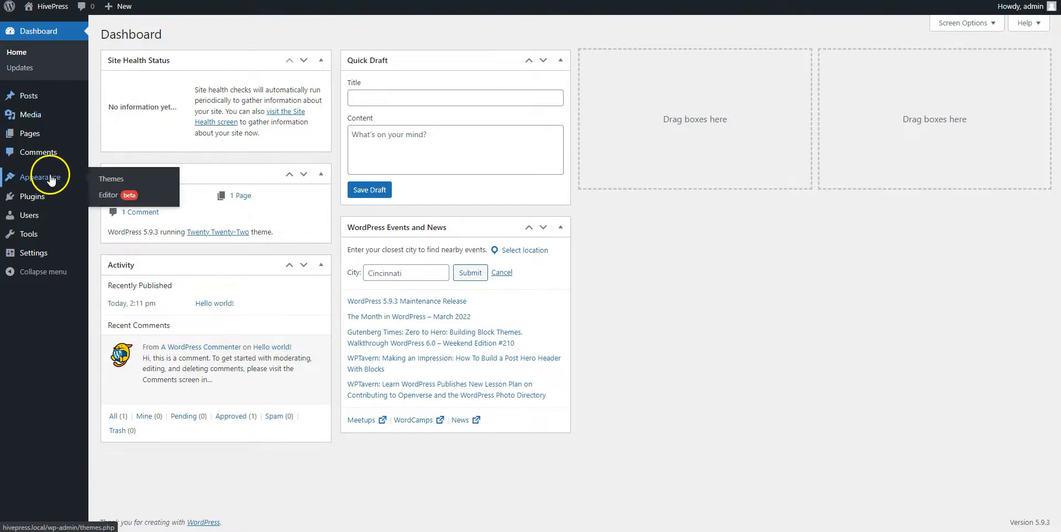
Step: Search the WordPress theme catalogue for 'ListingHive'
left_click(110, 178)
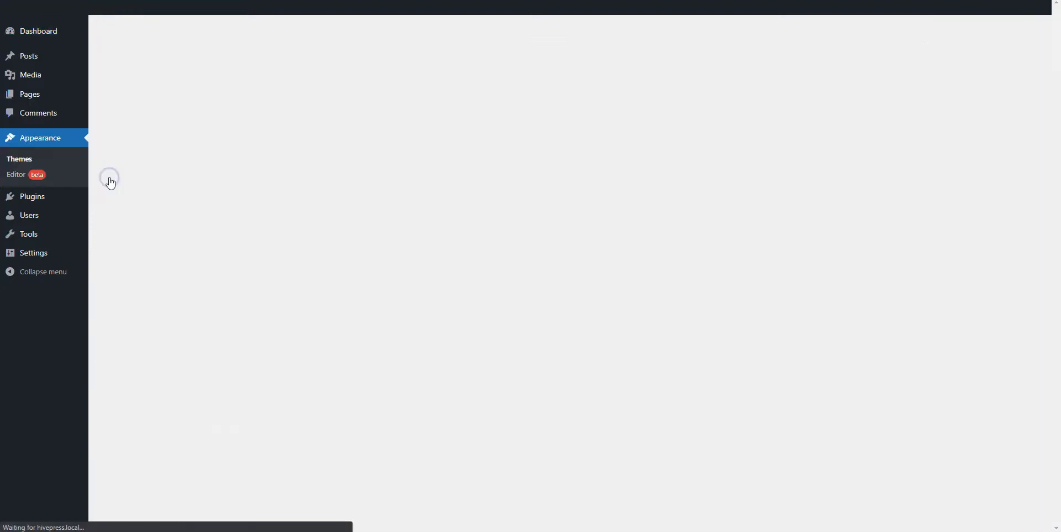
left_click(20, 159)
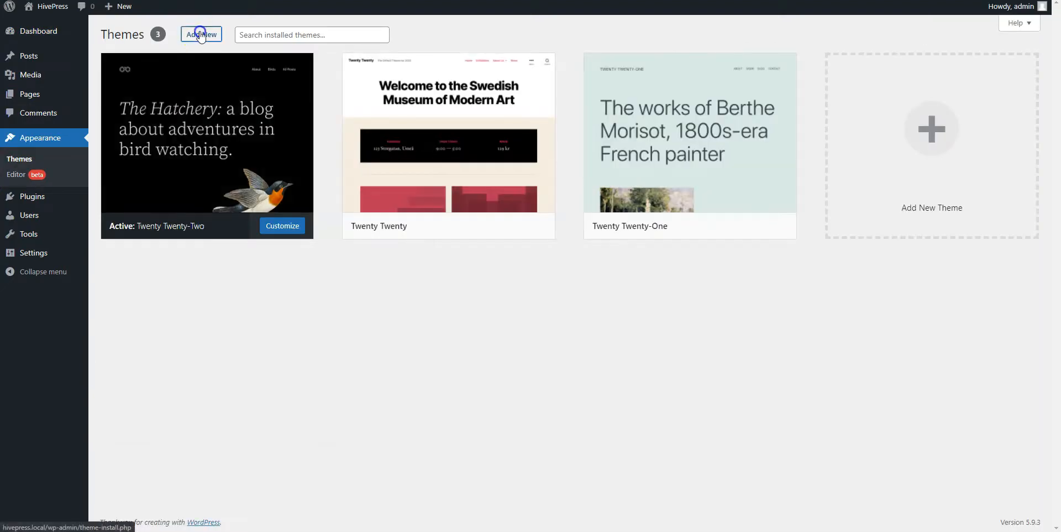
left_click(201, 34)
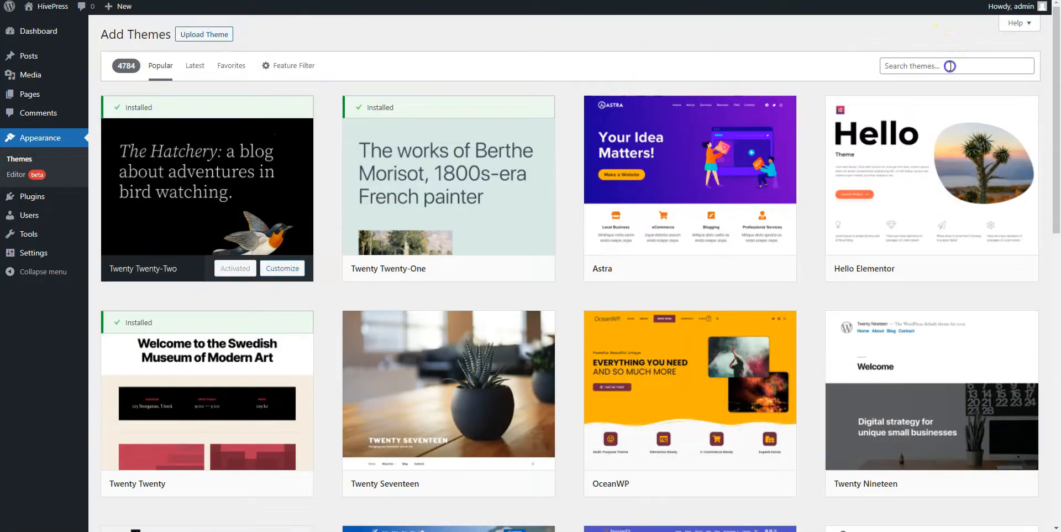
type("L")
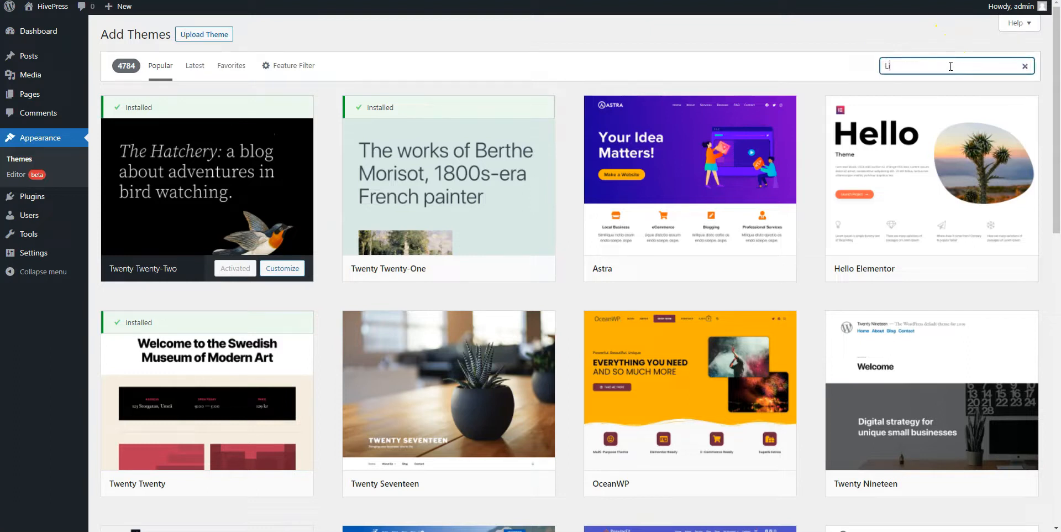
type("ListingH")
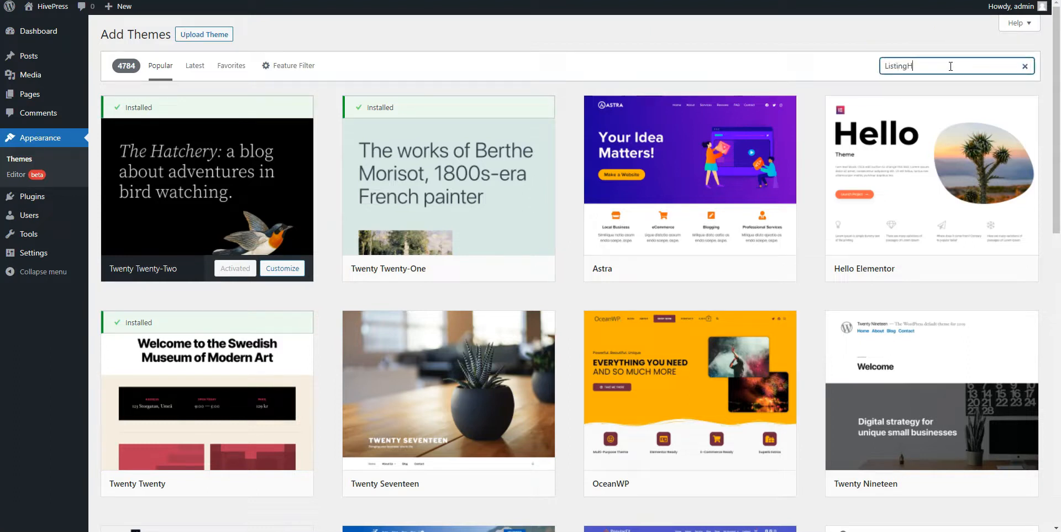
type("ive")
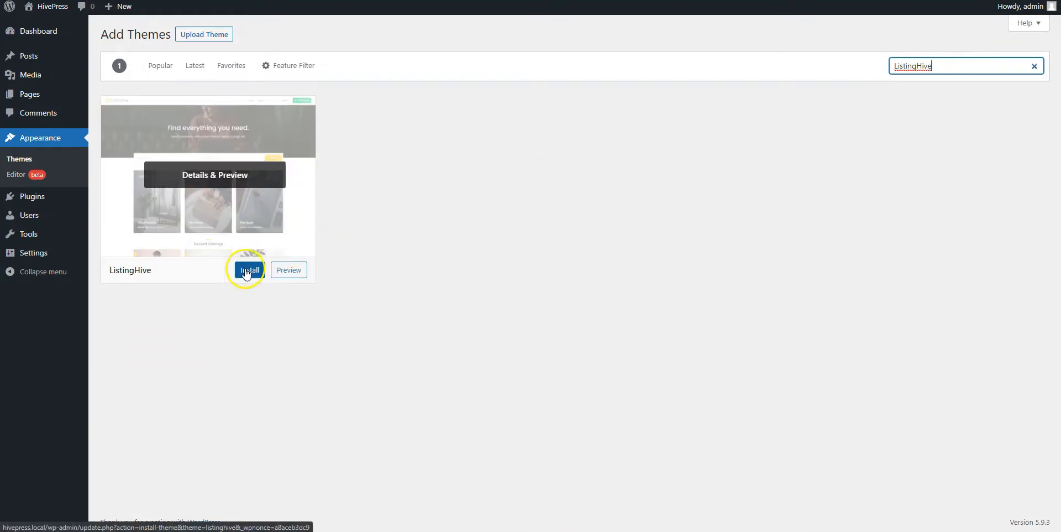
Step: Install the ListingHive theme and activate it
left_click(249, 269)
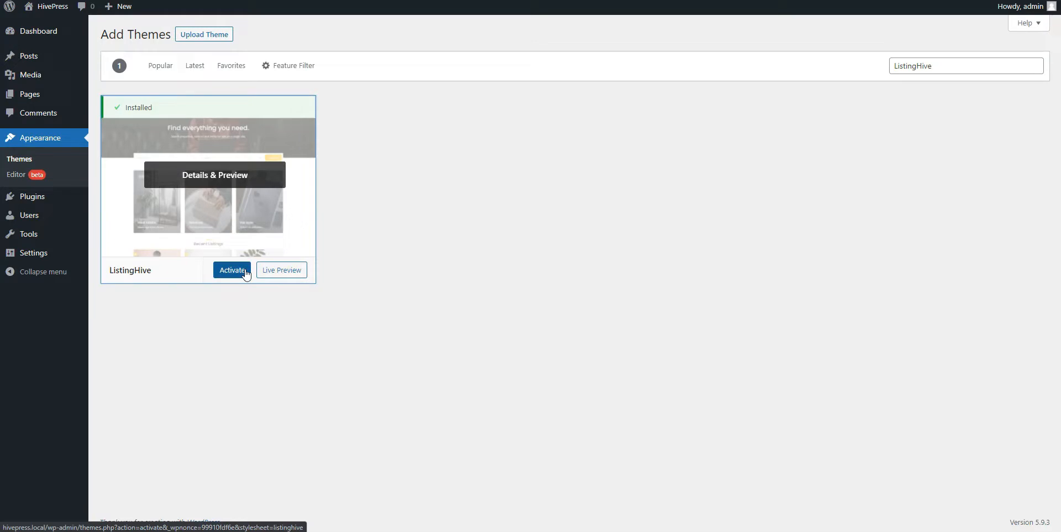
left_click(231, 269)
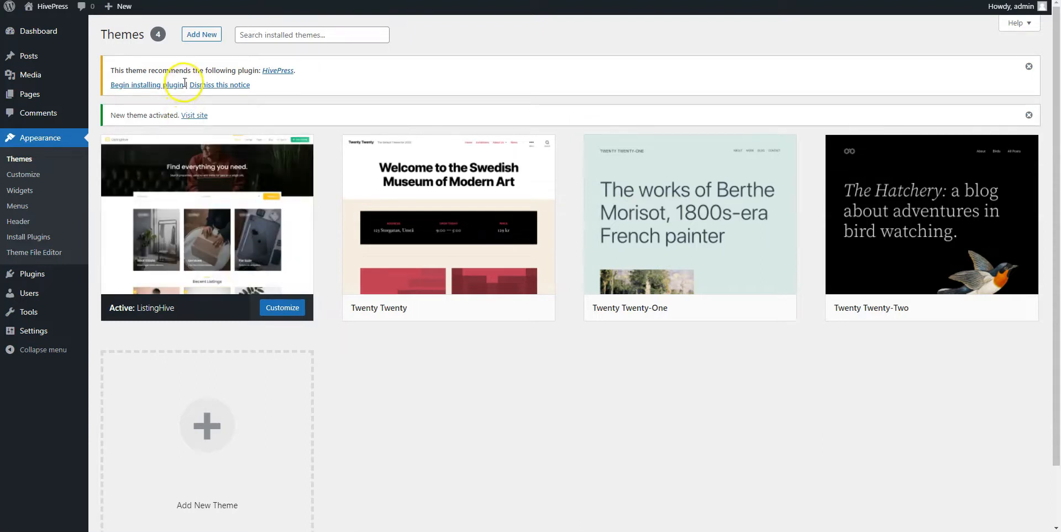
mouse_move(278, 70)
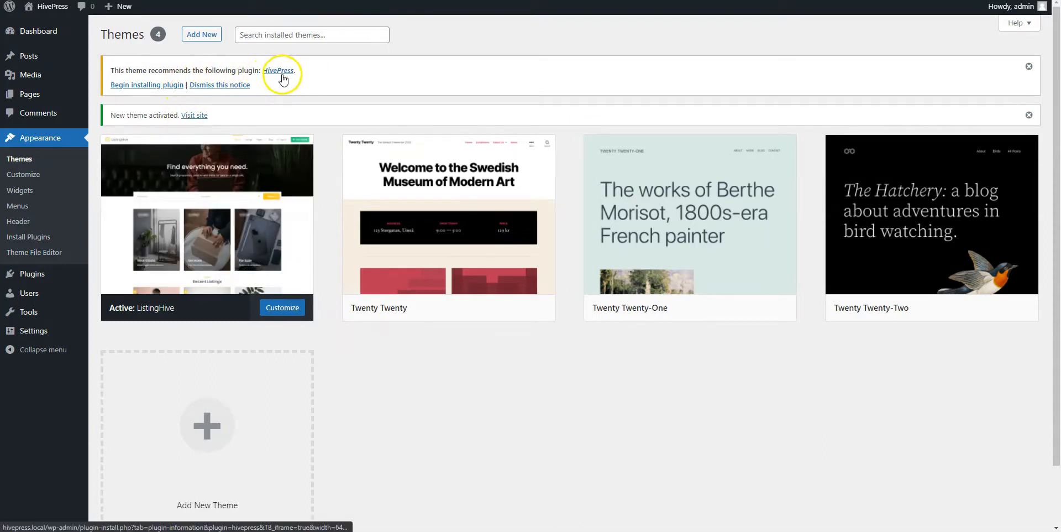
mouse_move(146, 84)
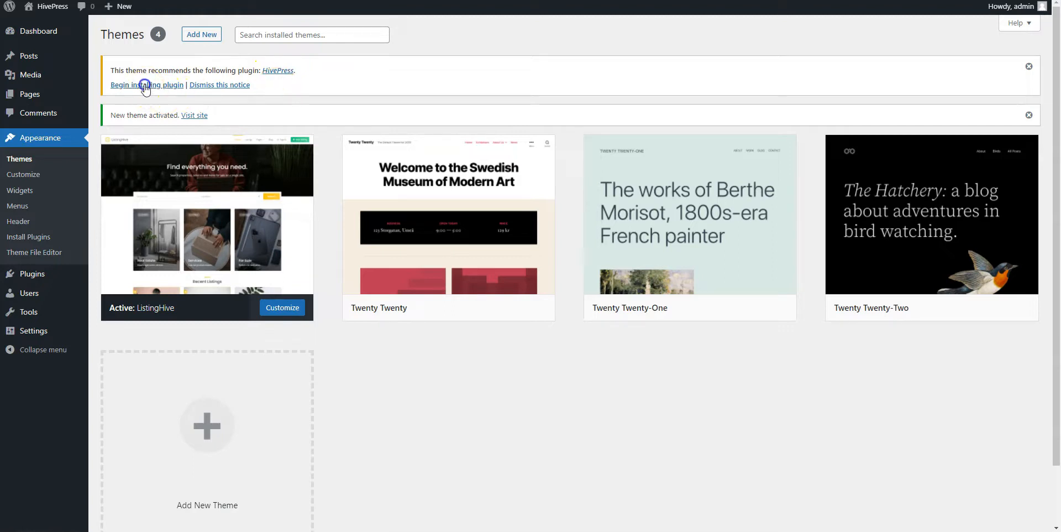
Step: Install the recommended HivePress plugin from the theme's notice
left_click(146, 84)
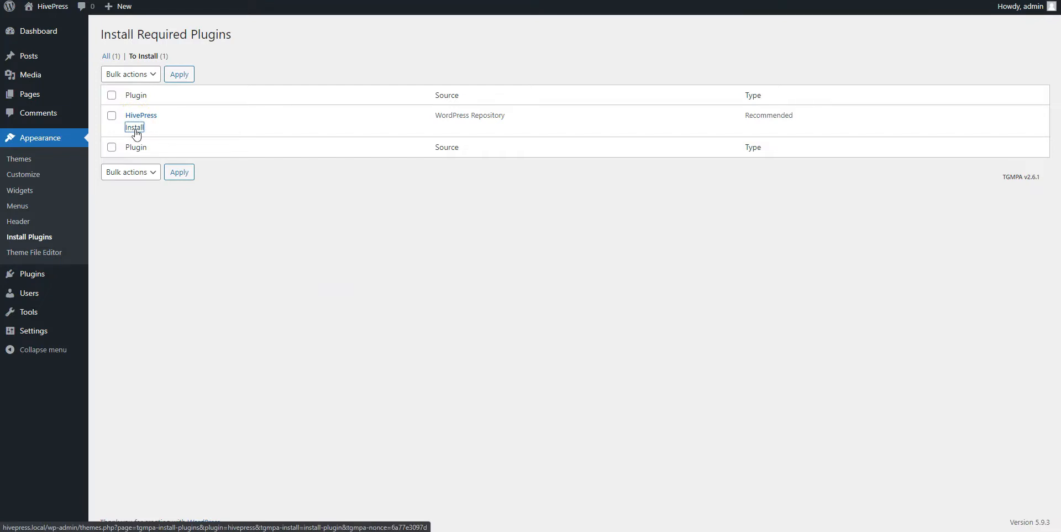
left_click(134, 128)
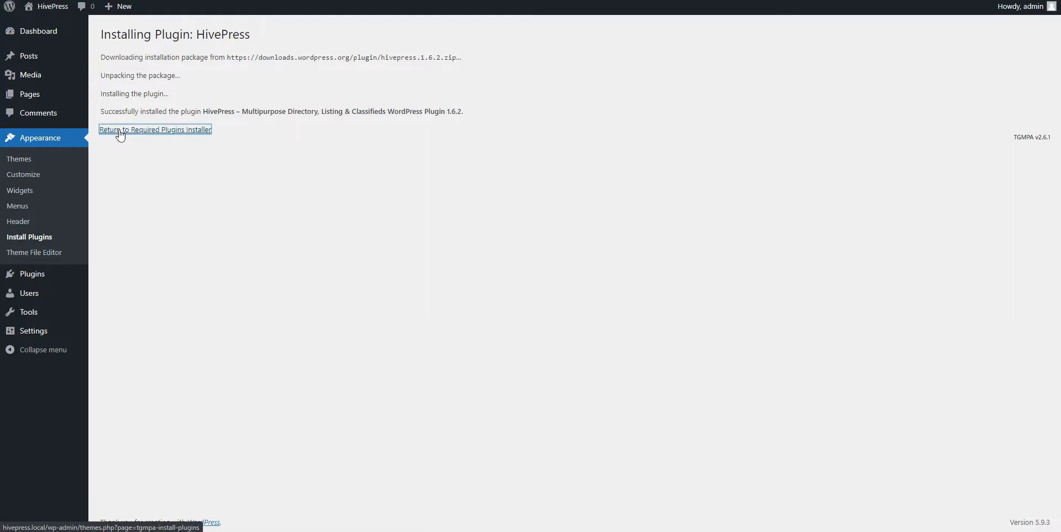
Step: Activate the HivePress plugin and go back to the admin dashboard
left_click(154, 129)
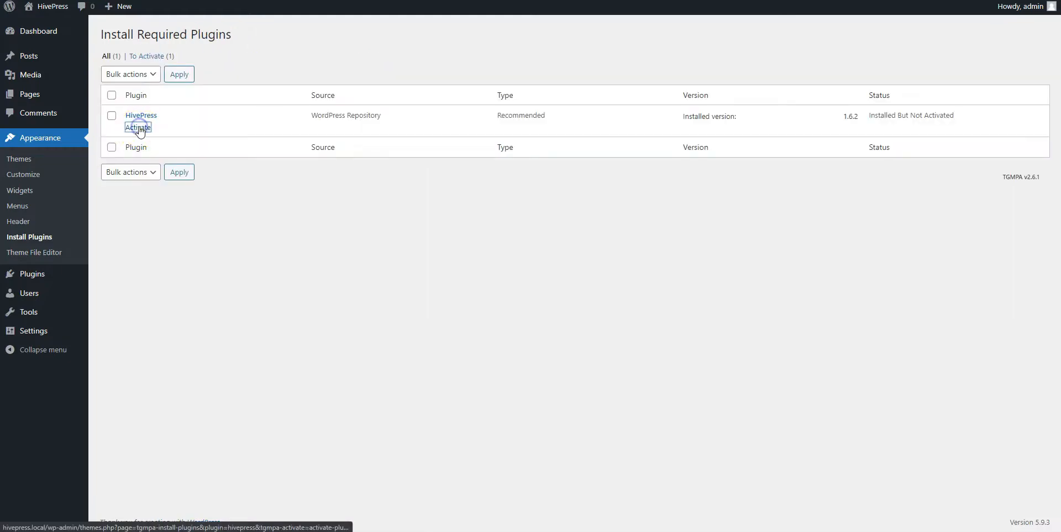
left_click(137, 129)
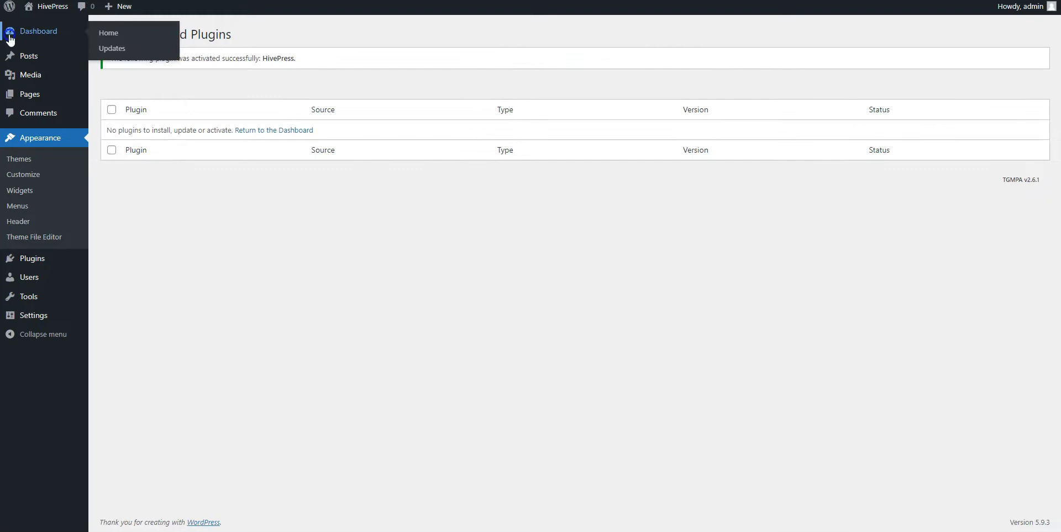
left_click(109, 32)
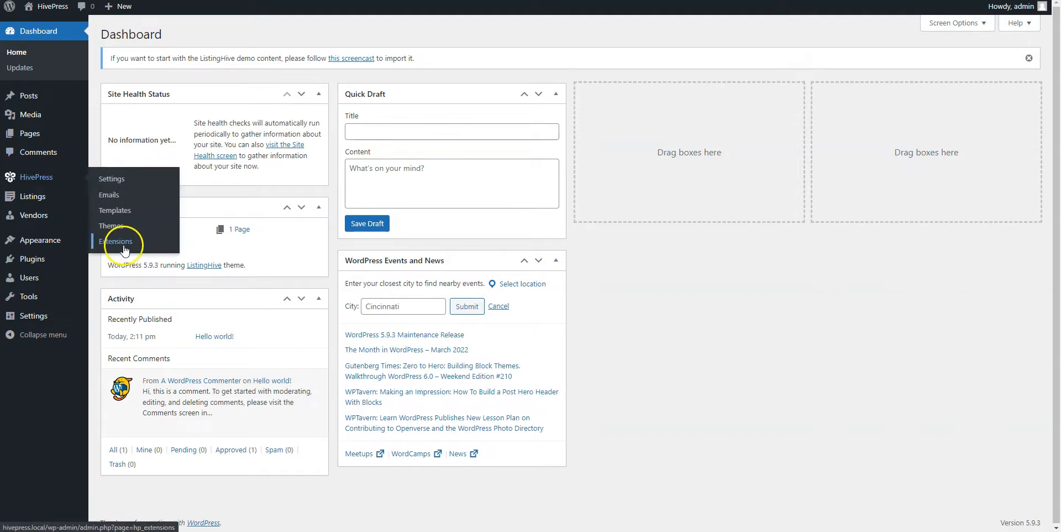
Step: Browse the HivePress extensions catalogue down to free add-ons like Favorites and Reviews
left_click(118, 241)
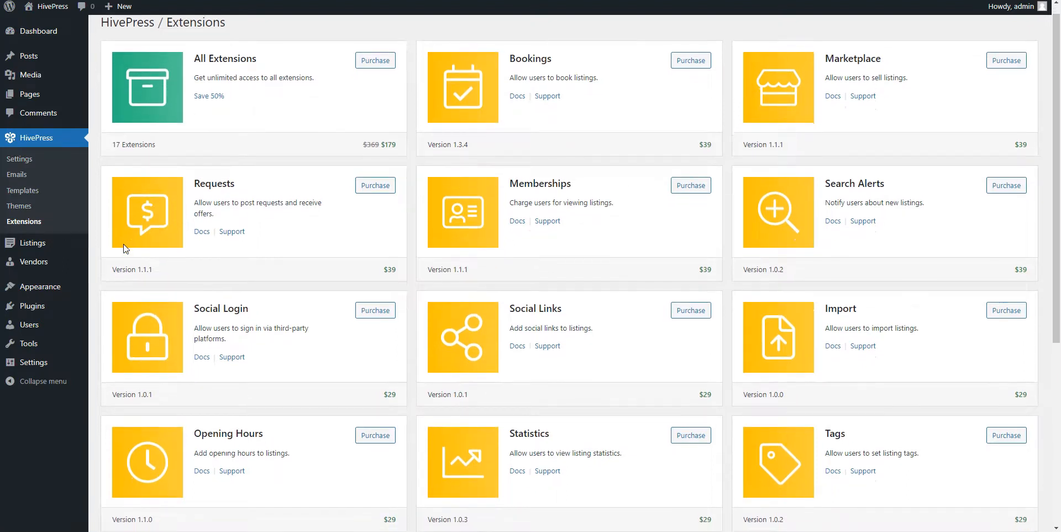
scroll("down", 3)
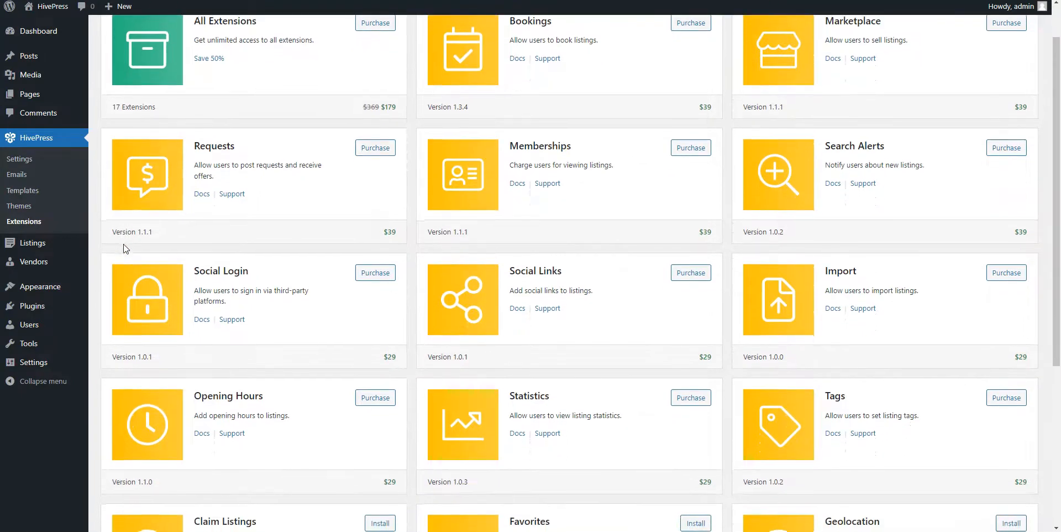
scroll("down", 3)
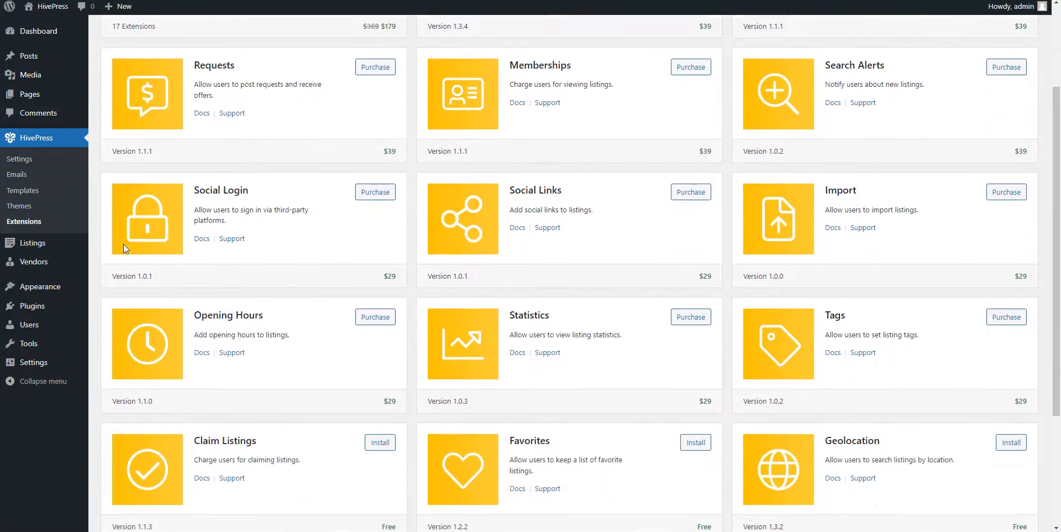
scroll("down", 3)
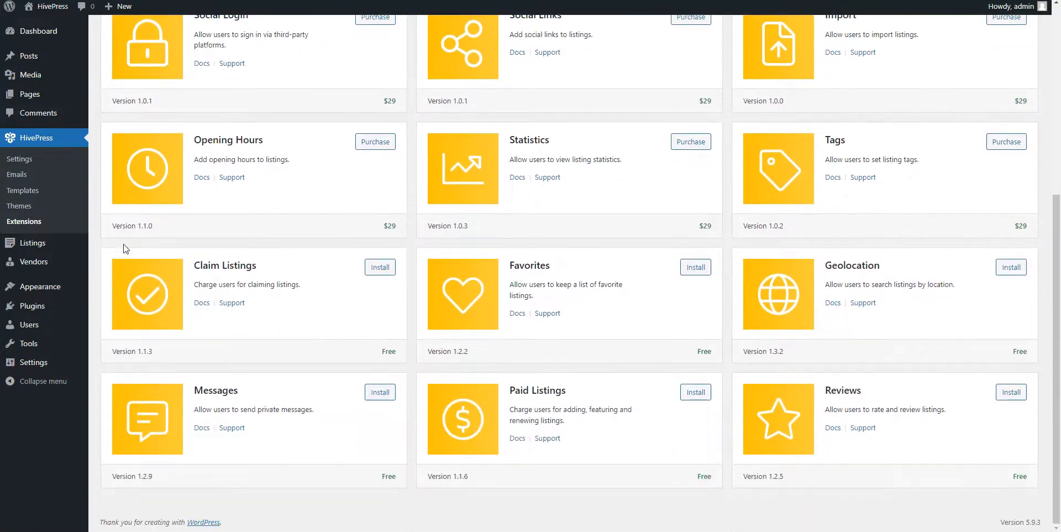
mouse_move(483, 275)
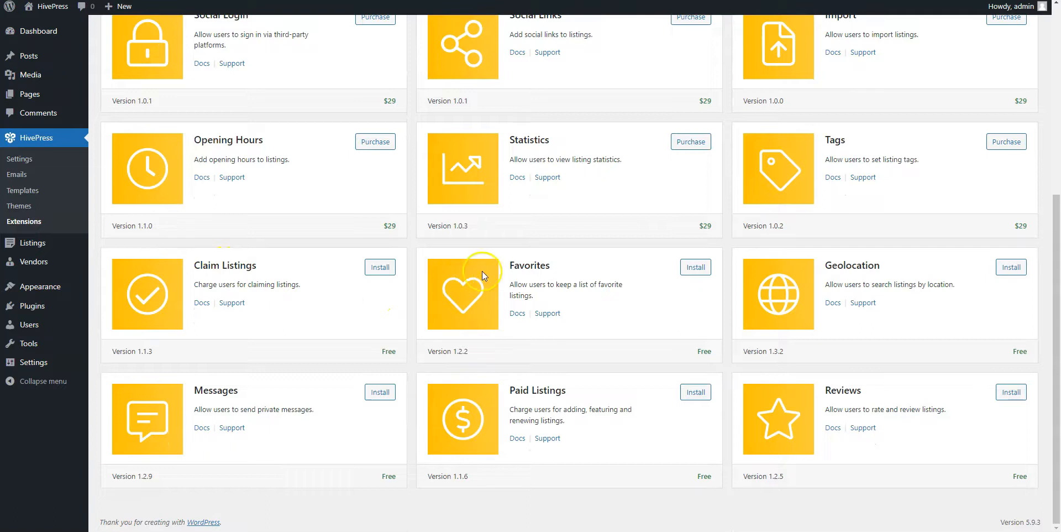
mouse_move(557, 271)
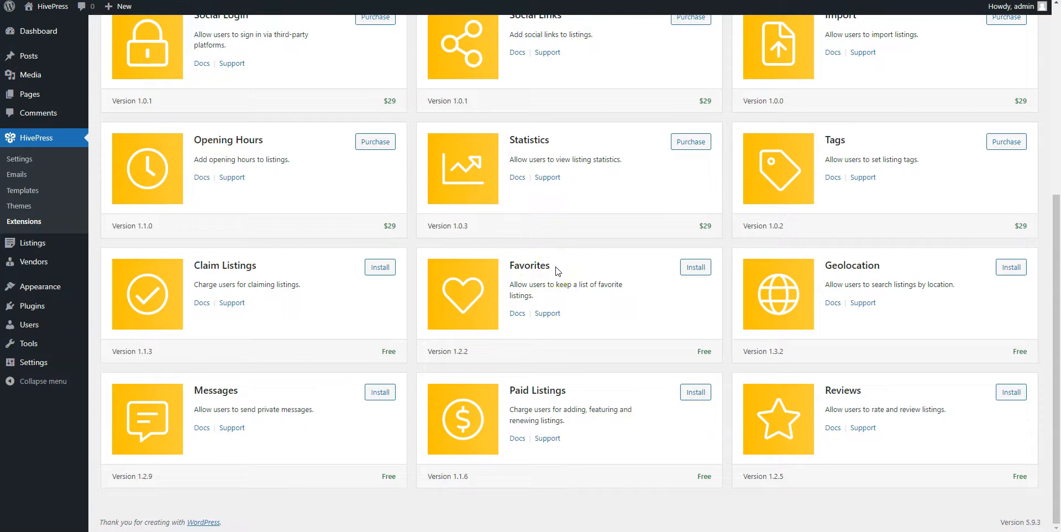
mouse_move(237, 391)
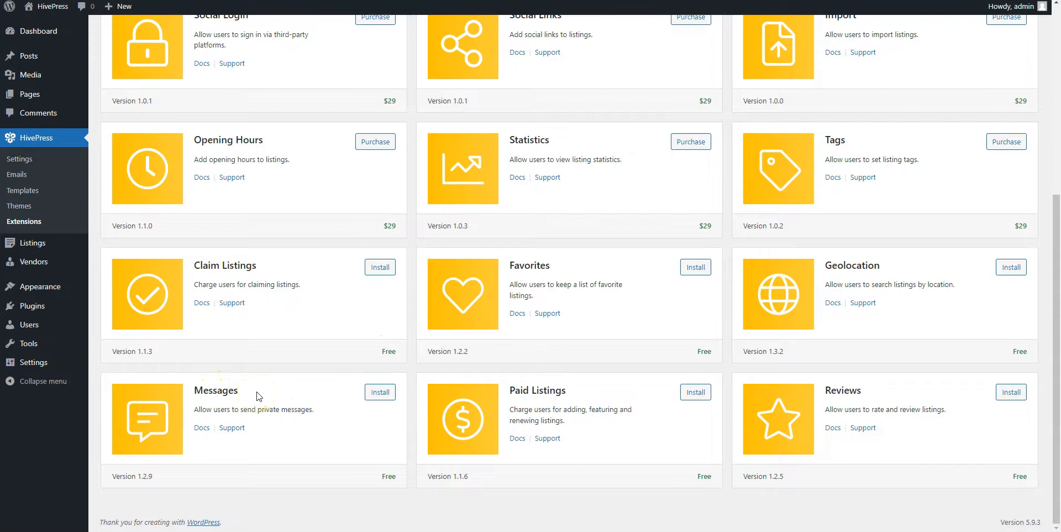
mouse_move(715, 375)
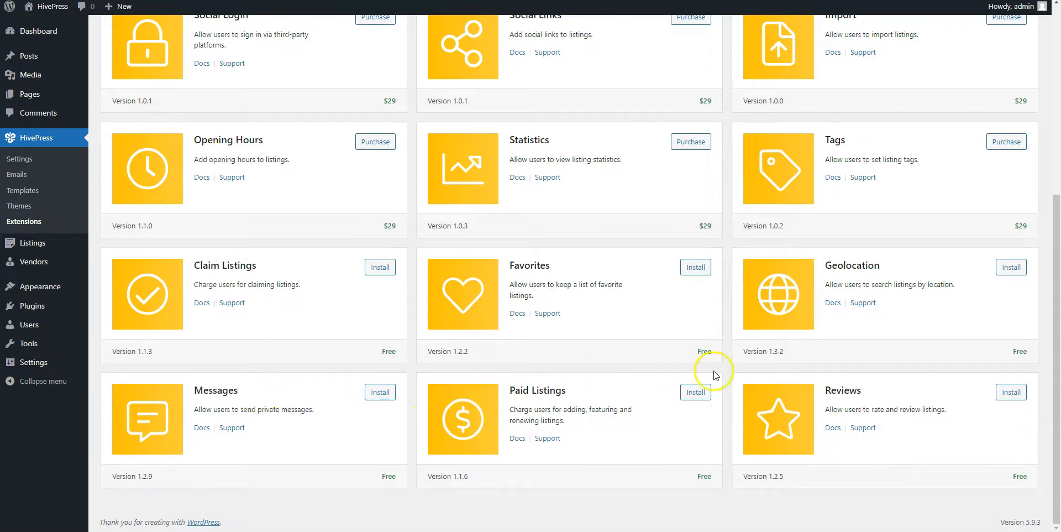
mouse_move(893, 397)
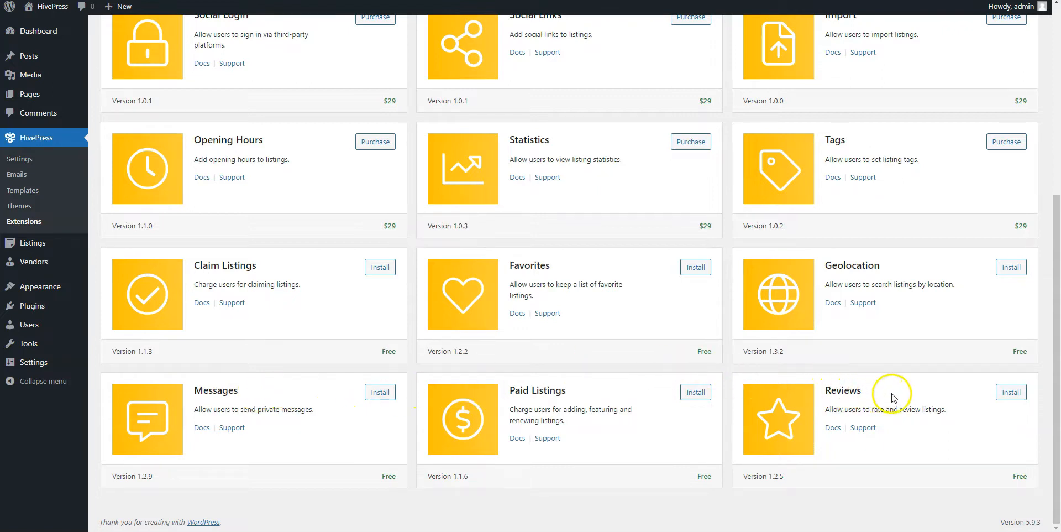
mouse_move(893, 398)
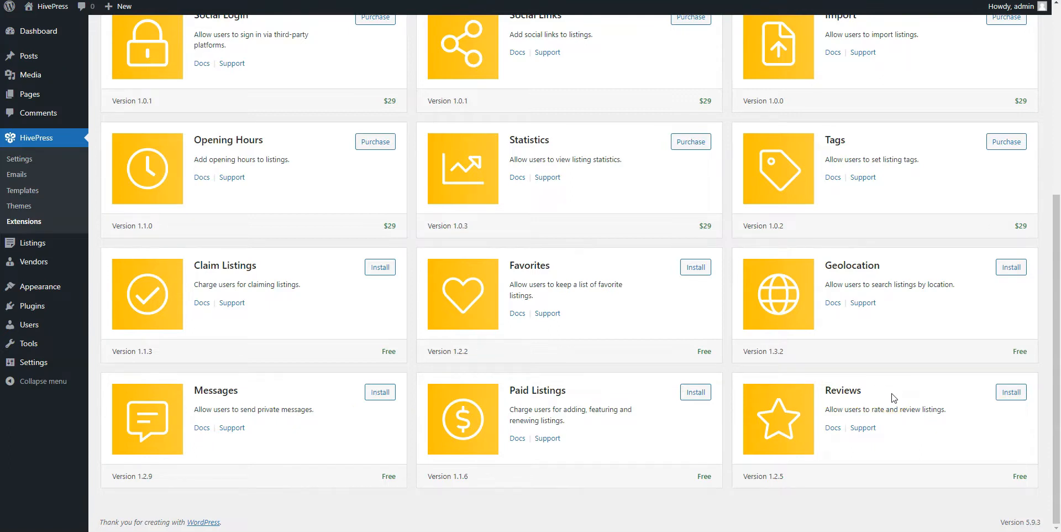
Step: Install the free HivePress Reviews extension and activate it
left_click(1010, 393)
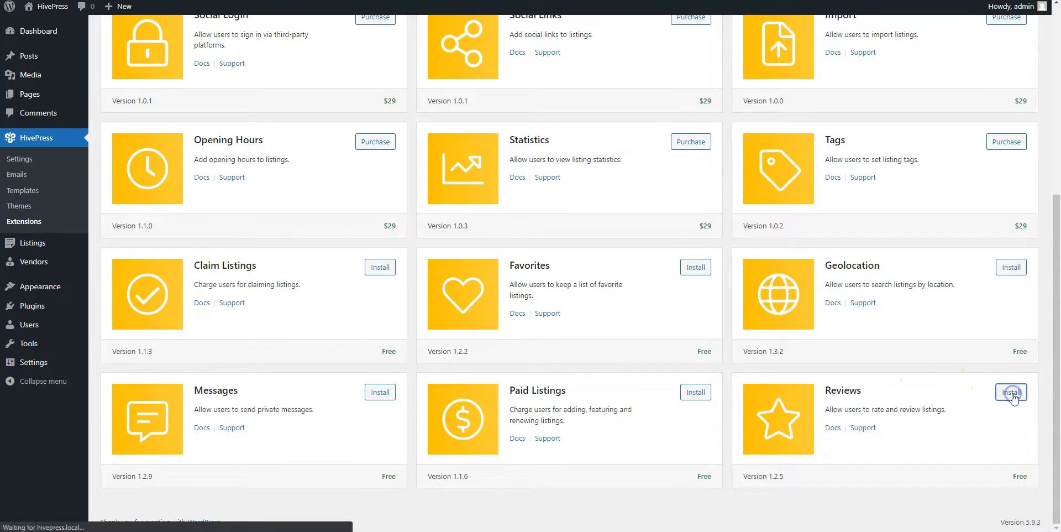
left_click(1009, 393)
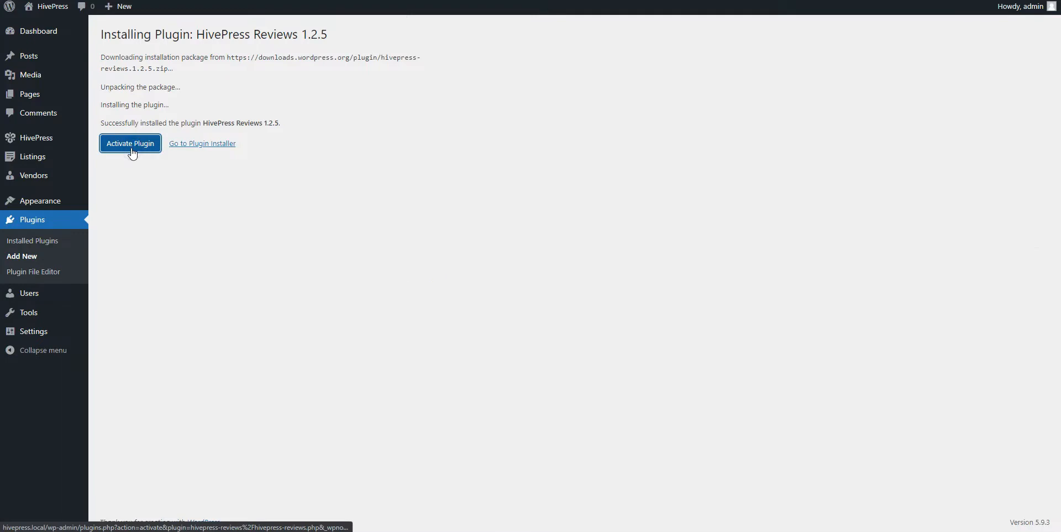
left_click(130, 143)
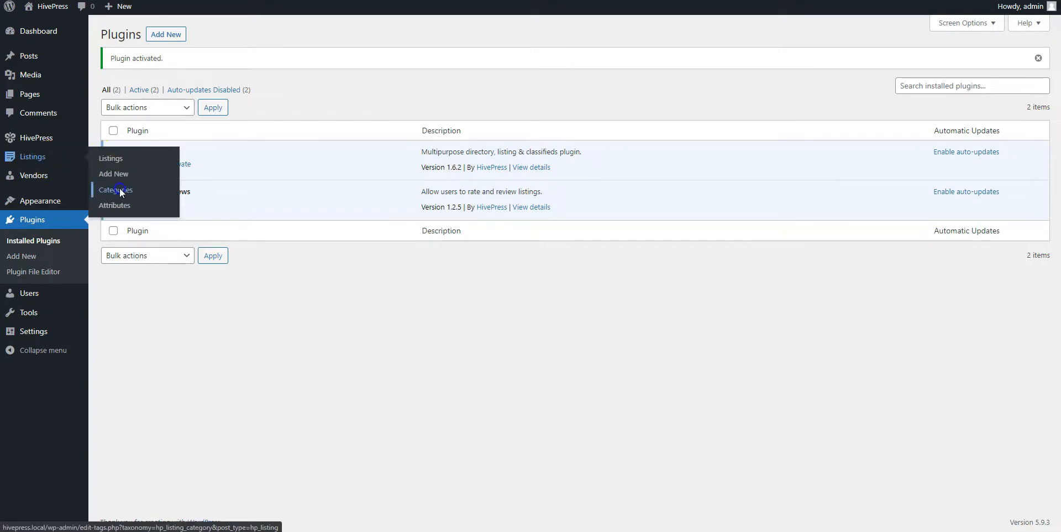
Step: Start a new listing category named Beds with description 'Example' and begin picking its image
left_click(114, 190)
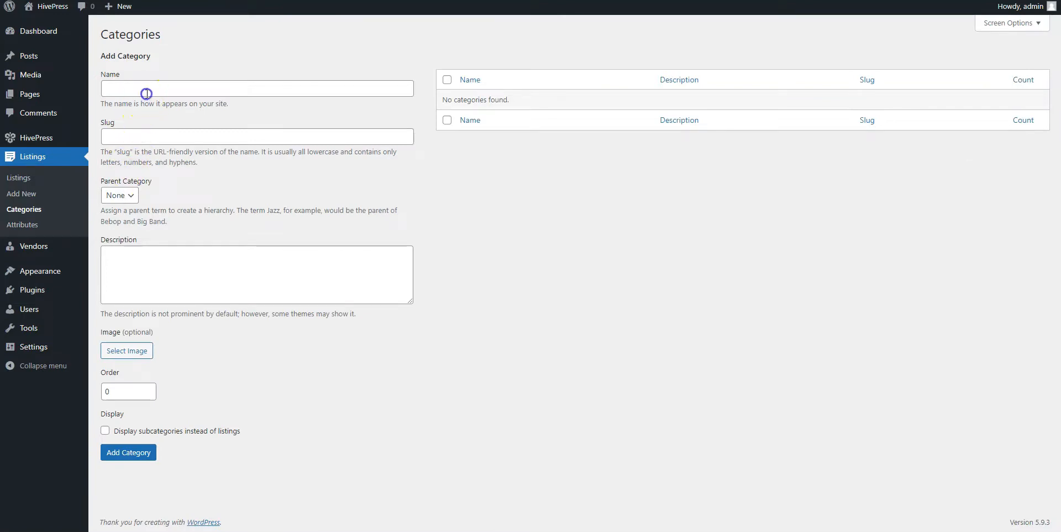
type("Beds")
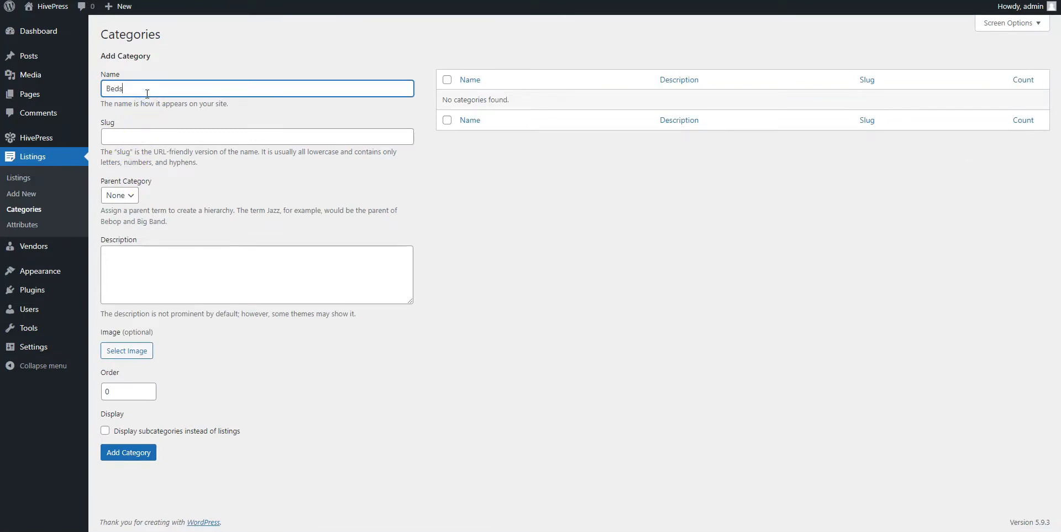
left_click(256, 274)
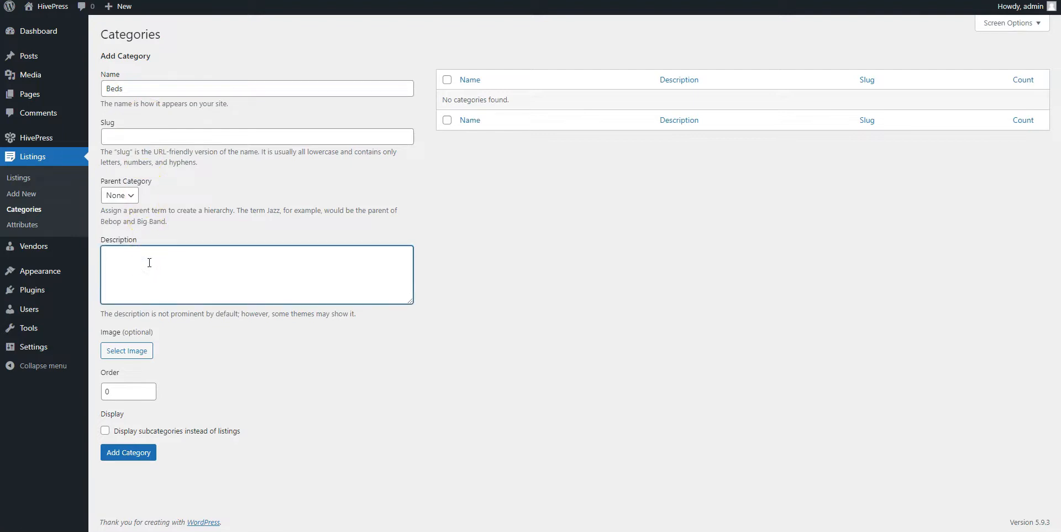
type("Example")
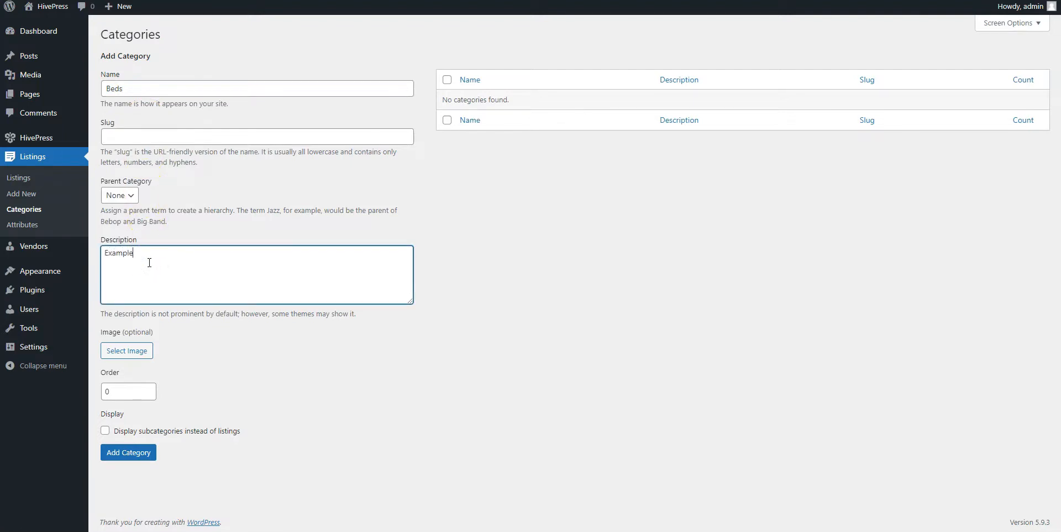
left_click(126, 350)
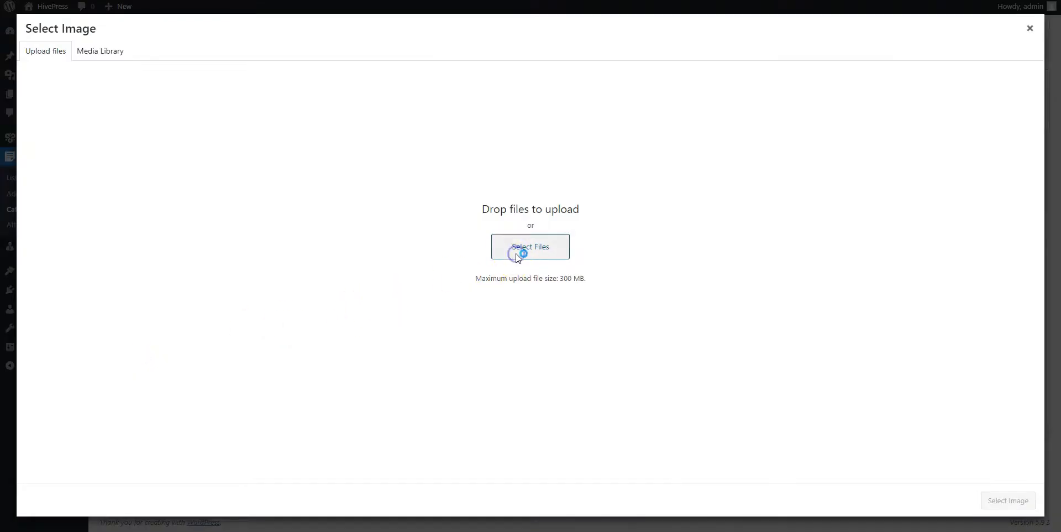
Step: Attach the bedroom photo as the category image and add the Beds category
left_click(100, 50)
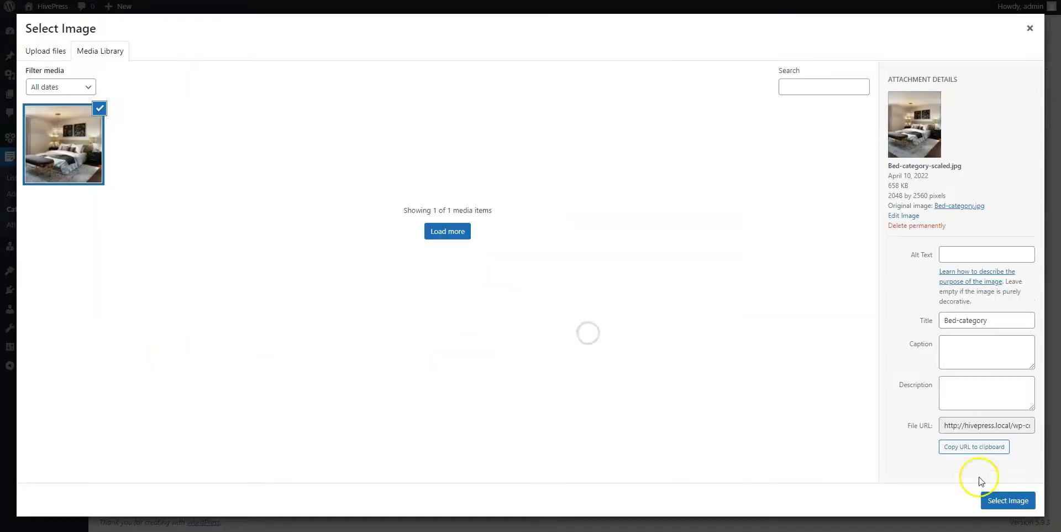
left_click(1007, 500)
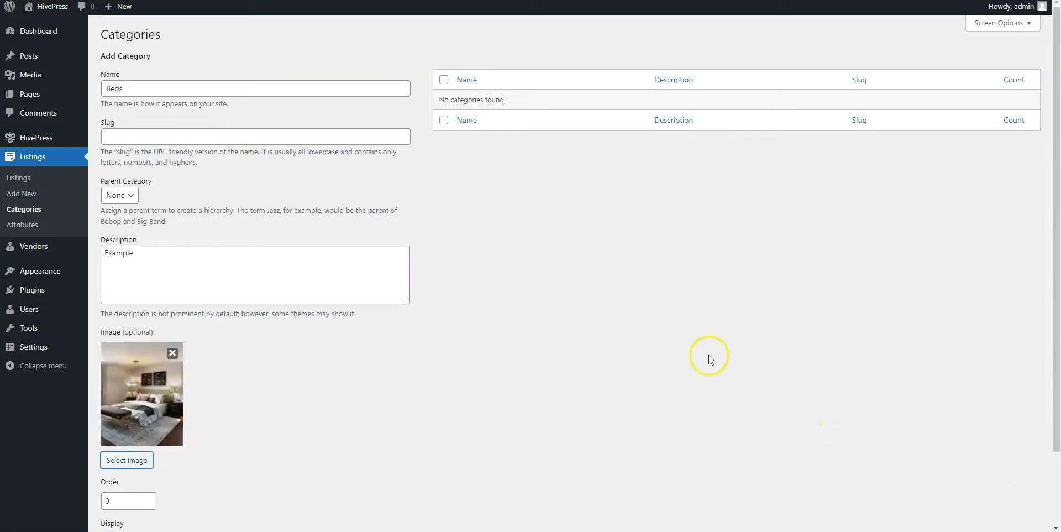
mouse_move(98, 182)
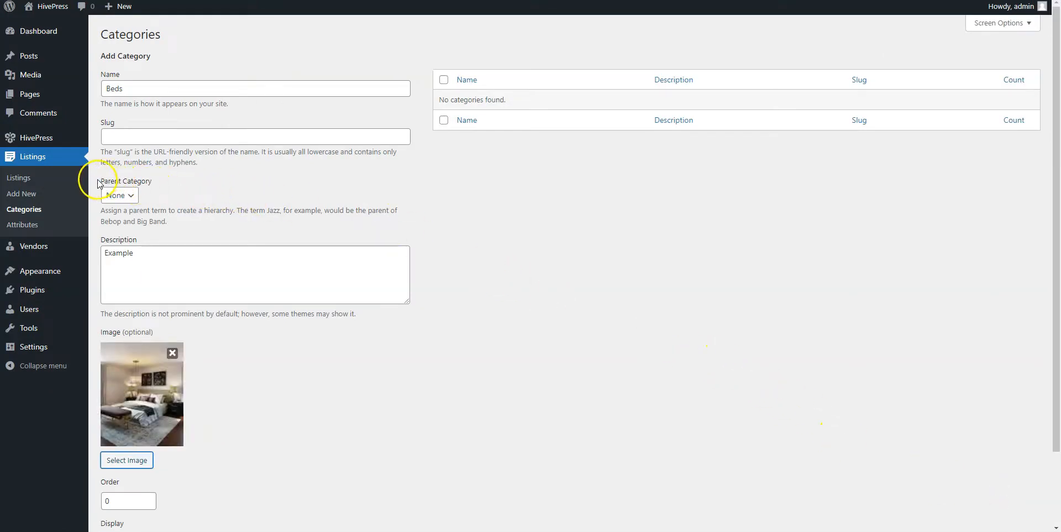
mouse_move(150, 186)
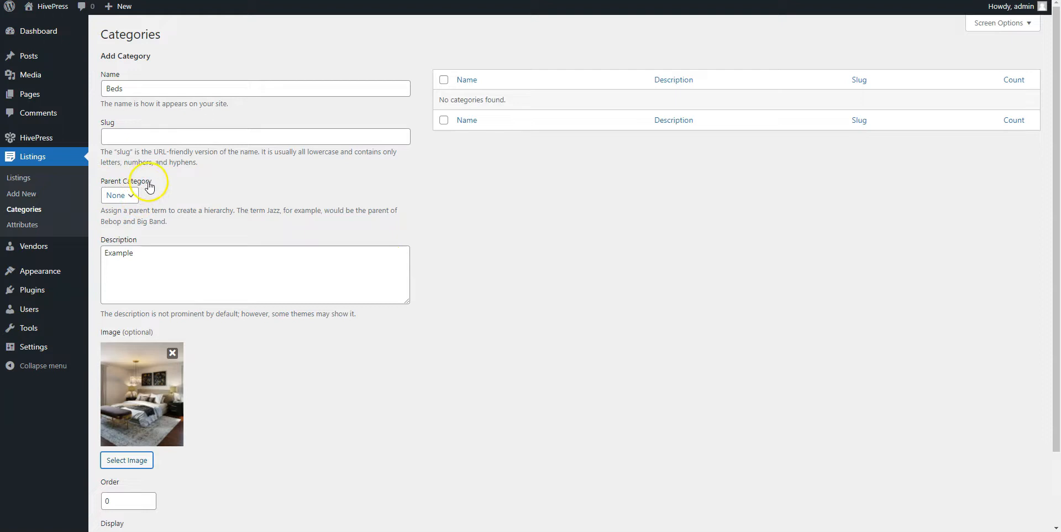
mouse_move(161, 195)
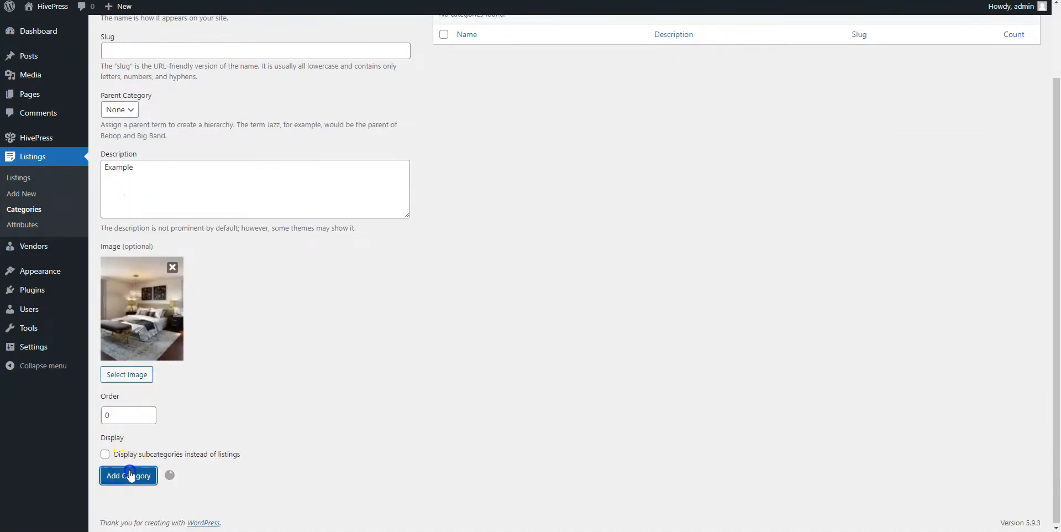
left_click(128, 475)
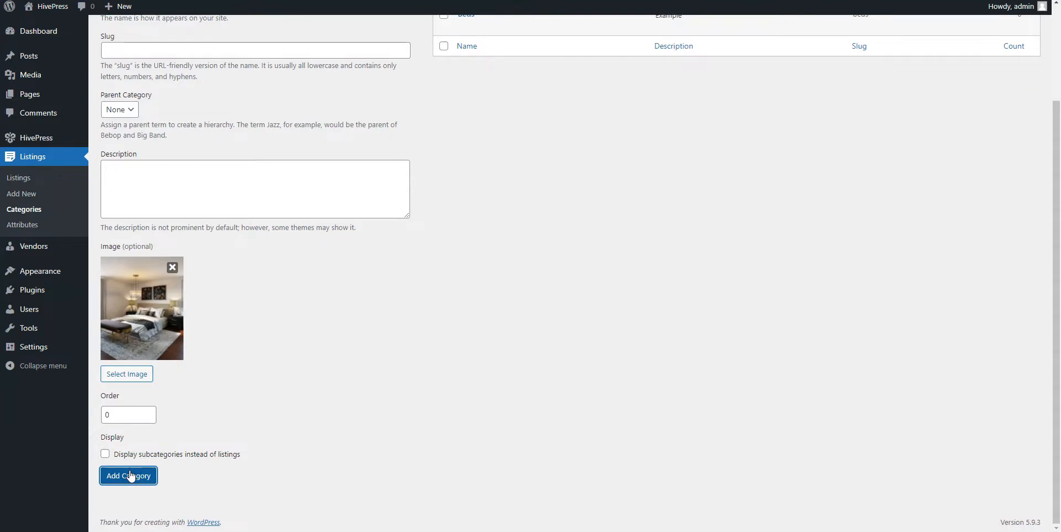
left_click(128, 475)
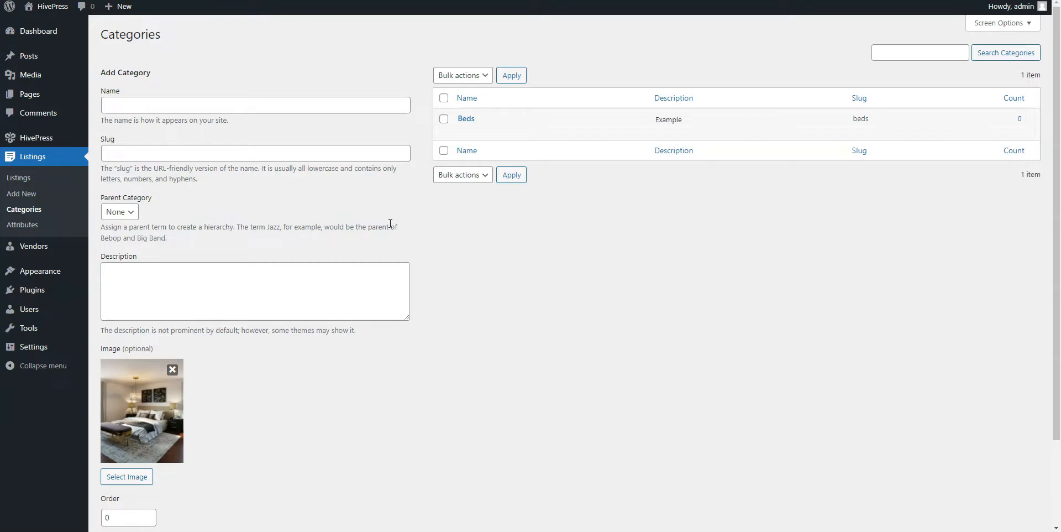
mouse_move(313, 222)
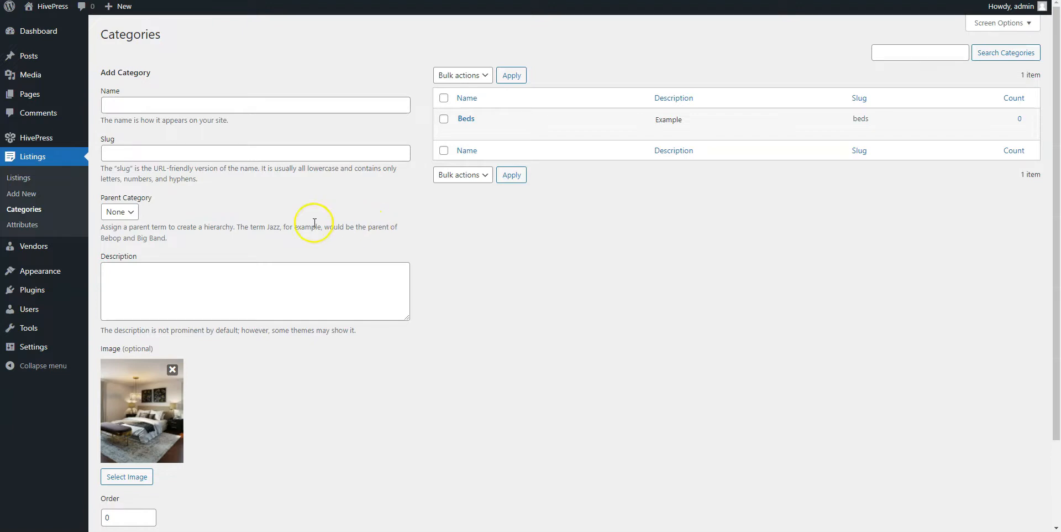
Step: Create a new listing attribute and name it Material
left_click(22, 225)
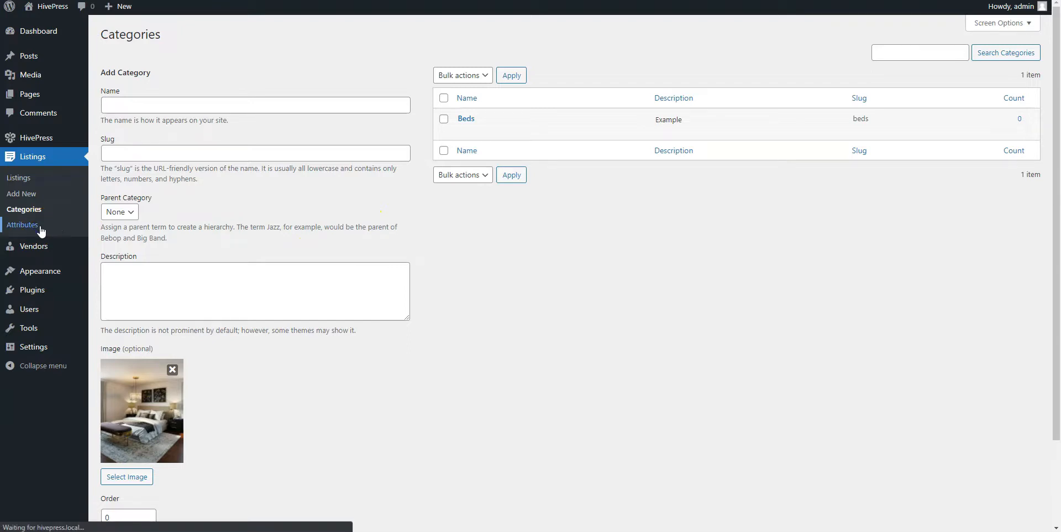
left_click(22, 224)
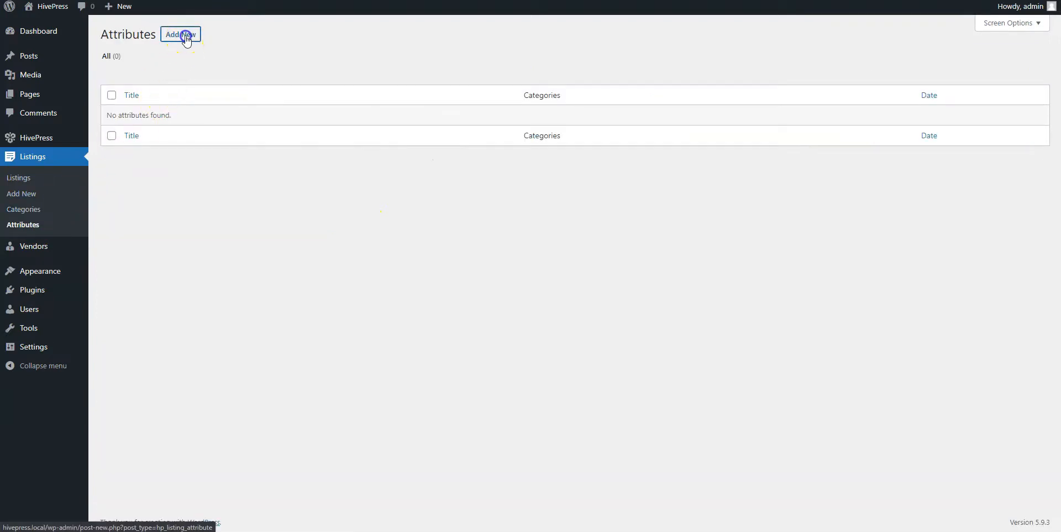
left_click(180, 34)
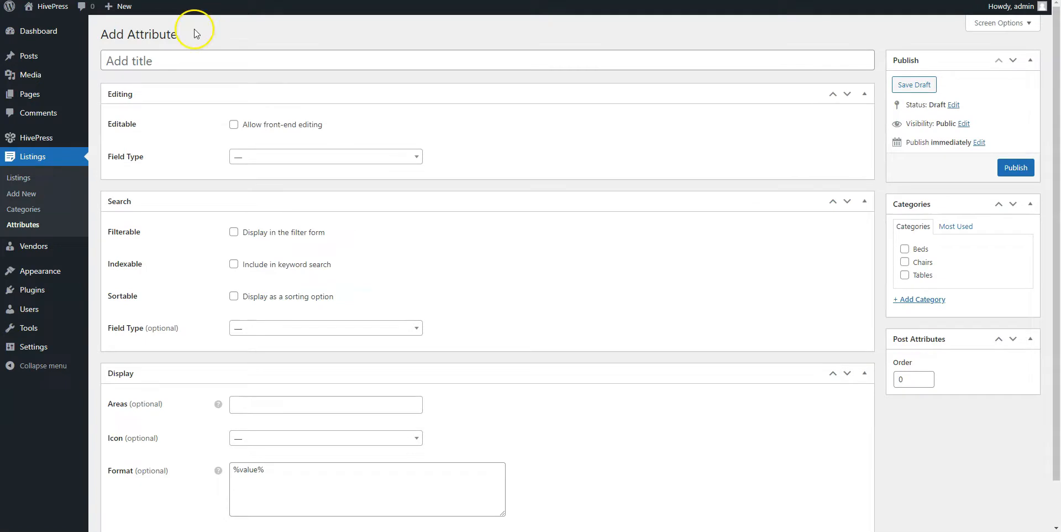
mouse_move(195, 35)
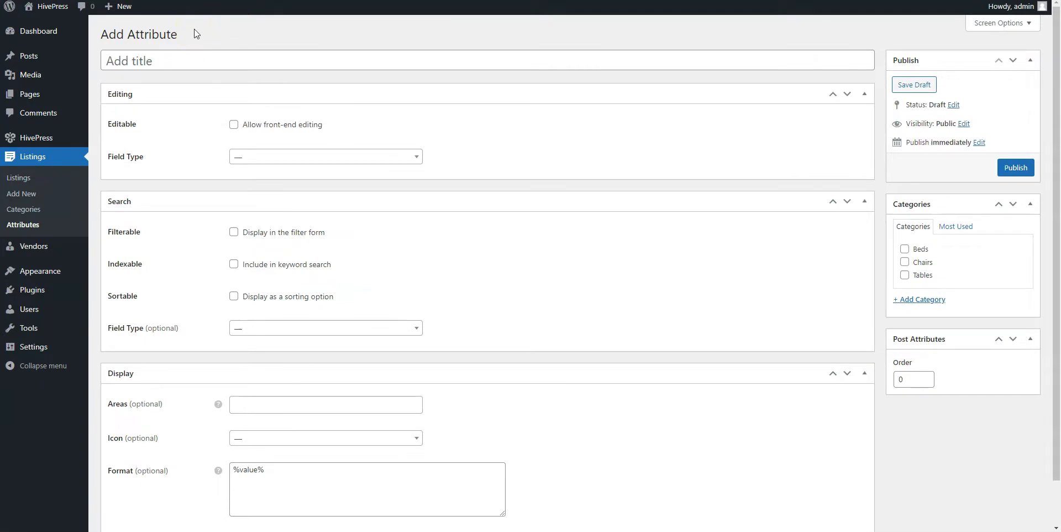
type("Ma")
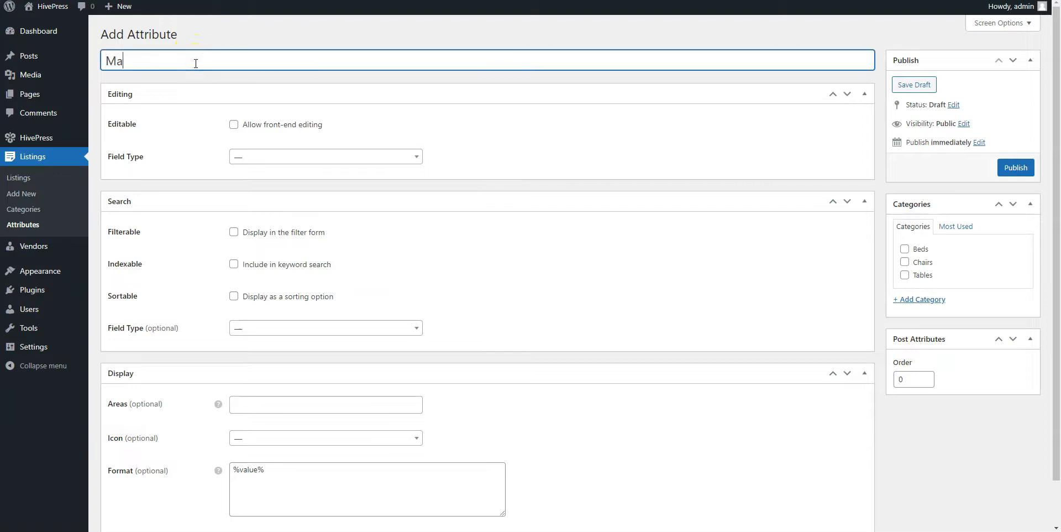
type("terial")
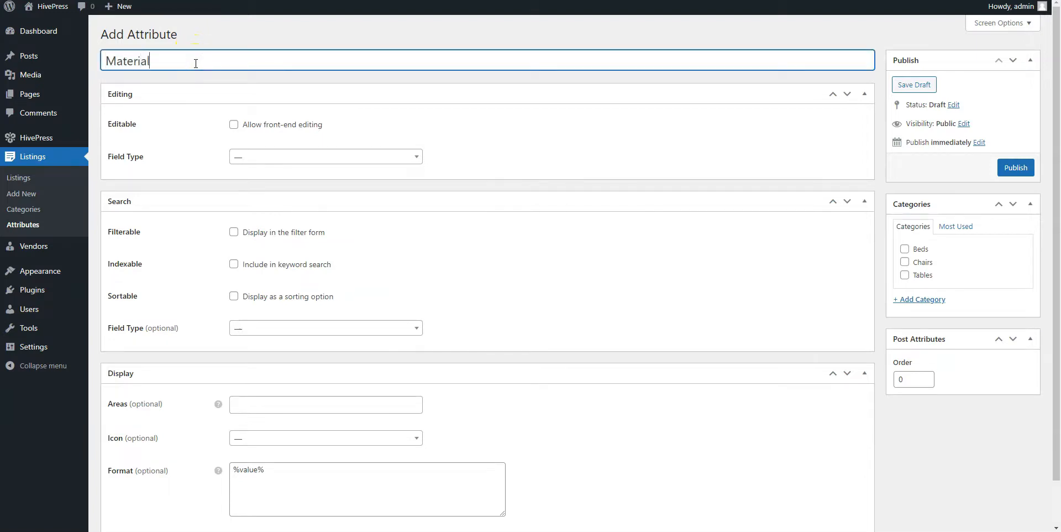
Step: Set Material's editing field type to Select and enable it in the filter form
left_click(325, 155)
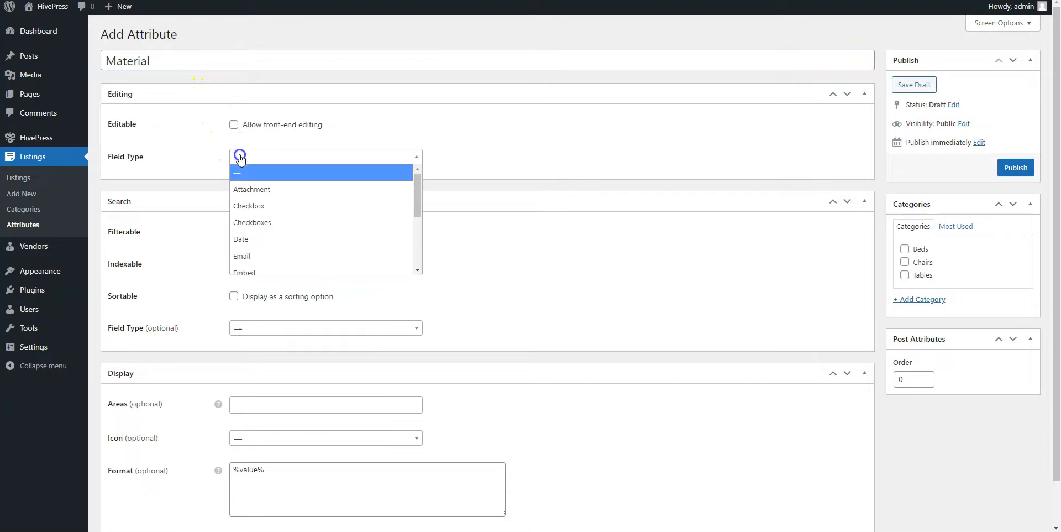
scroll("down", 3)
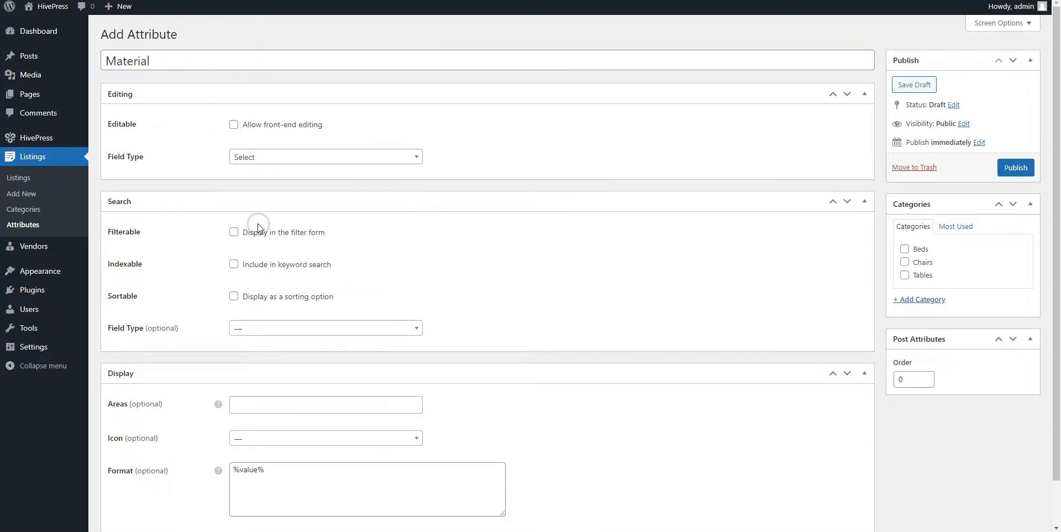
mouse_move(180, 265)
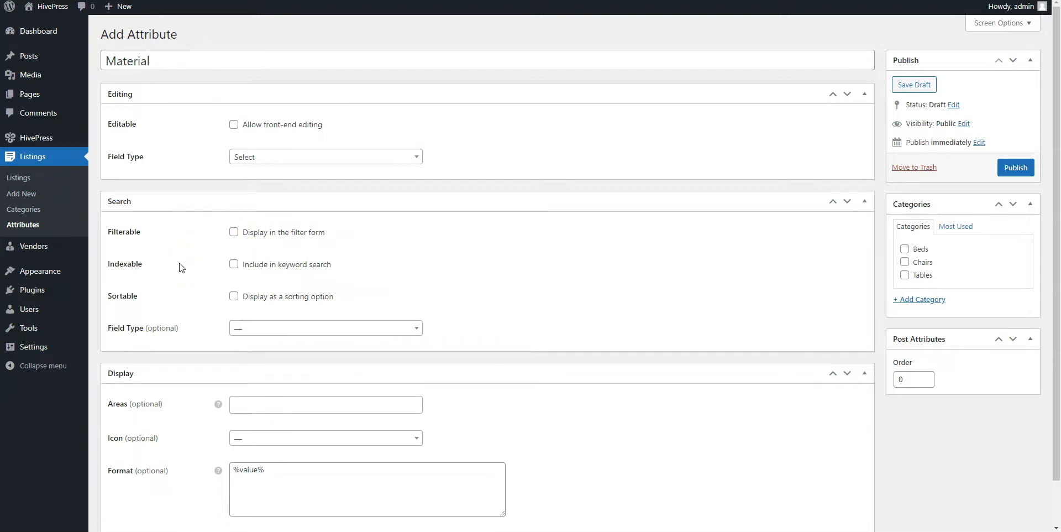
left_click(233, 232)
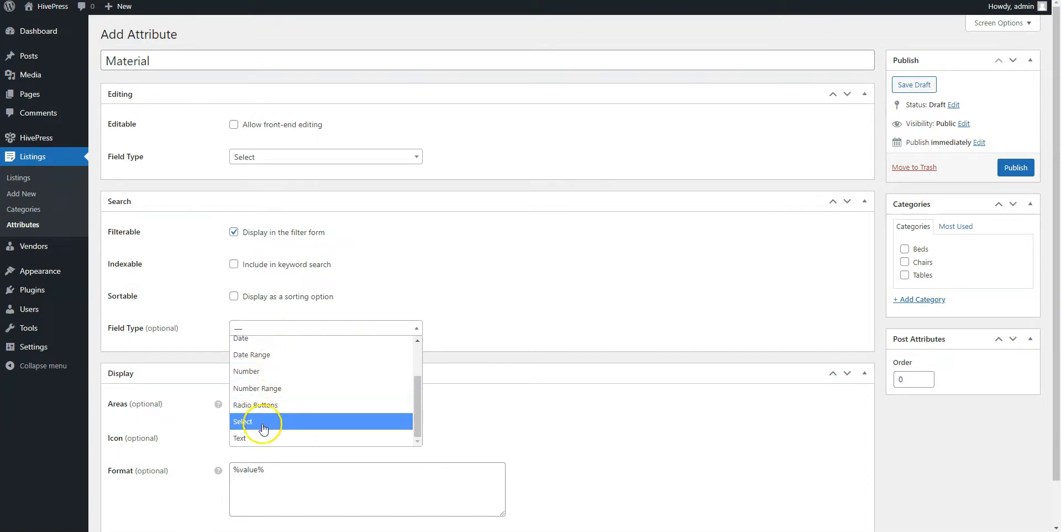
Step: Use Select as the search field type and display Material in the secondary block and page areas
left_click(242, 421)
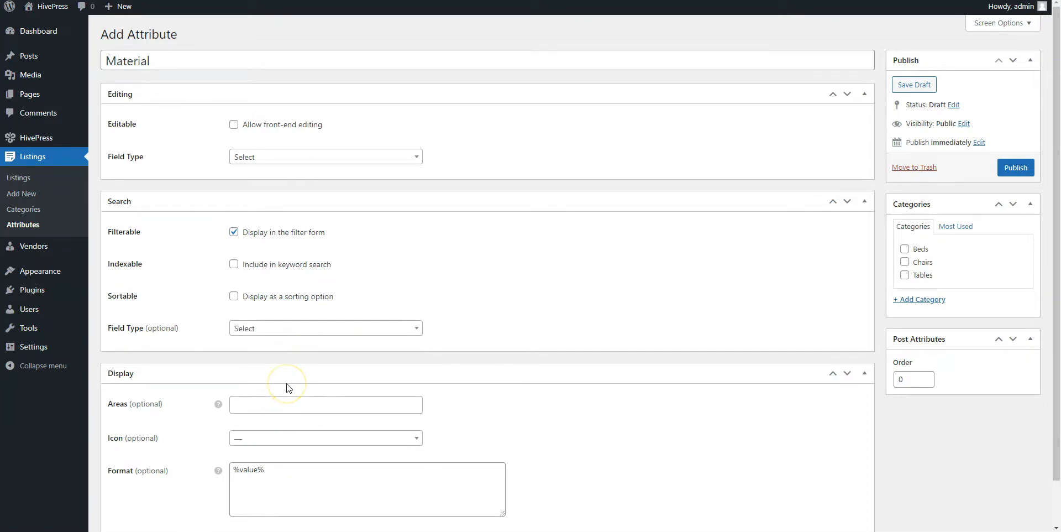
mouse_move(287, 388)
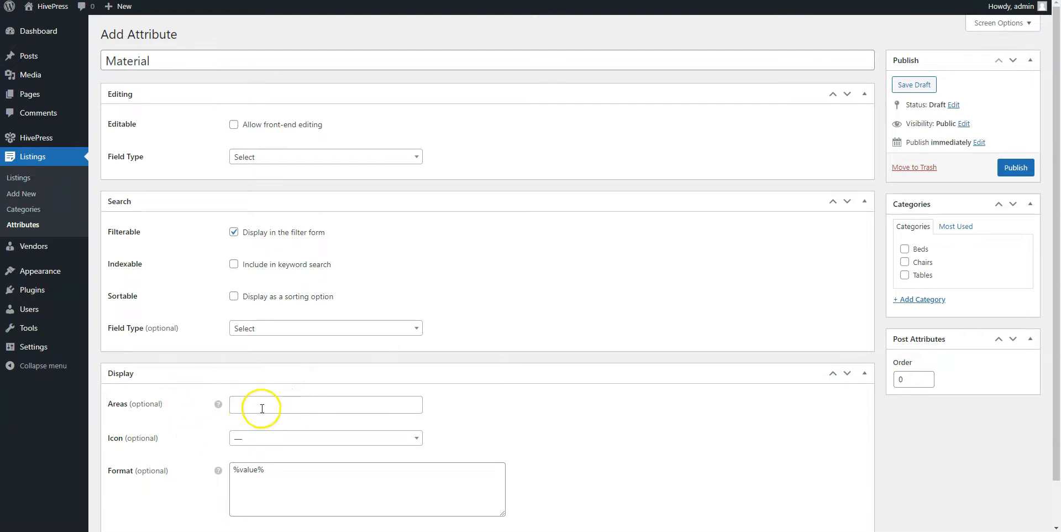
left_click(325, 404)
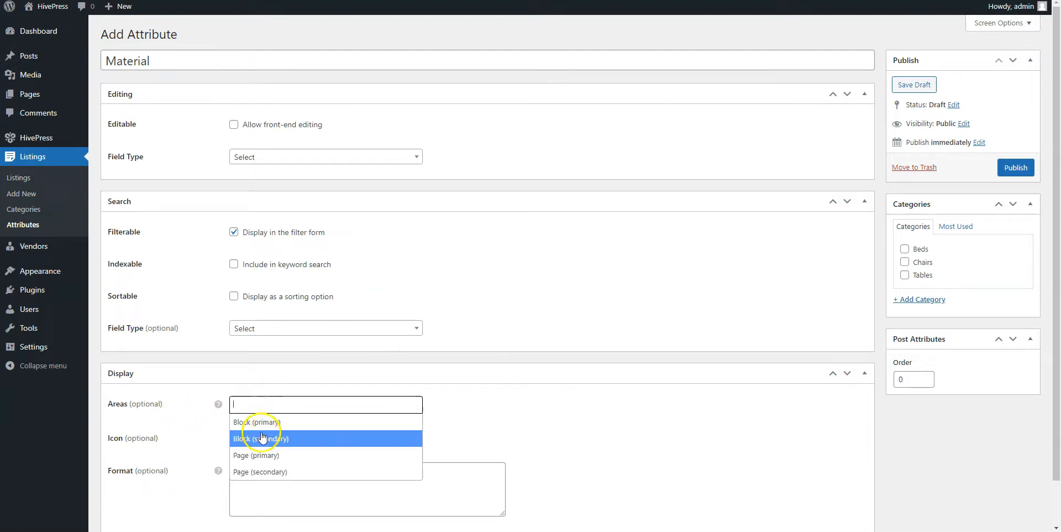
left_click(260, 439)
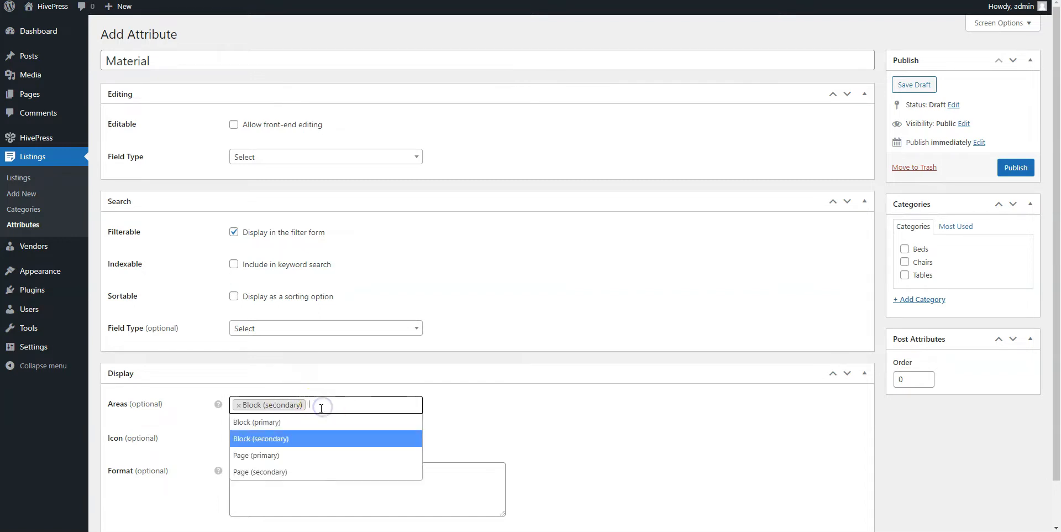
left_click(260, 472)
type("%la")
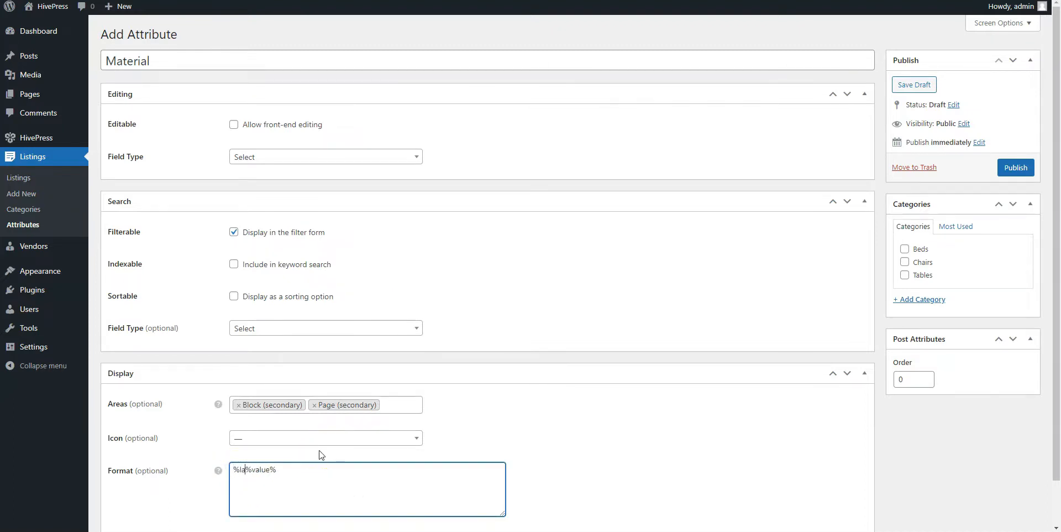
Step: Set the display format to '%label%: %value%' and publish the Material attribute
type("bel%")
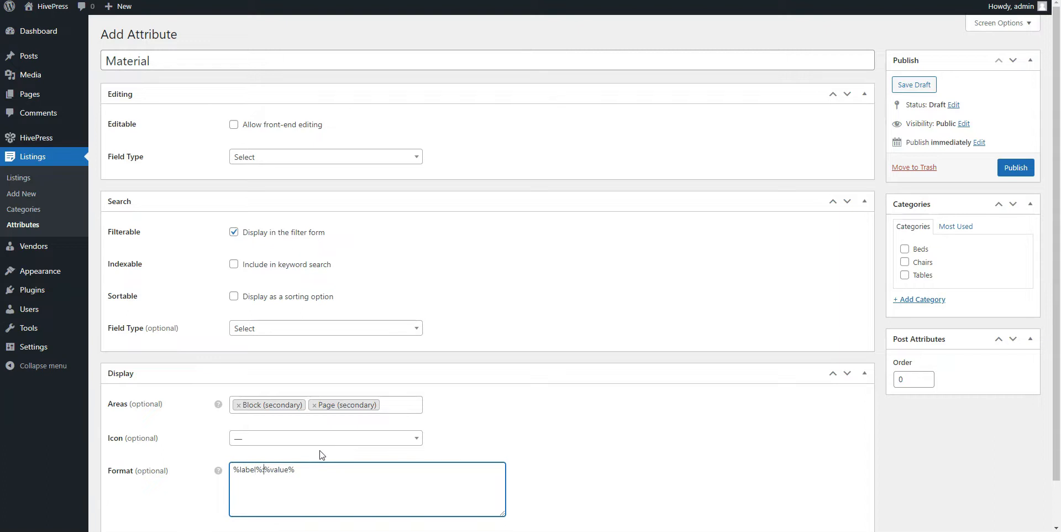
type(":")
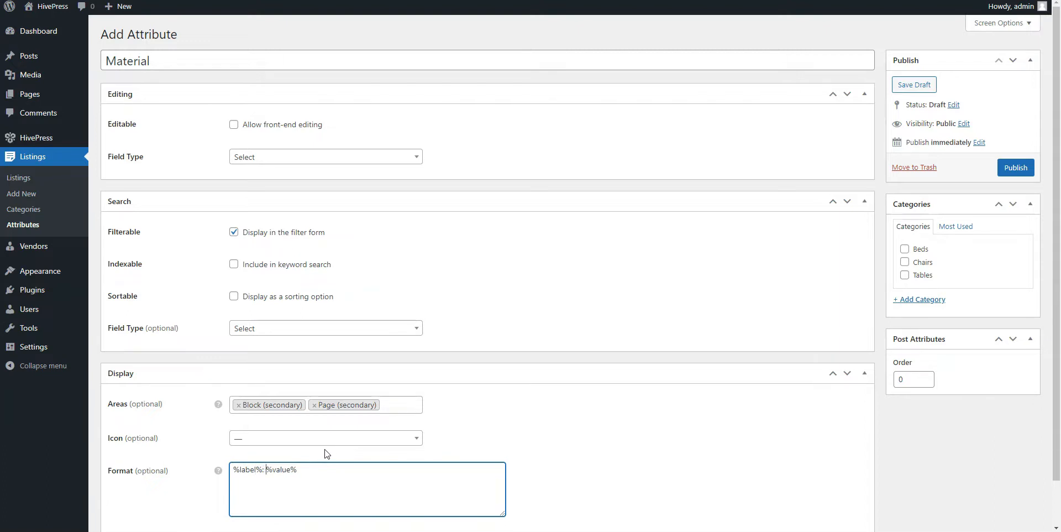
mouse_move(899, 222)
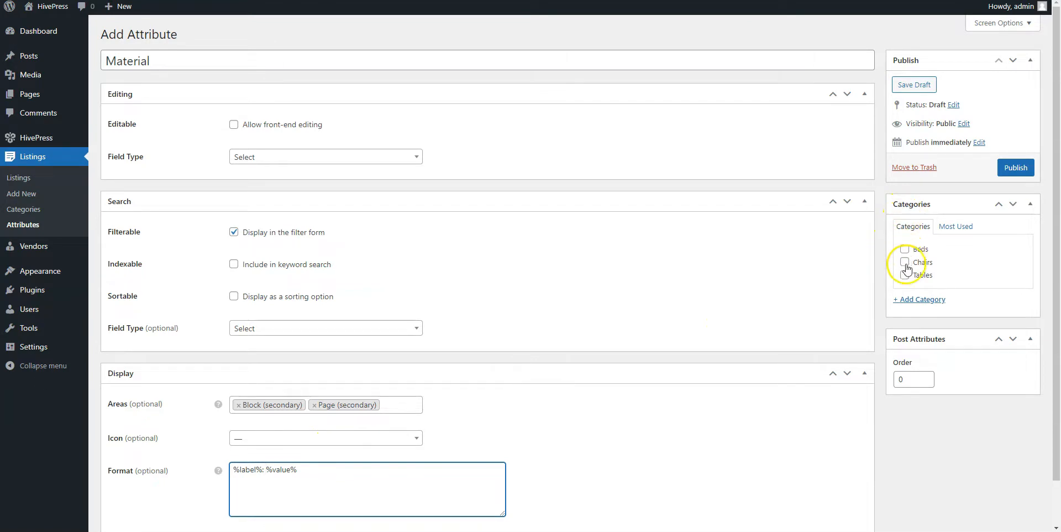
mouse_move(966, 270)
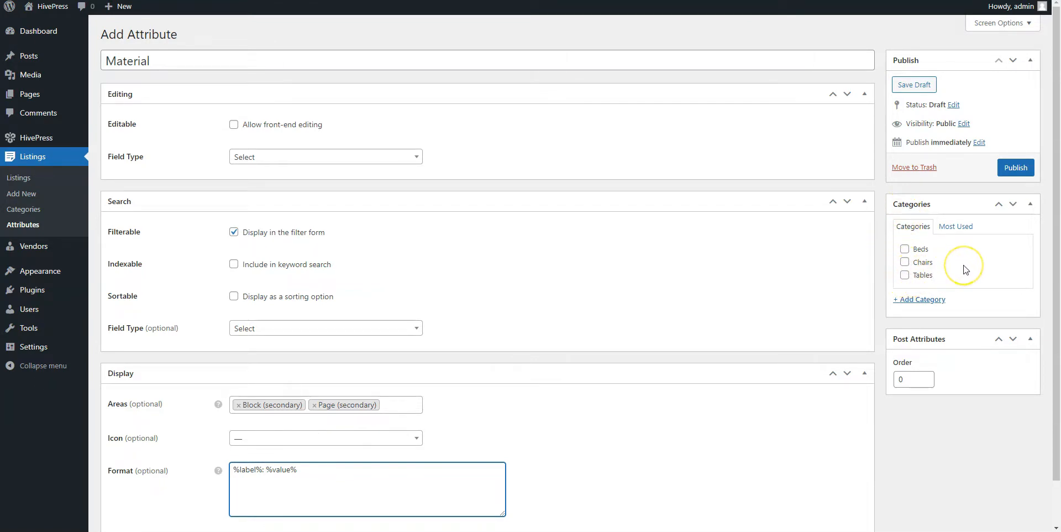
mouse_move(966, 269)
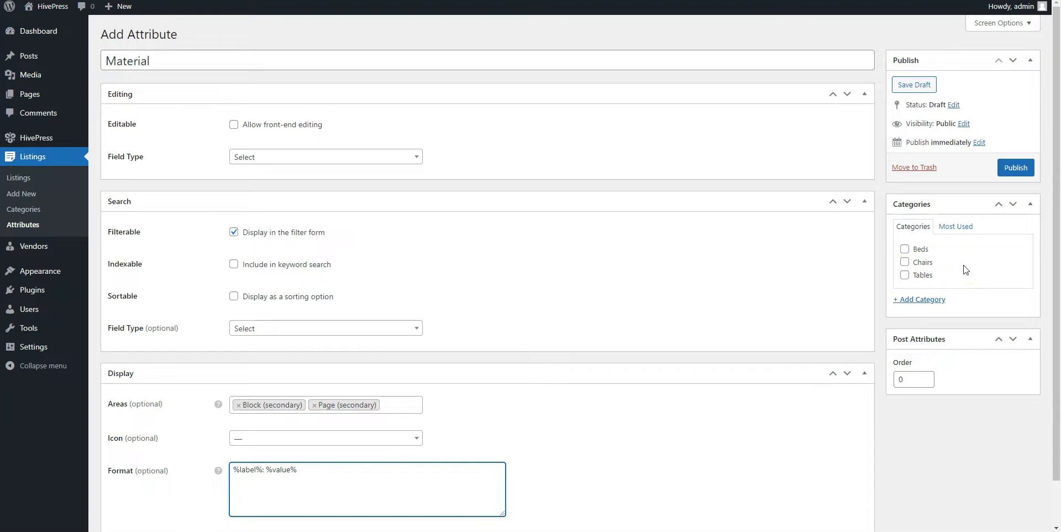
left_click(266, 470)
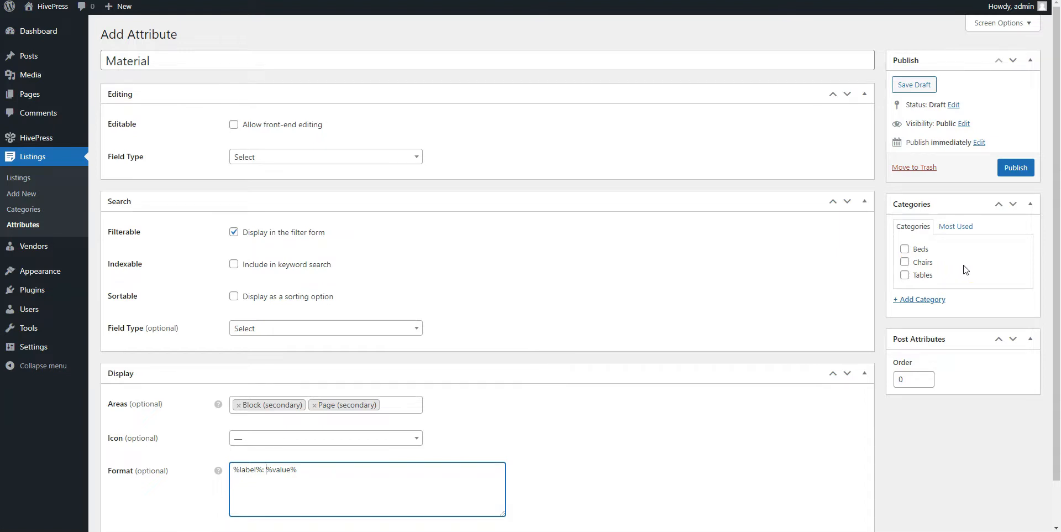
left_click(1015, 167)
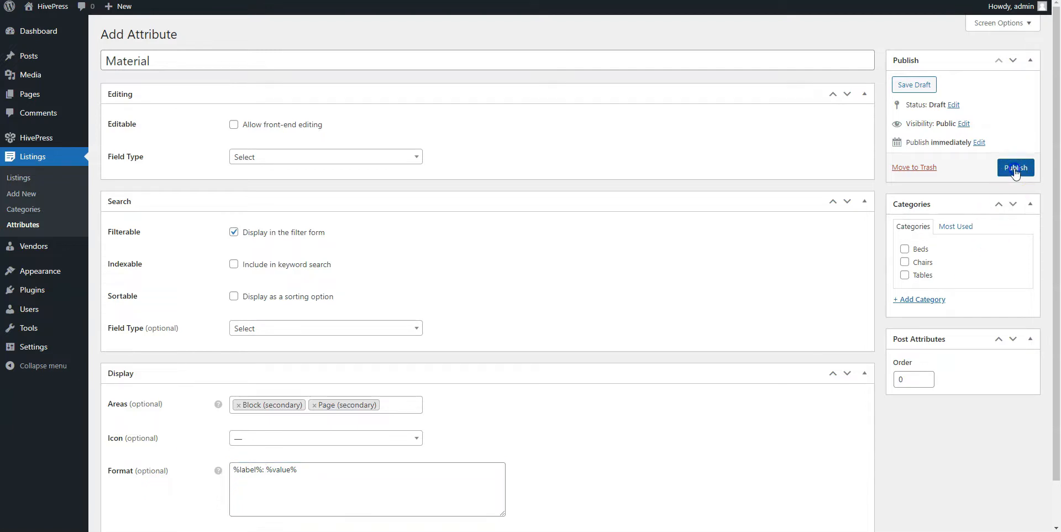
left_click(1015, 167)
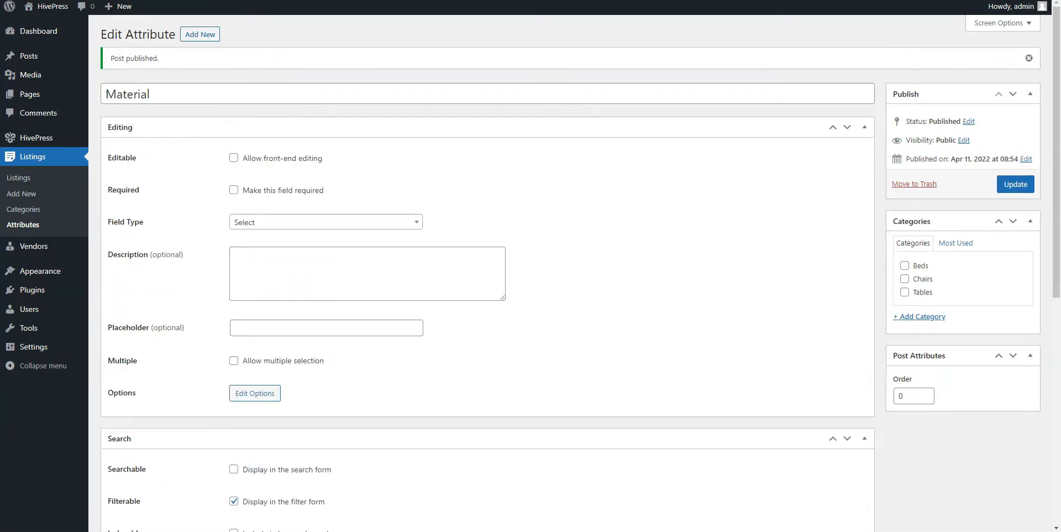
mouse_move(710, 271)
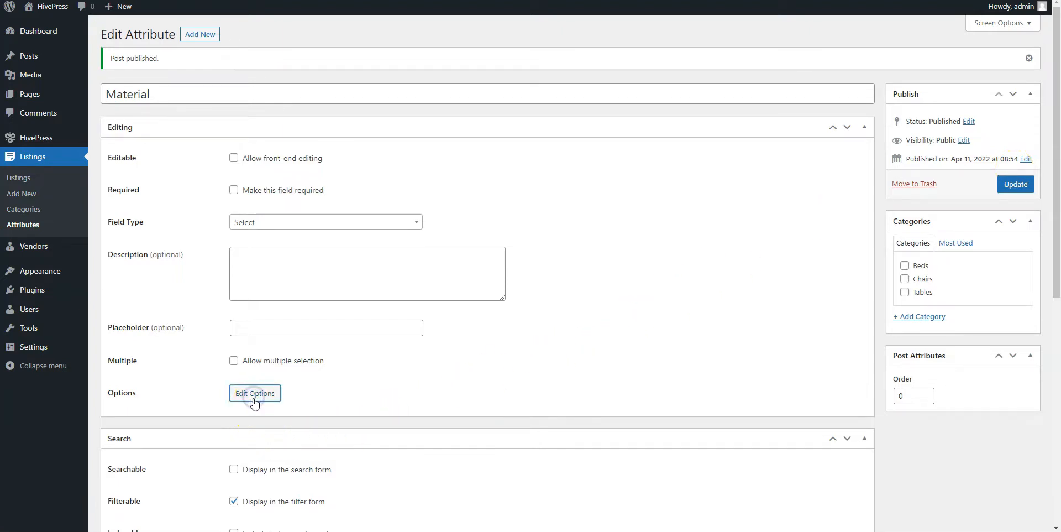
Step: Add Wood, Metal and Plastic as options of the Material attribute
left_click(254, 393)
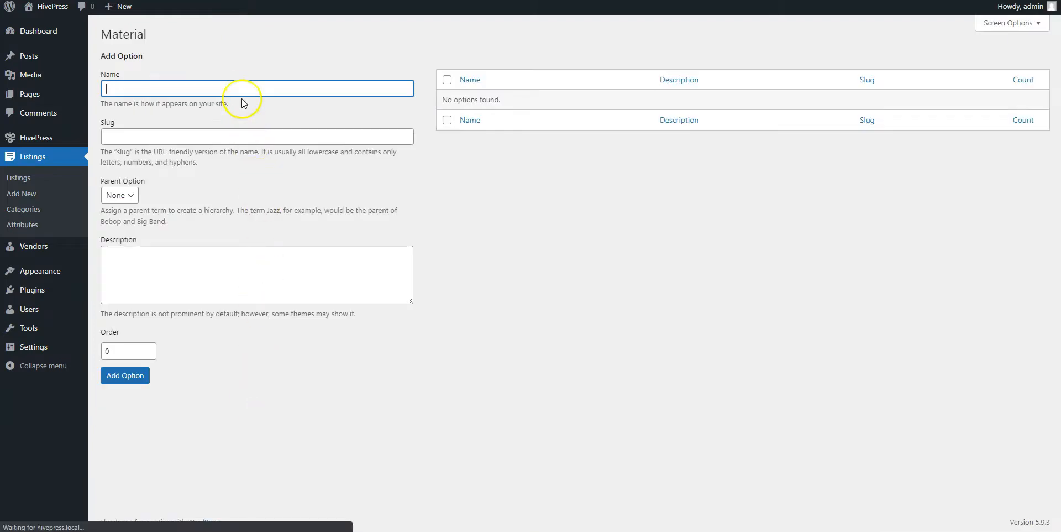
type("Wood")
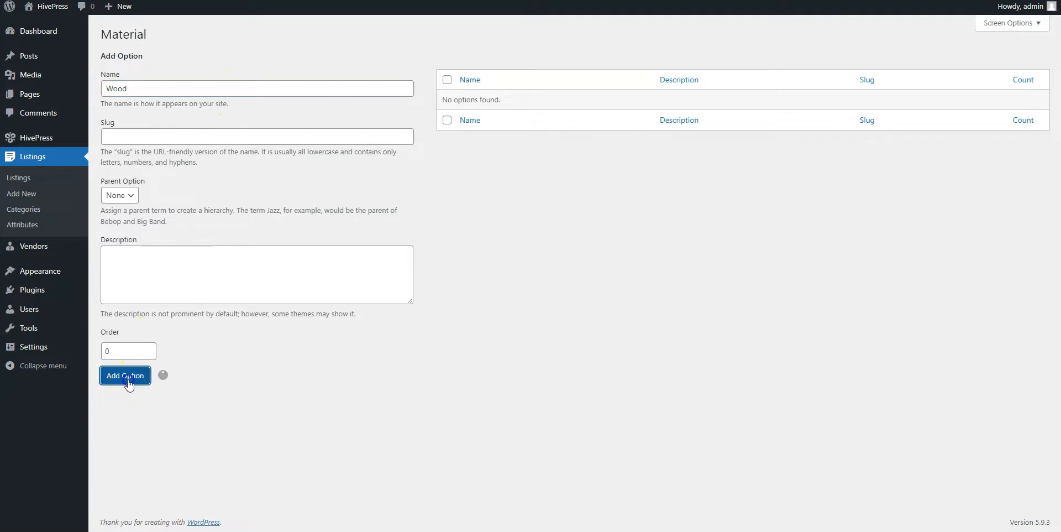
left_click(125, 375)
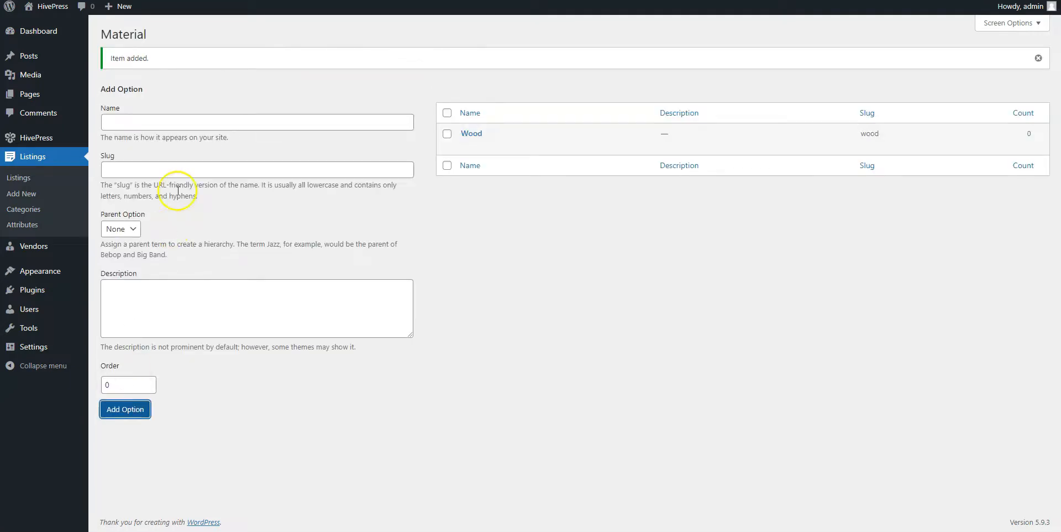
left_click(256, 121)
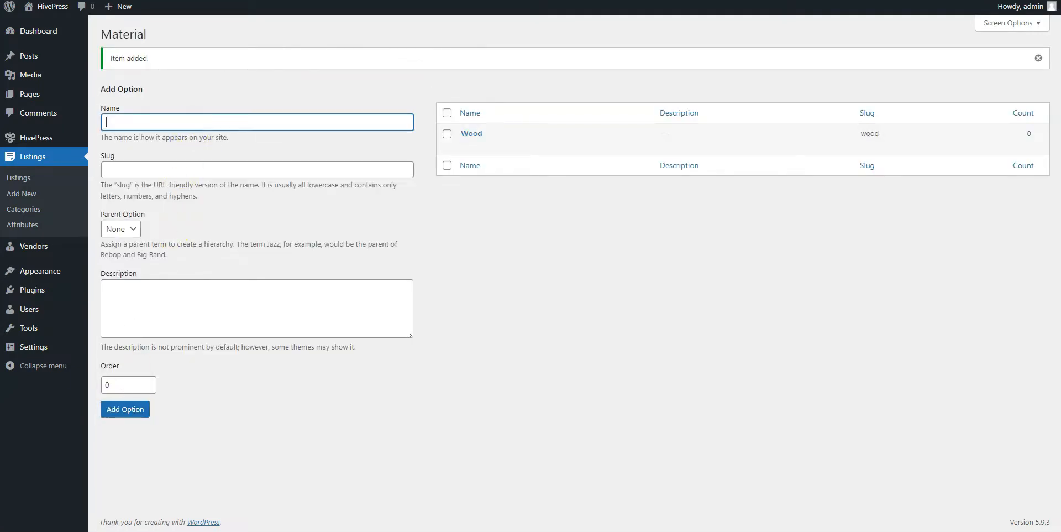
left_click(124, 408)
type("Pla")
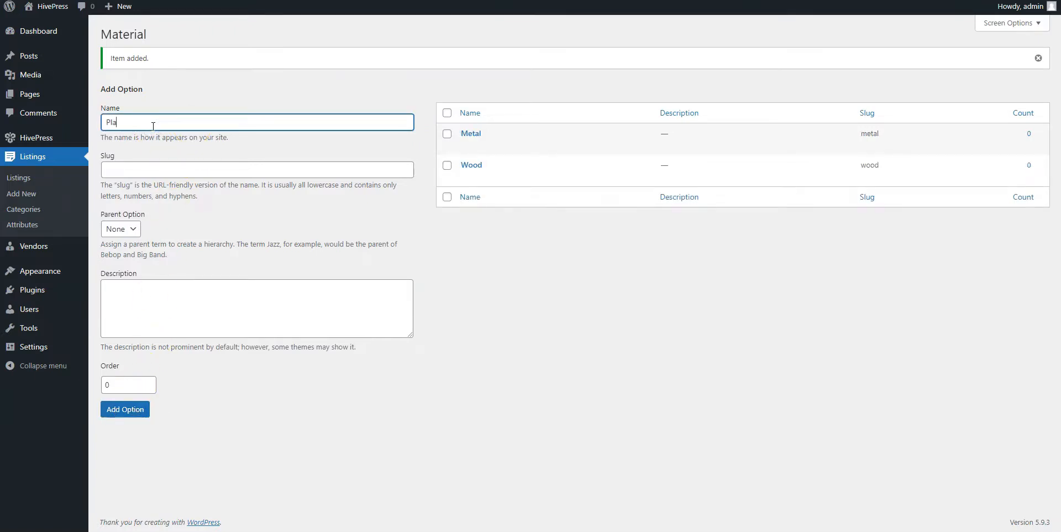
left_click(125, 409)
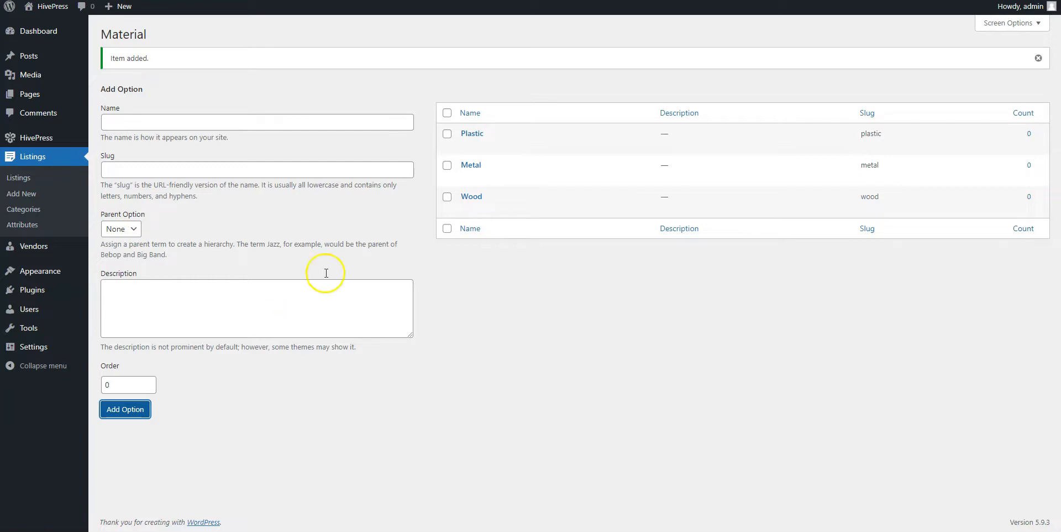
mouse_move(450, 208)
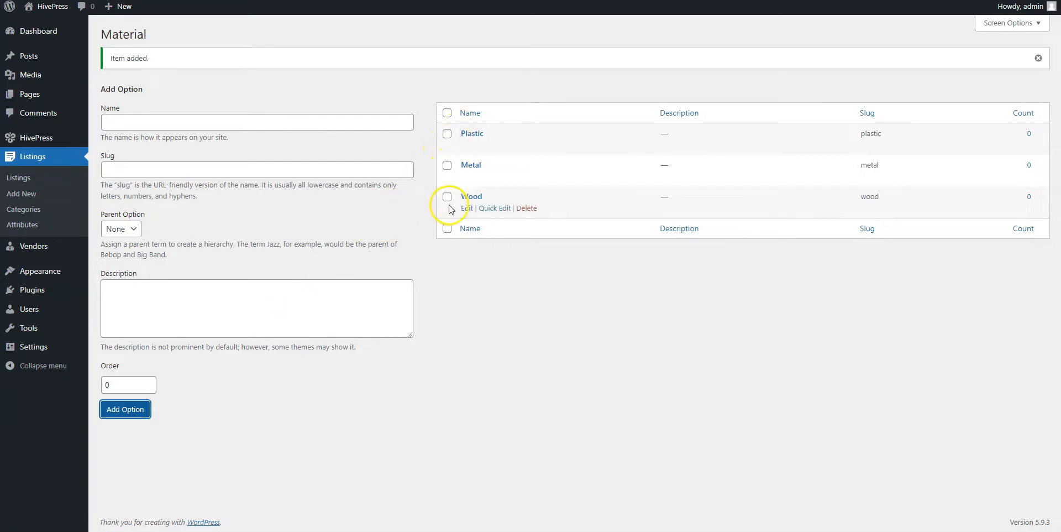
mouse_move(454, 268)
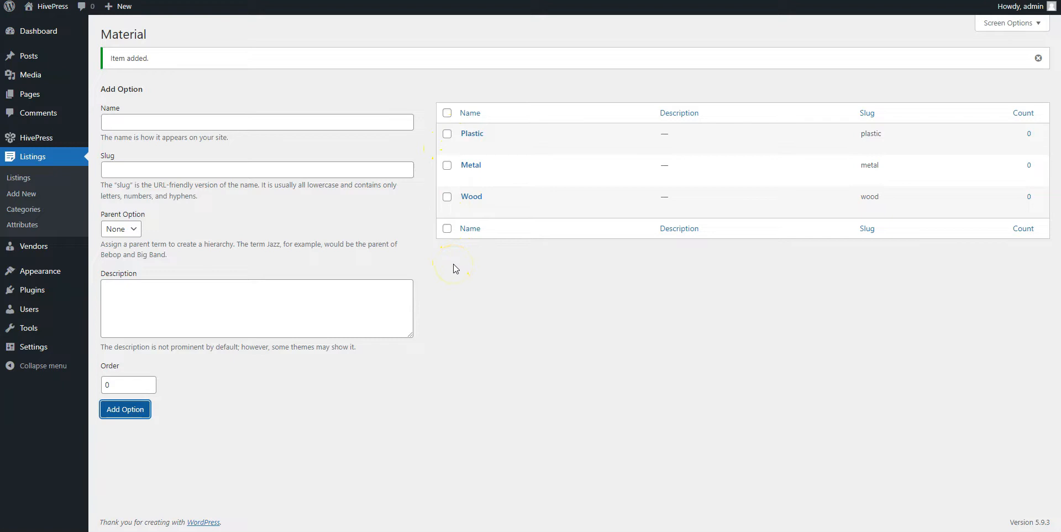
mouse_move(455, 268)
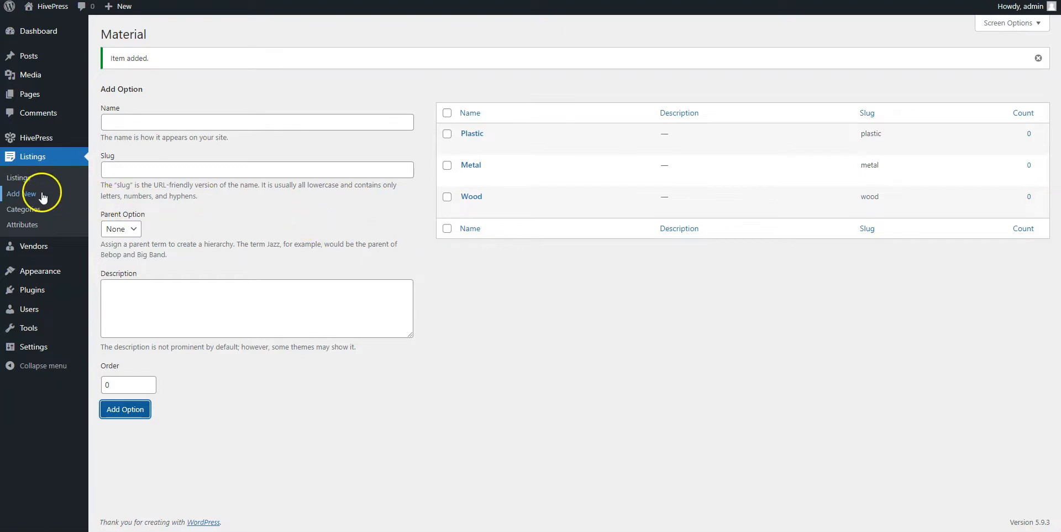
Step: Create a new listing titled Adelloni Upholstered Bed with its description and bullet points
left_click(23, 193)
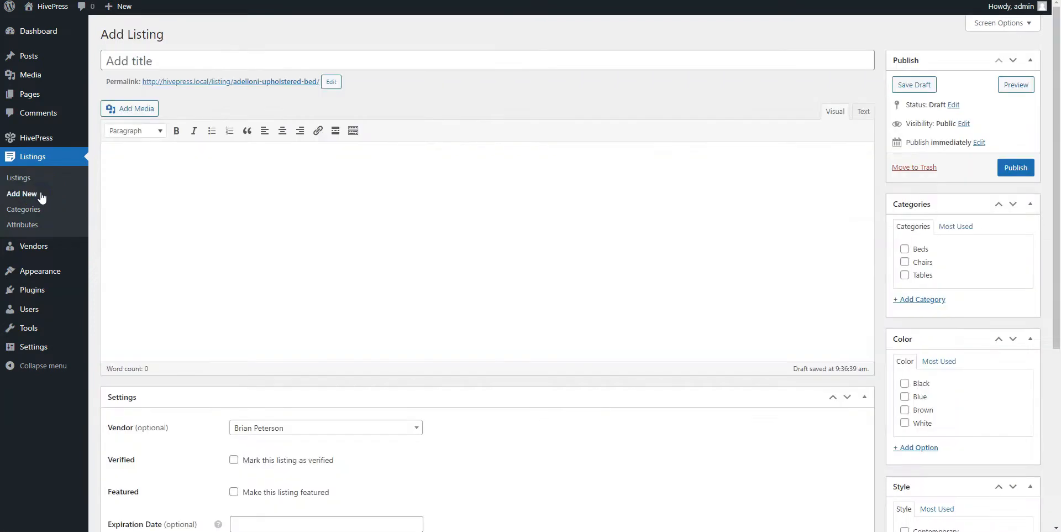
mouse_move(114, 113)
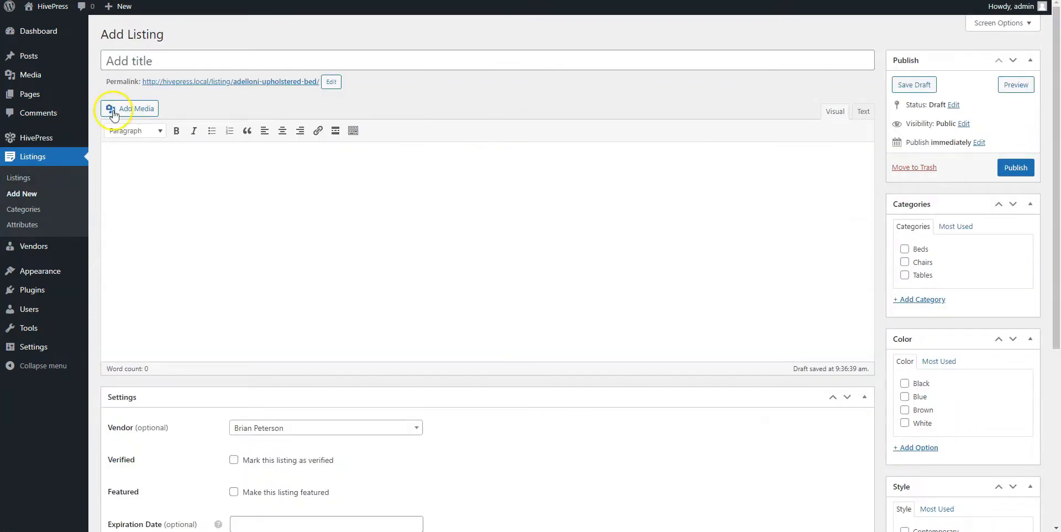
type("Adelloni Uph")
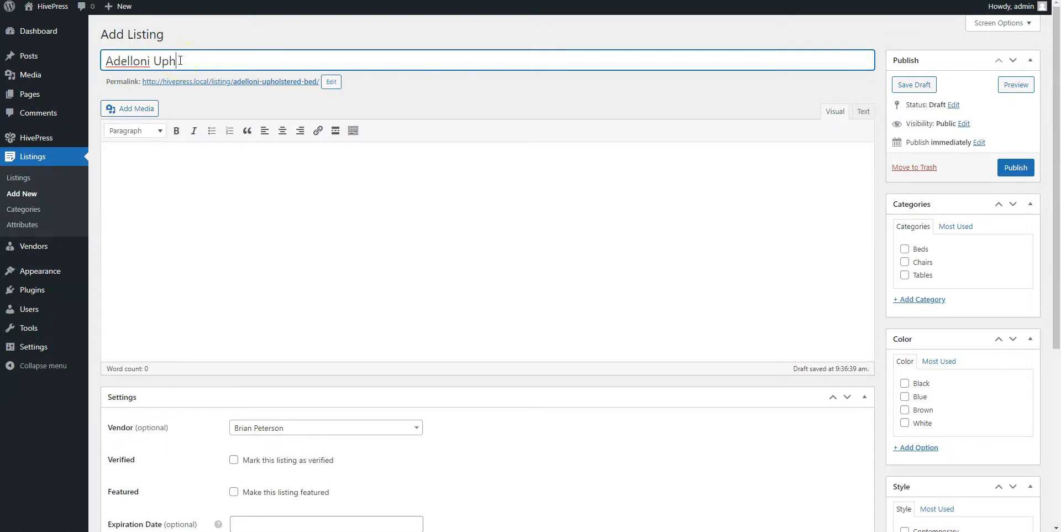
type("olstered Bed")
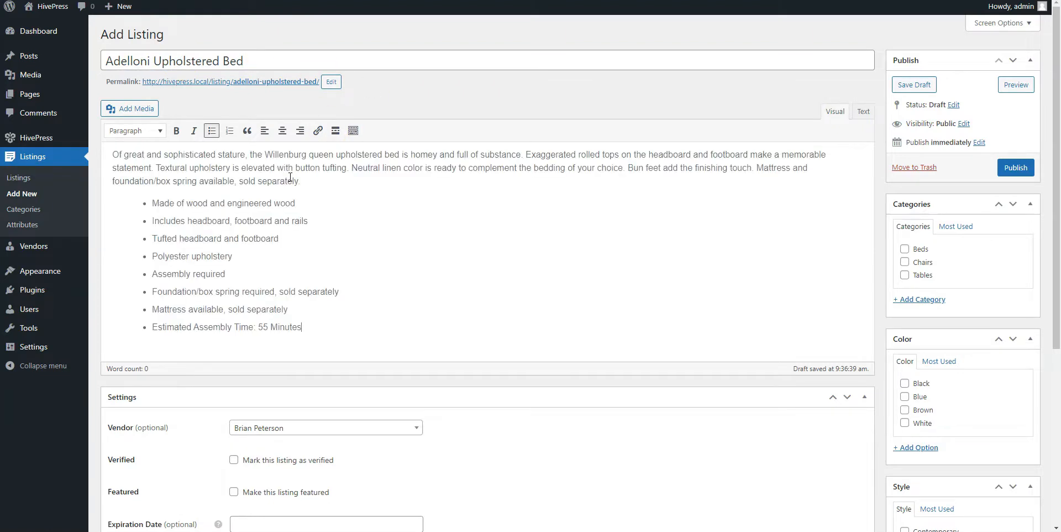
Step: Mark the listing as featured and upload Bed.jpg as its image
scroll("down", 3)
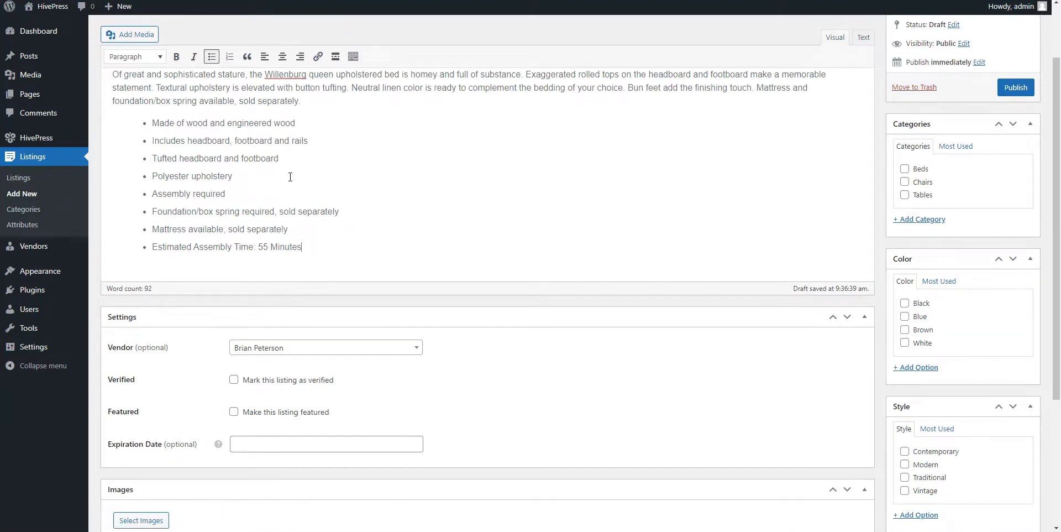
scroll("down", 3)
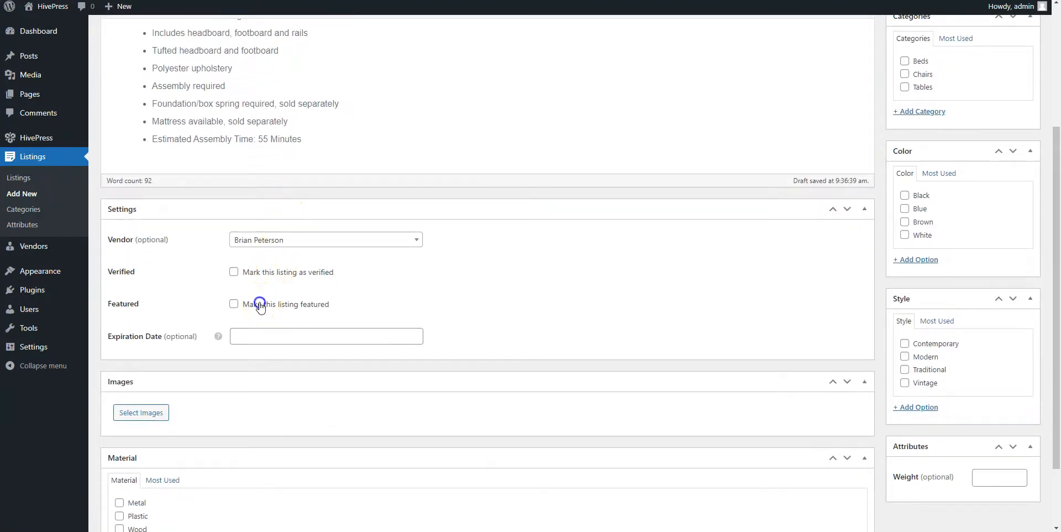
left_click(234, 304)
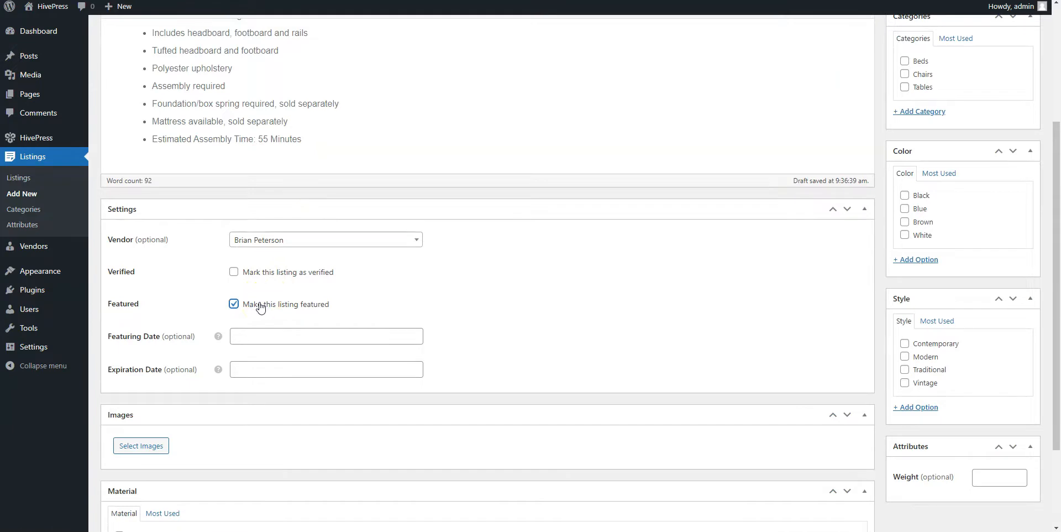
scroll("down", 3)
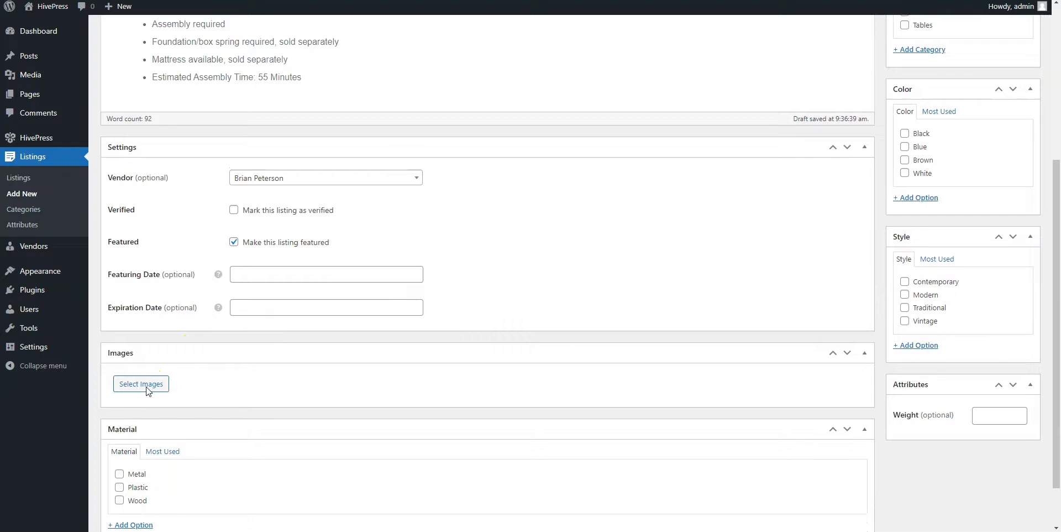
left_click(140, 383)
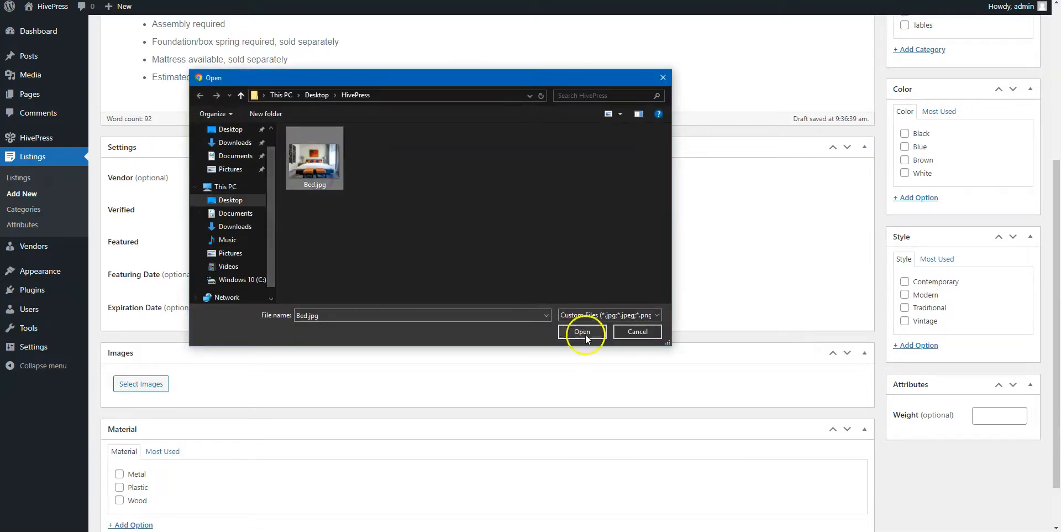
left_click(582, 331)
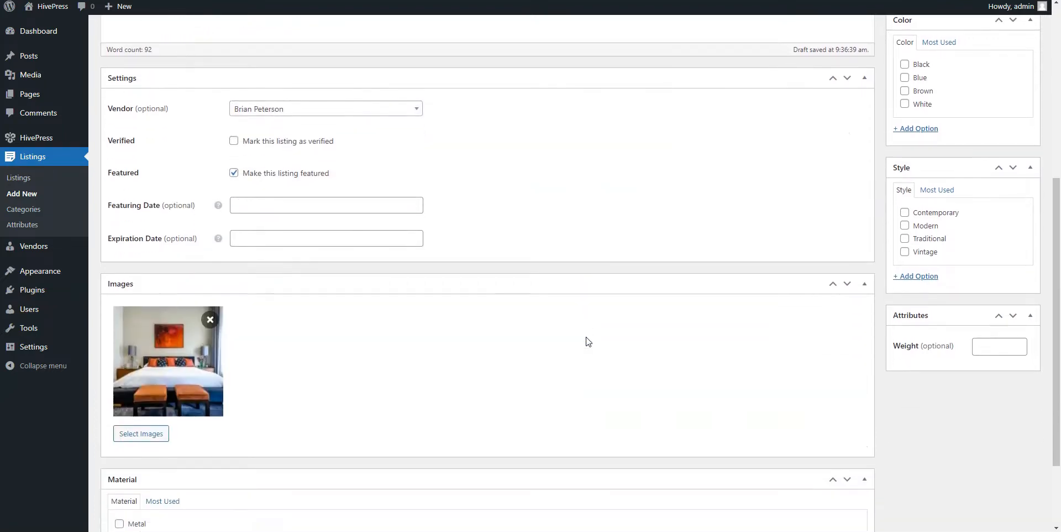
Step: Tick Wood material, Blue color and Modern style, and enter the bed's weight
scroll("down", 3)
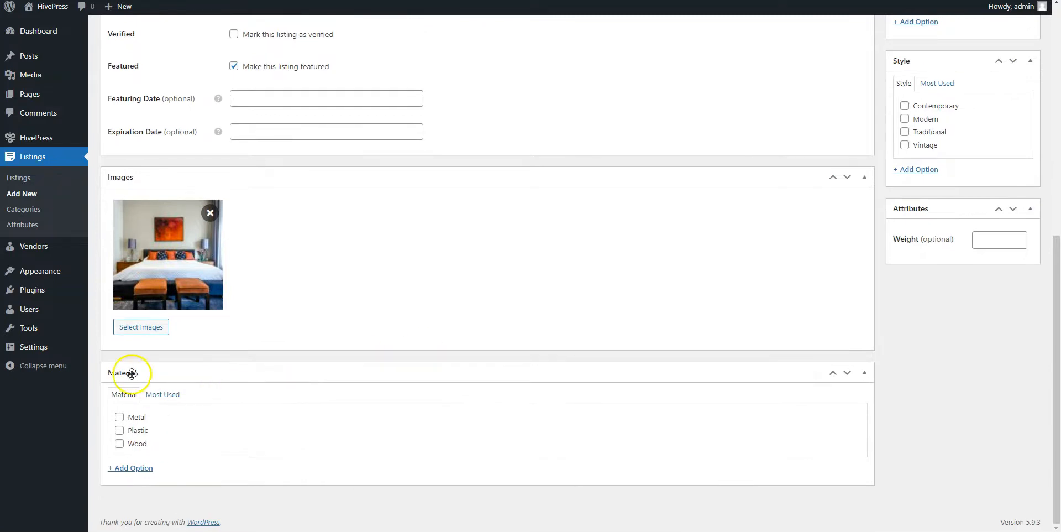
mouse_move(133, 436)
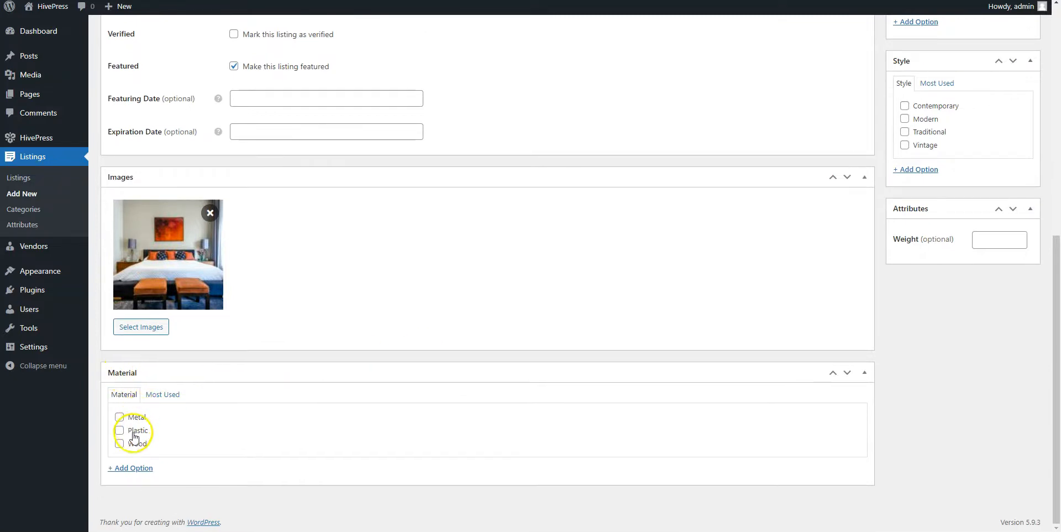
left_click(119, 443)
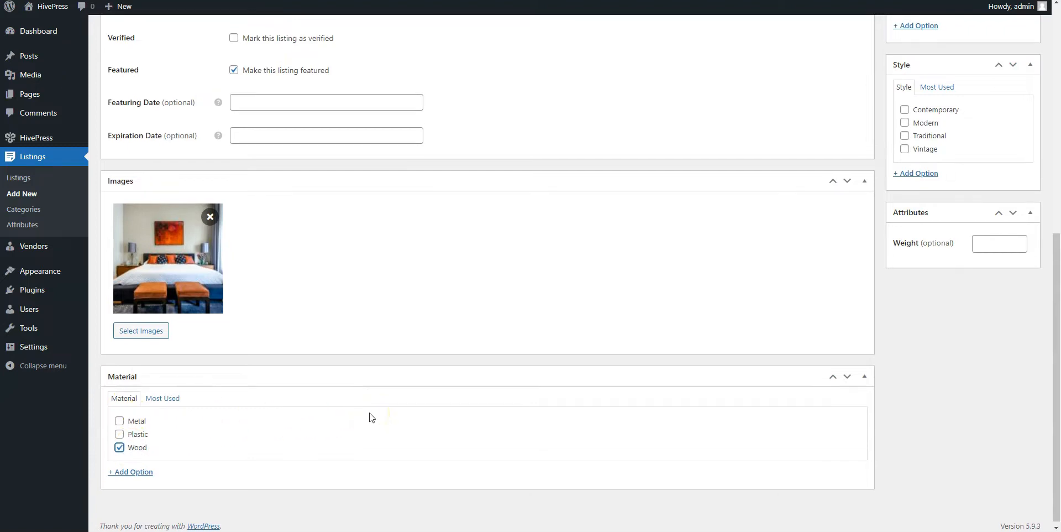
scroll("up", 3)
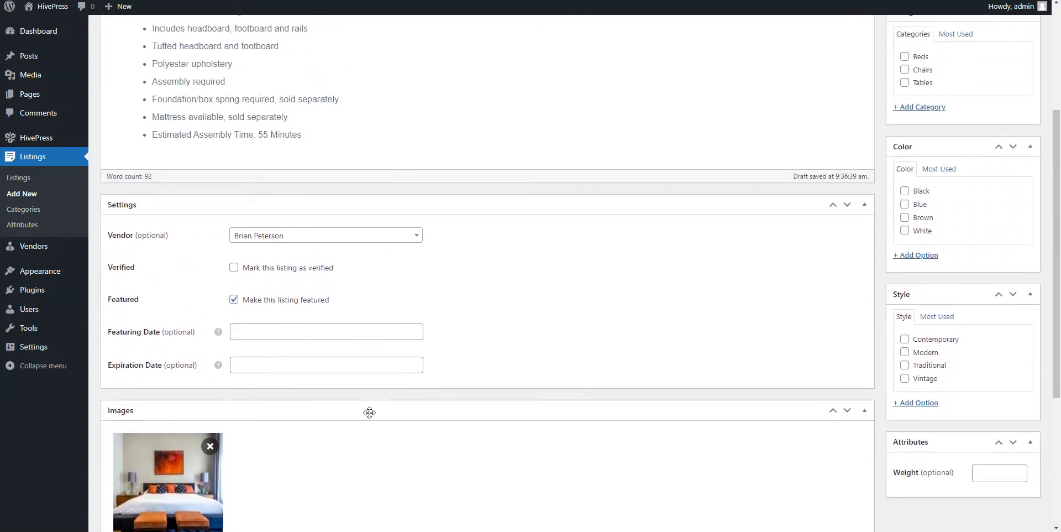
mouse_move(957, 294)
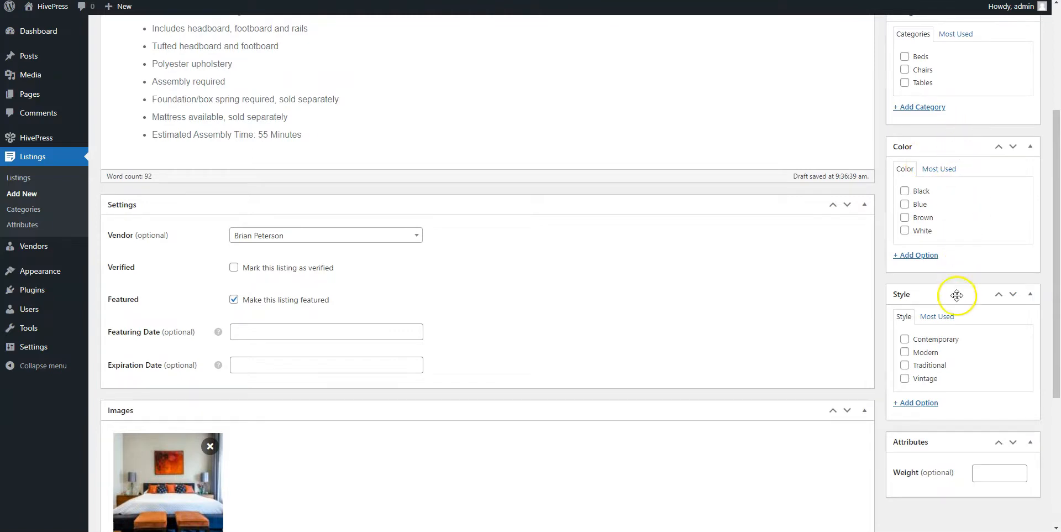
mouse_move(966, 241)
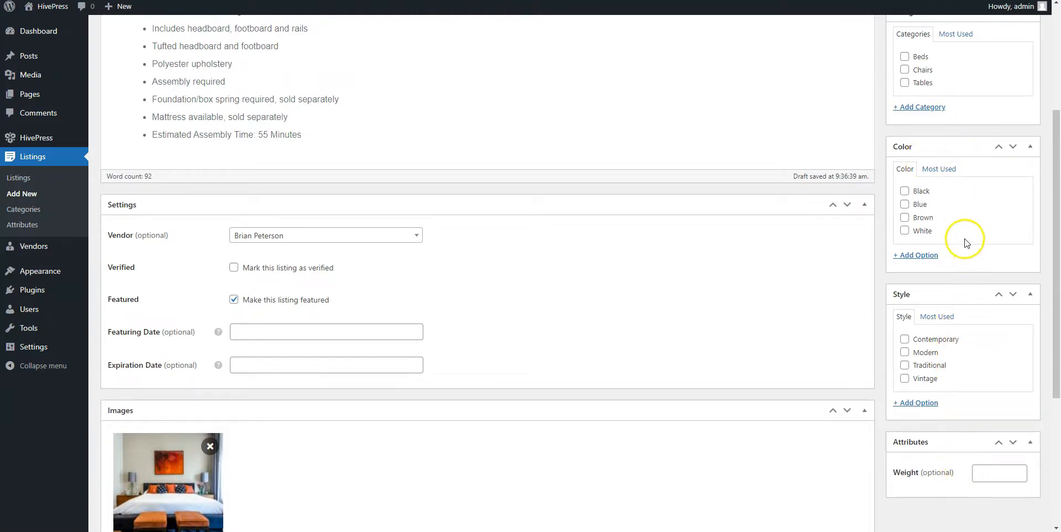
left_click(905, 351)
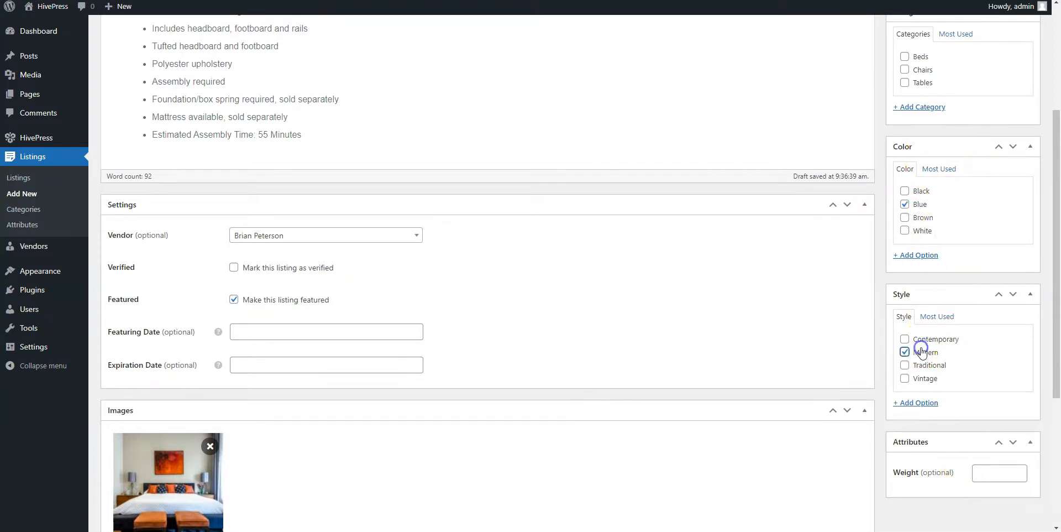
type("16")
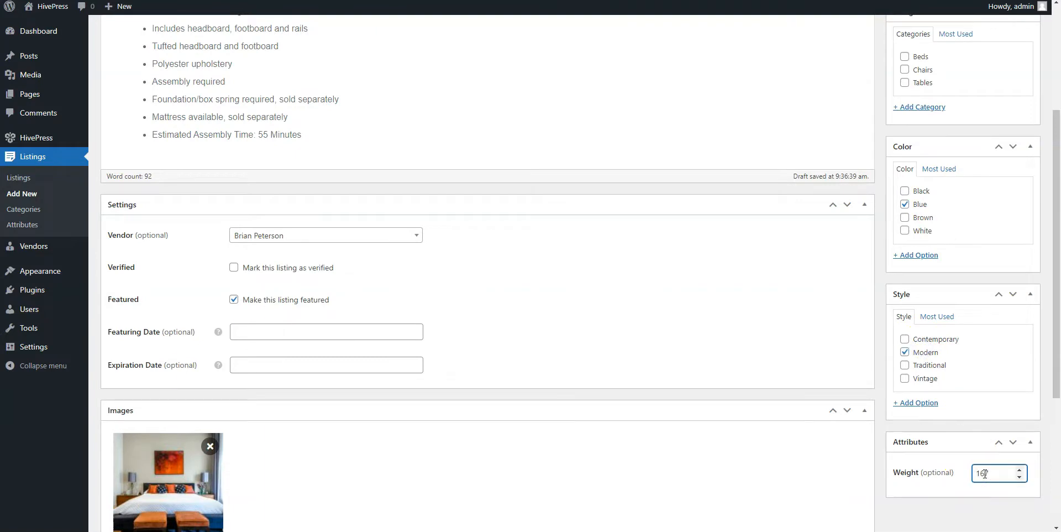
scroll("up", 3)
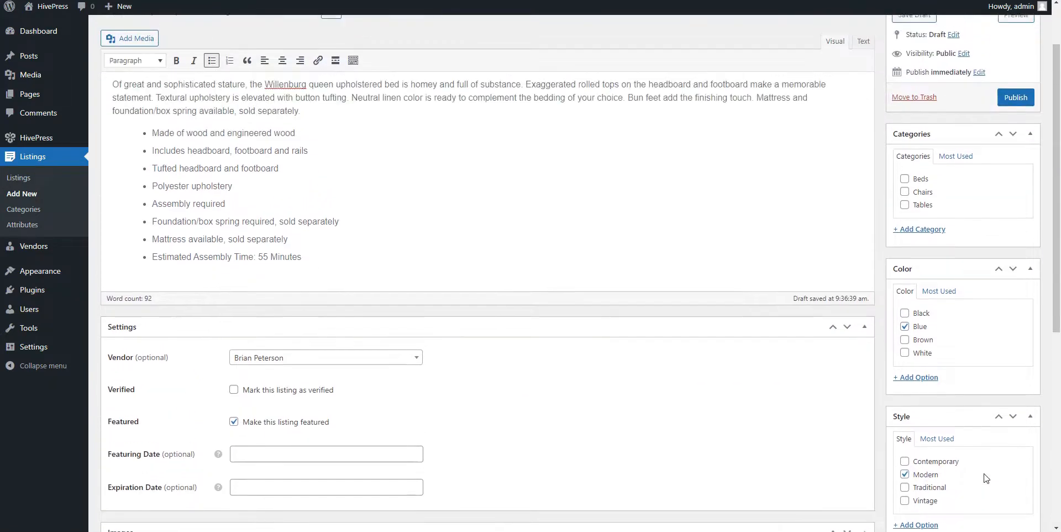
scroll("up", 3)
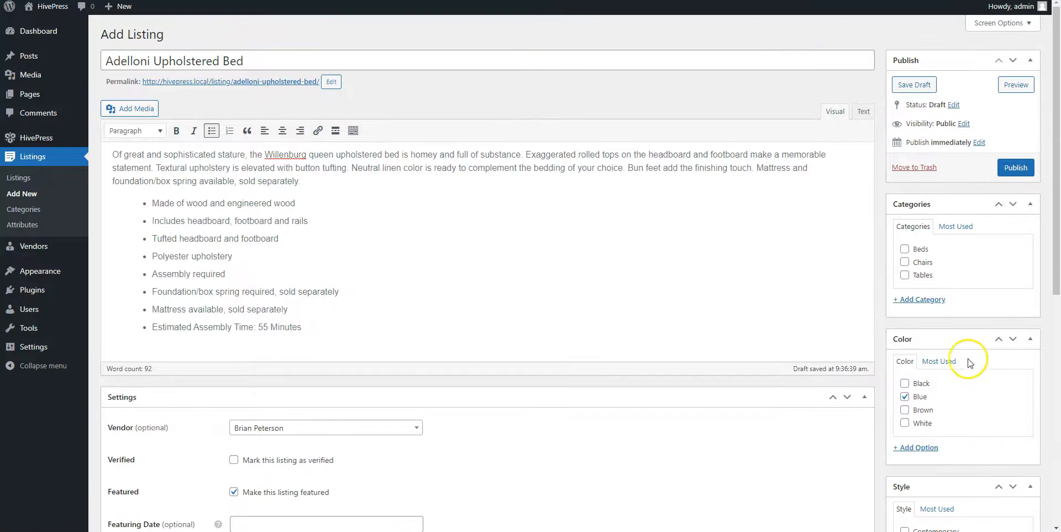
mouse_move(914, 252)
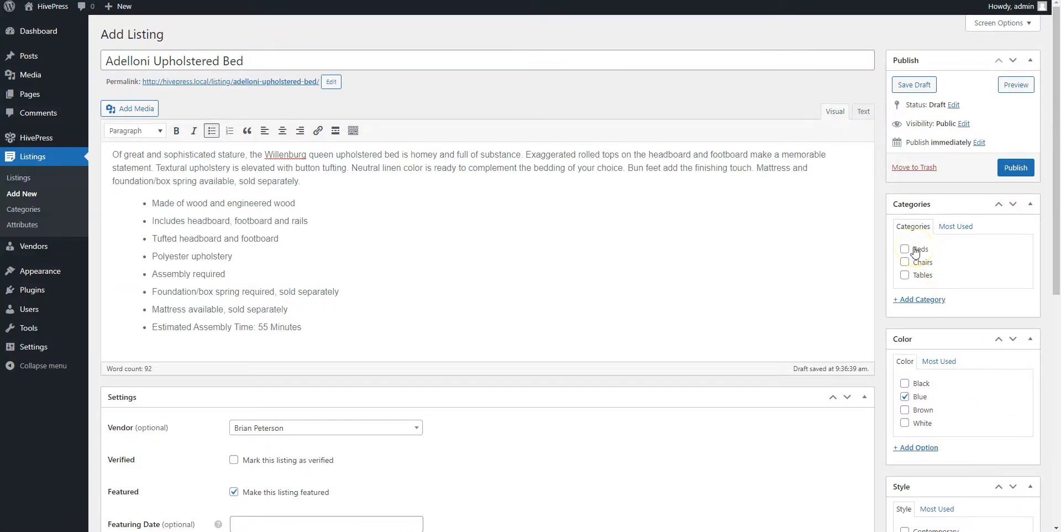
Step: File the listing under the Beds category and publish it
left_click(904, 248)
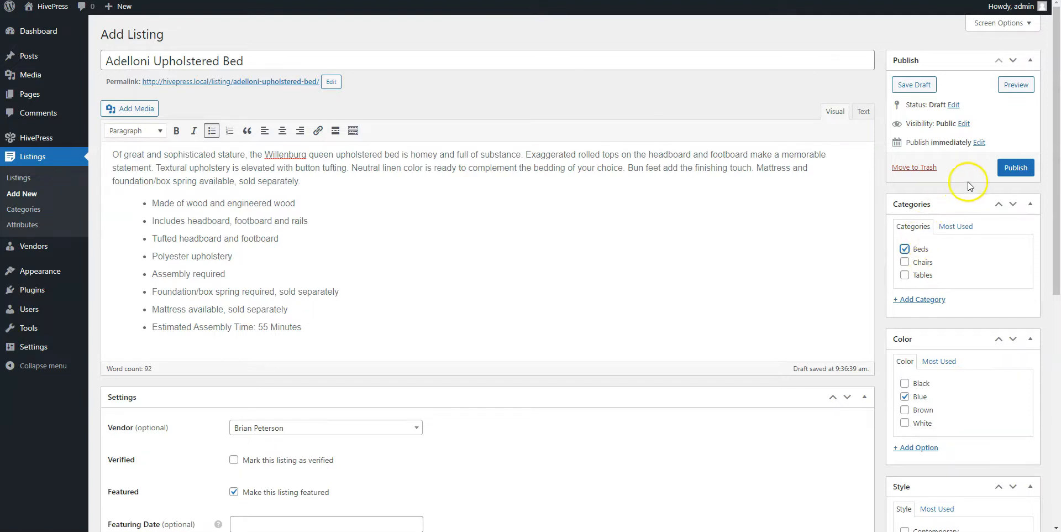
mouse_move(1014, 168)
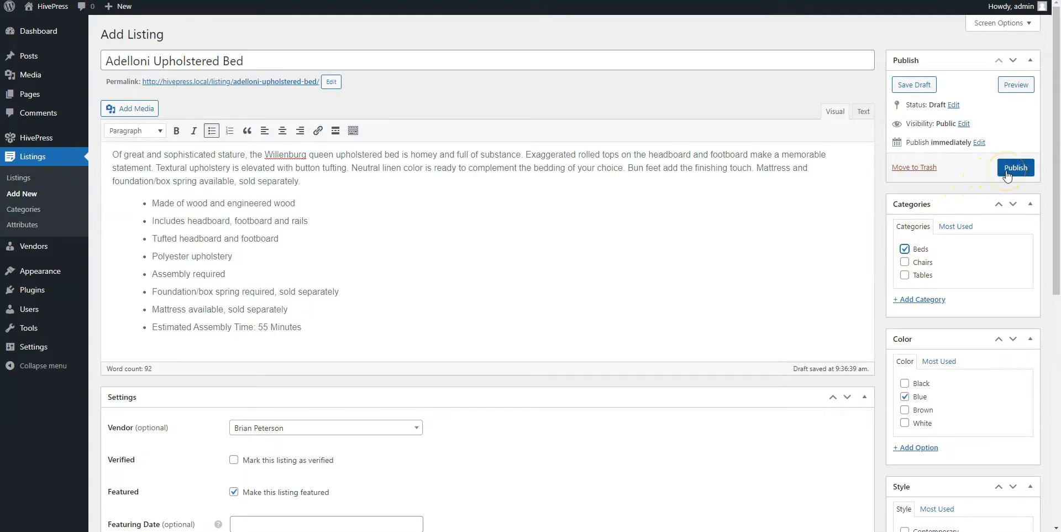
left_click(1014, 168)
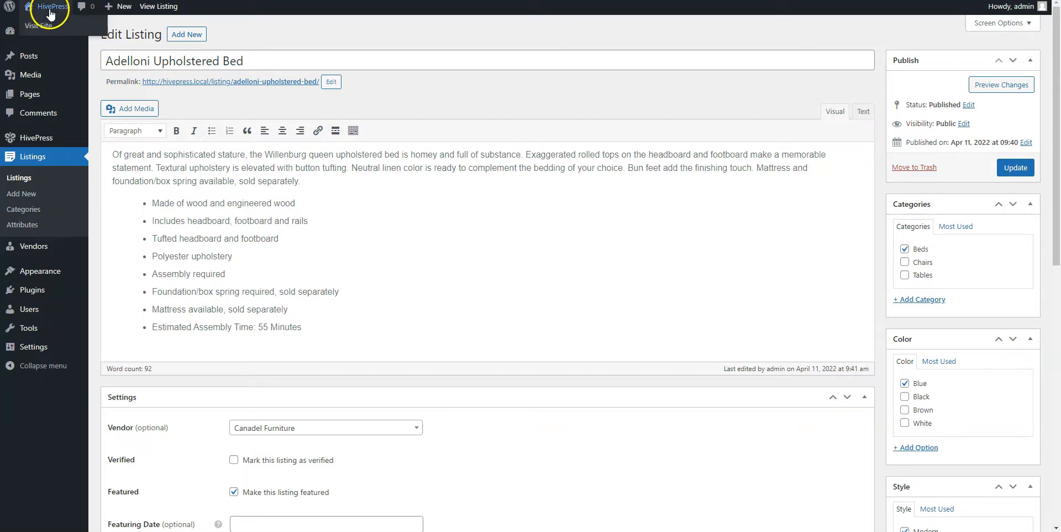
Step: Visit the public site and open the Beds category showing the Adelloni bed
left_click(39, 25)
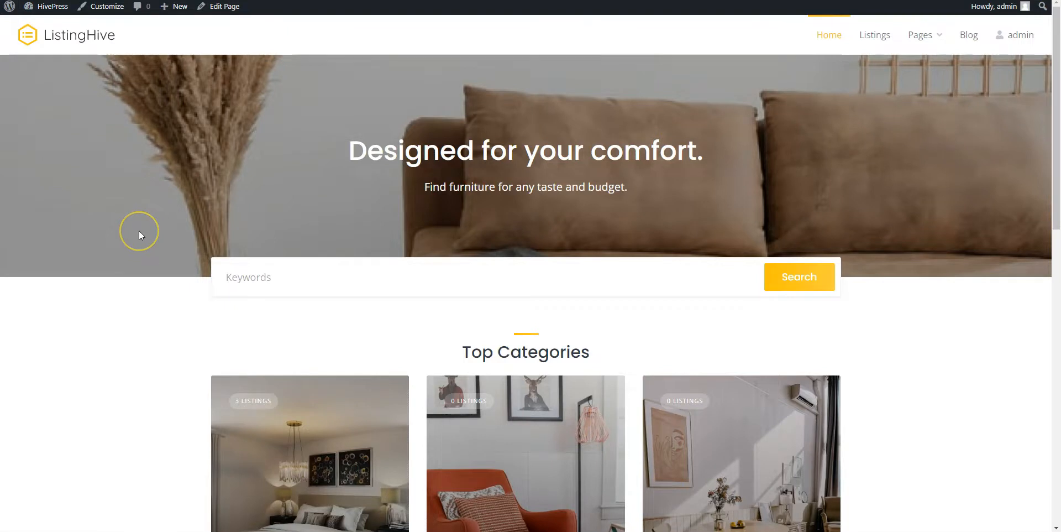
scroll("down", 3)
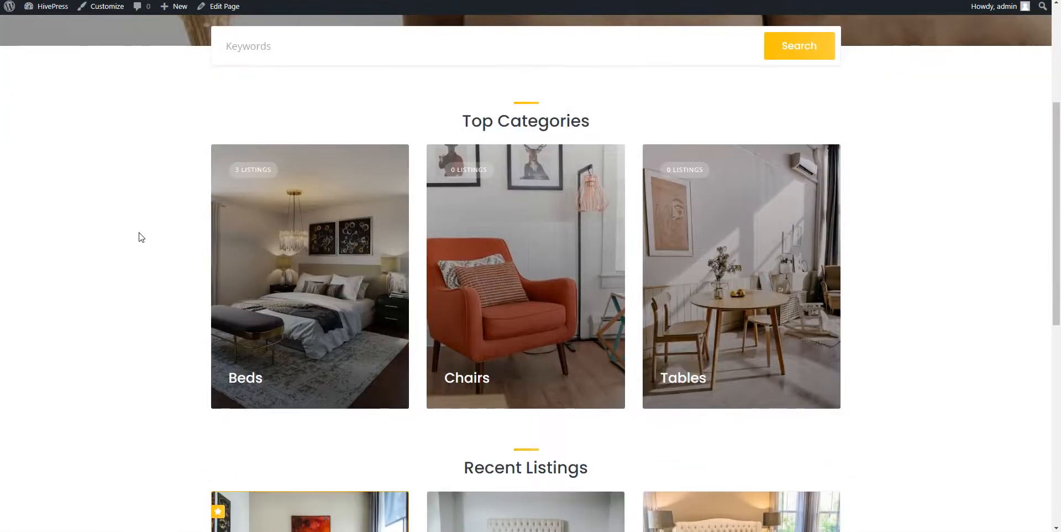
left_click(309, 276)
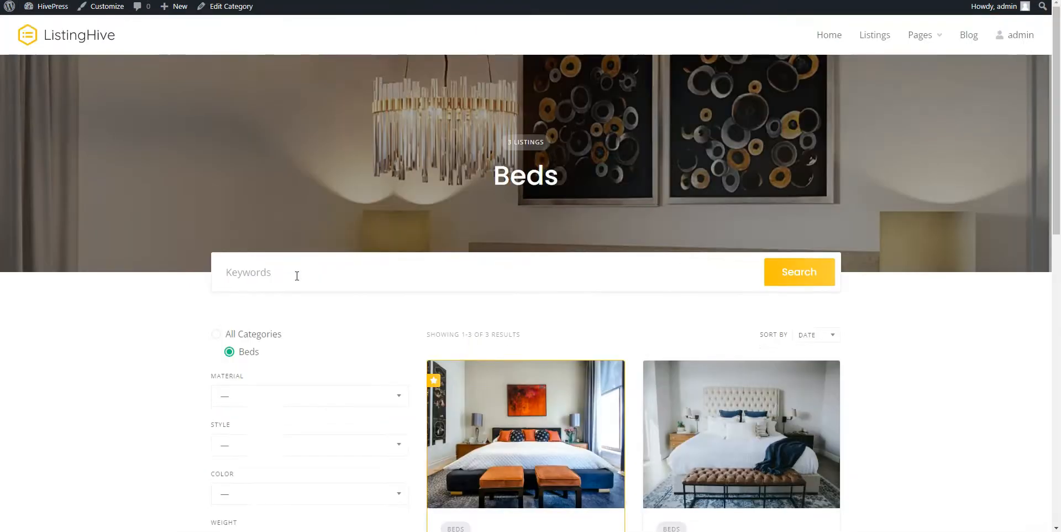
scroll("down", 3)
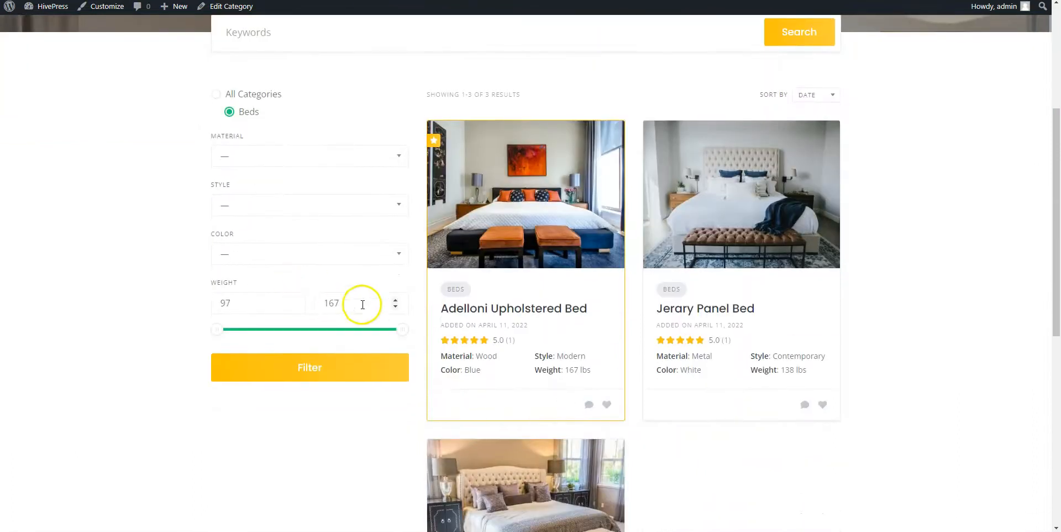
mouse_move(589, 298)
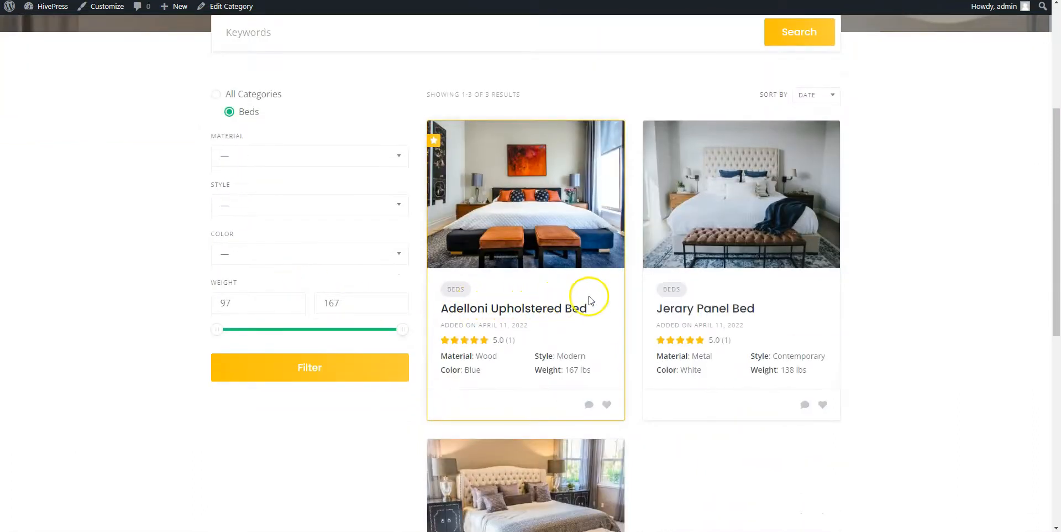
mouse_move(443, 354)
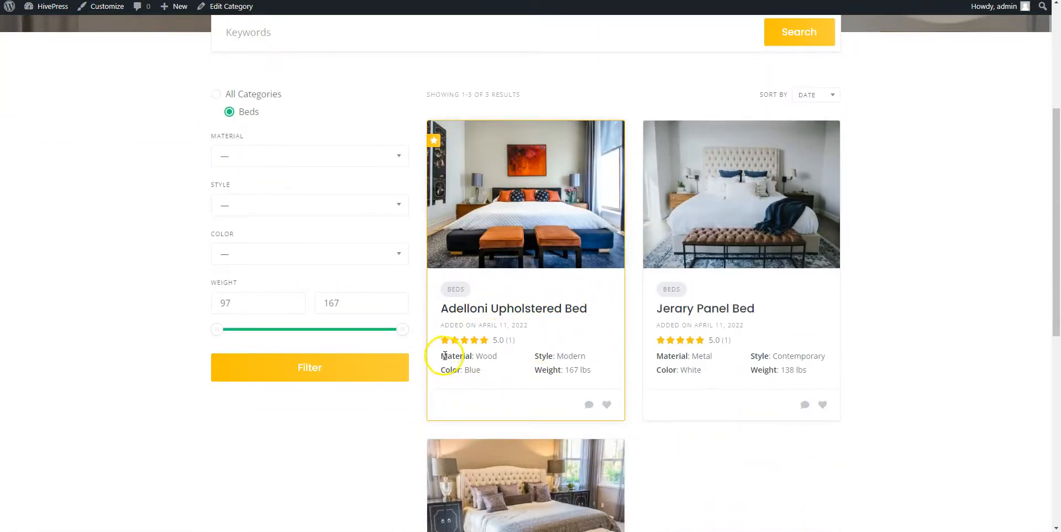
double_click(465, 356)
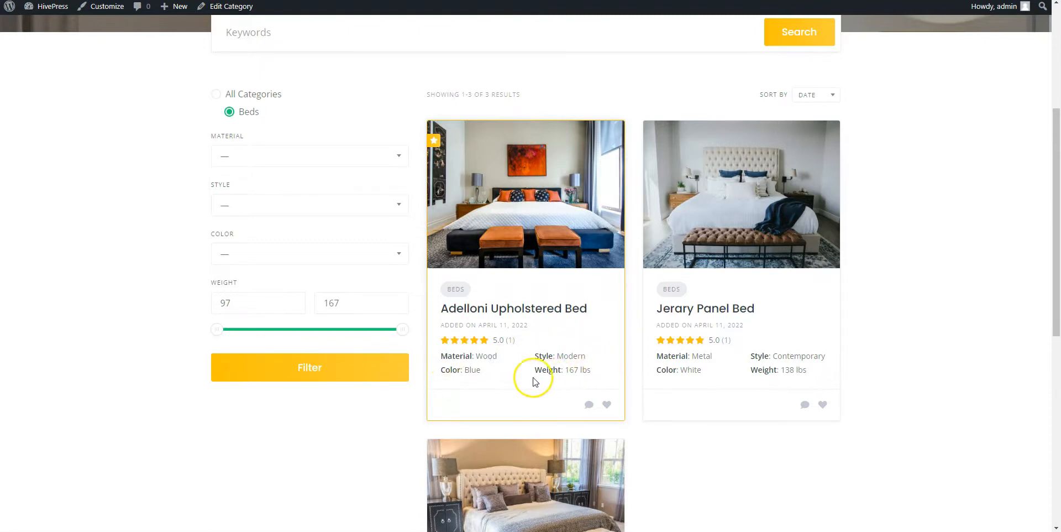
mouse_move(498, 376)
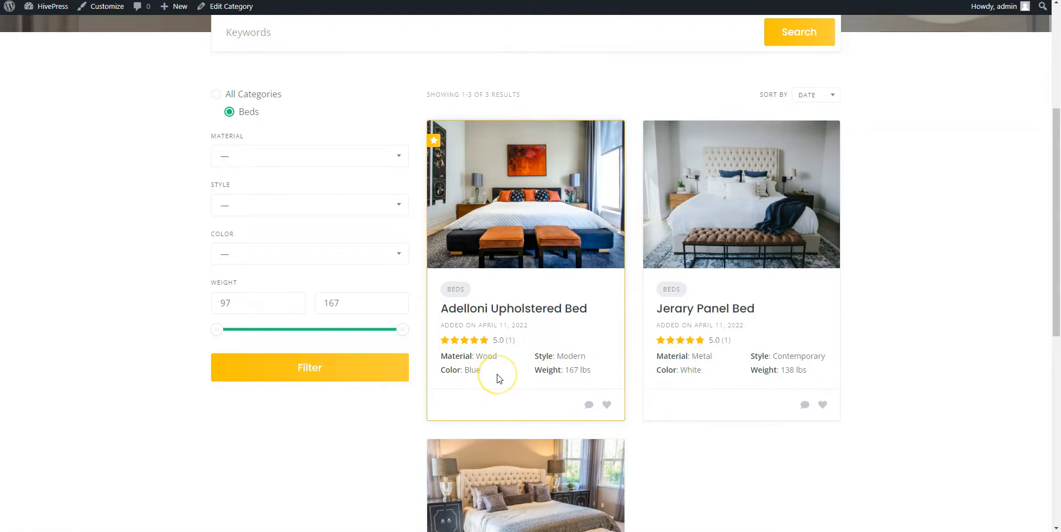
mouse_move(379, 268)
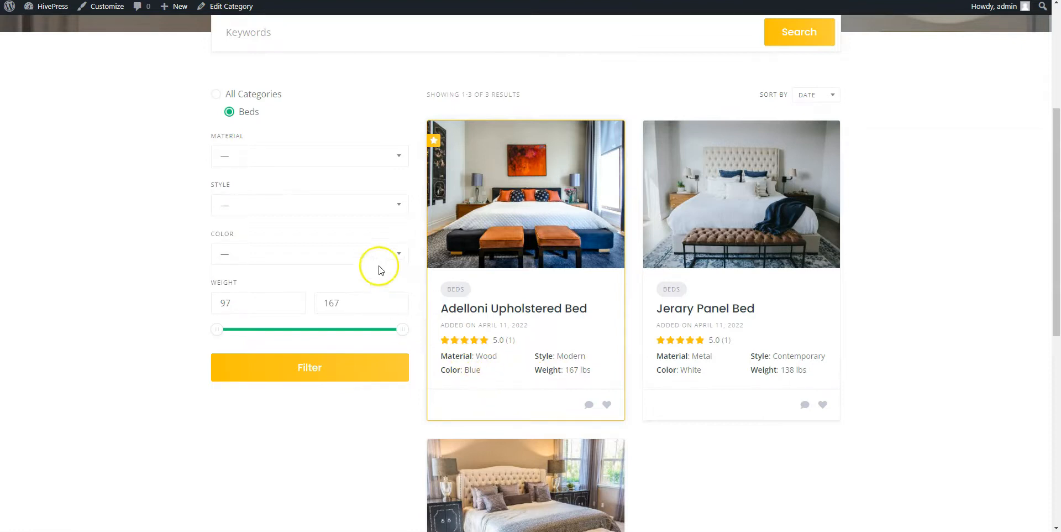
mouse_move(313, 224)
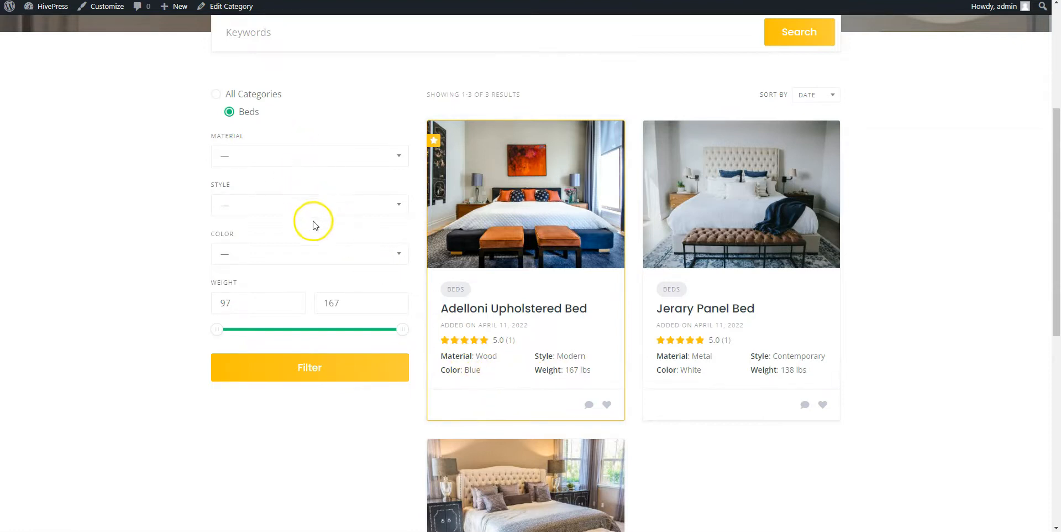
Step: Try the Weight range slider and the Material dropdown filter, leaving Material unset
left_click_drag(218, 328, 251, 328)
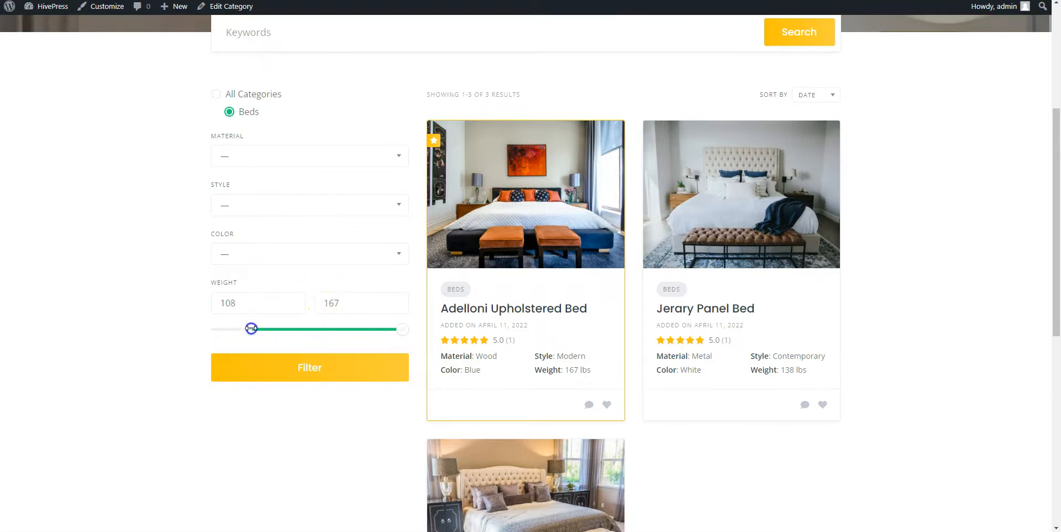
left_click(310, 155)
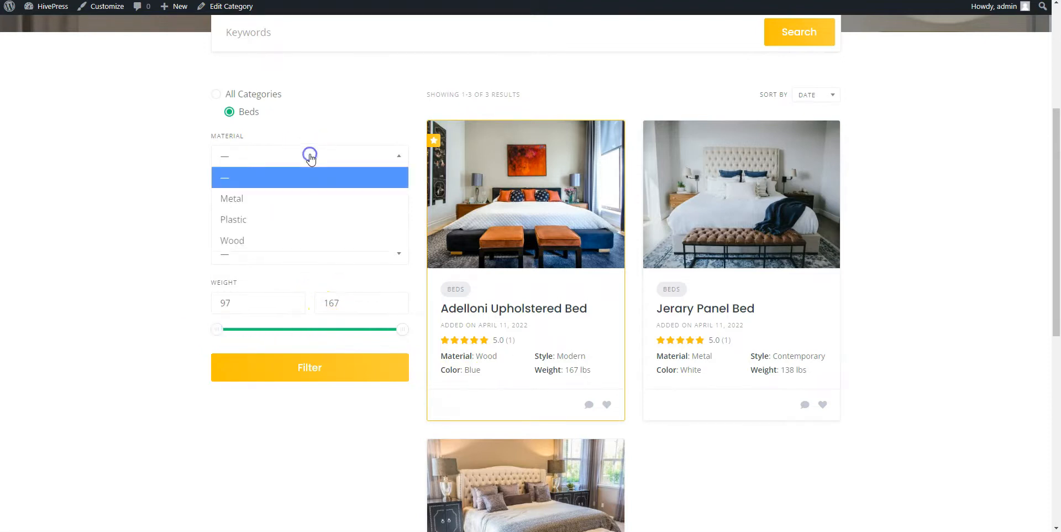
mouse_move(294, 178)
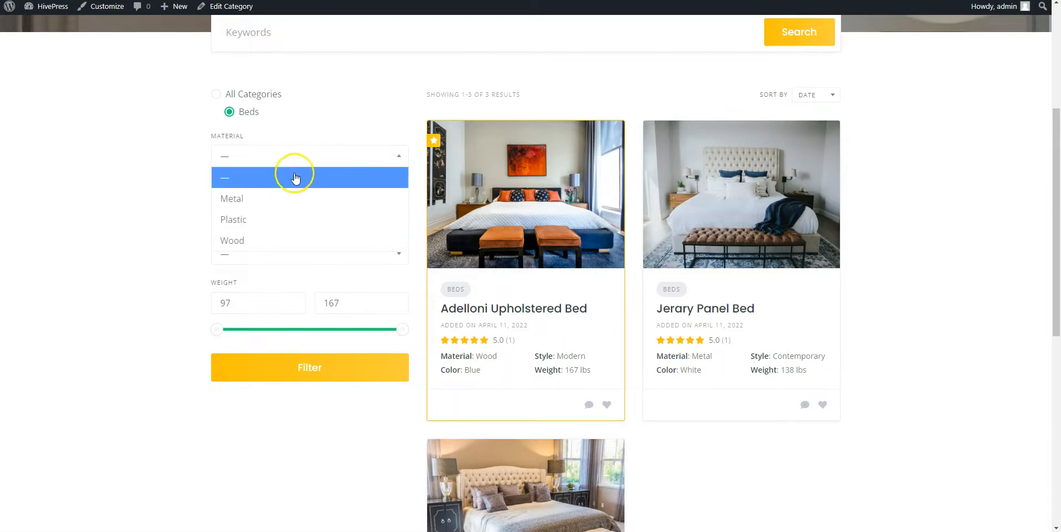
left_click(309, 177)
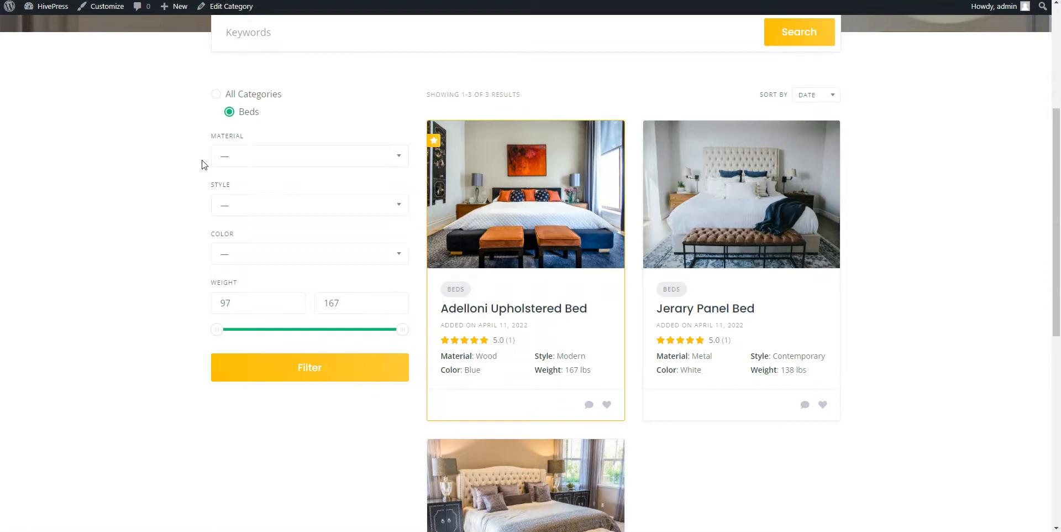
mouse_move(489, 308)
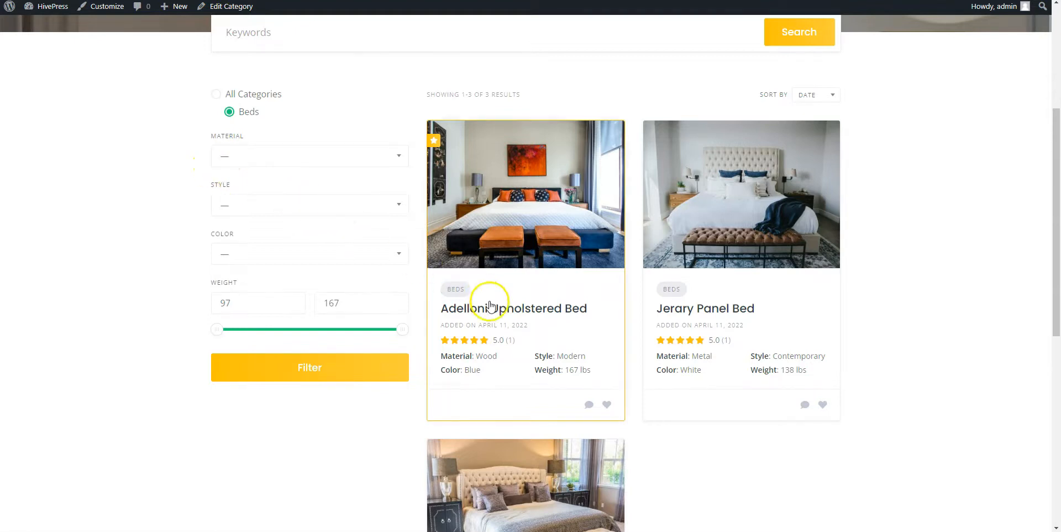
Step: Open the Adelloni Upholstered Bed listing page and add it to favorites
left_click(514, 307)
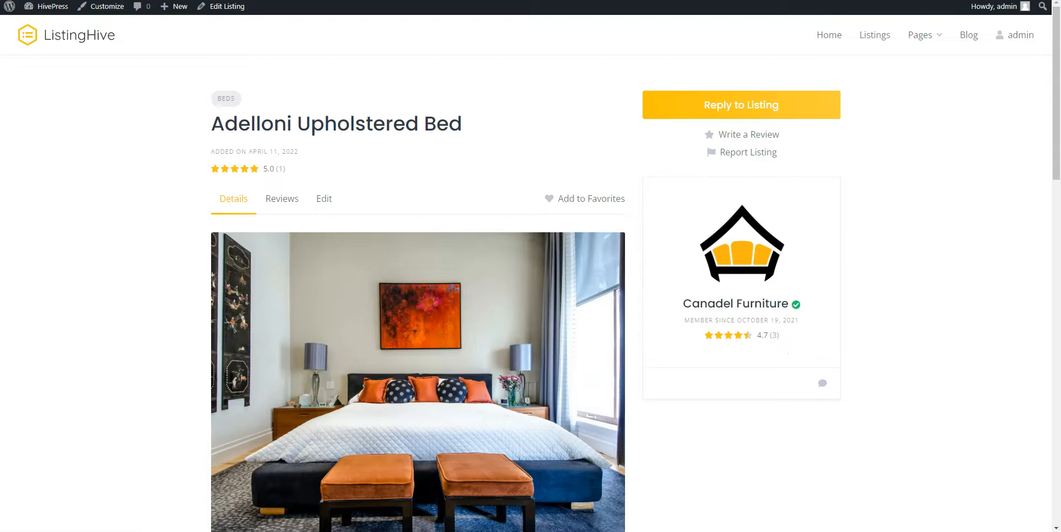
scroll("down", 3)
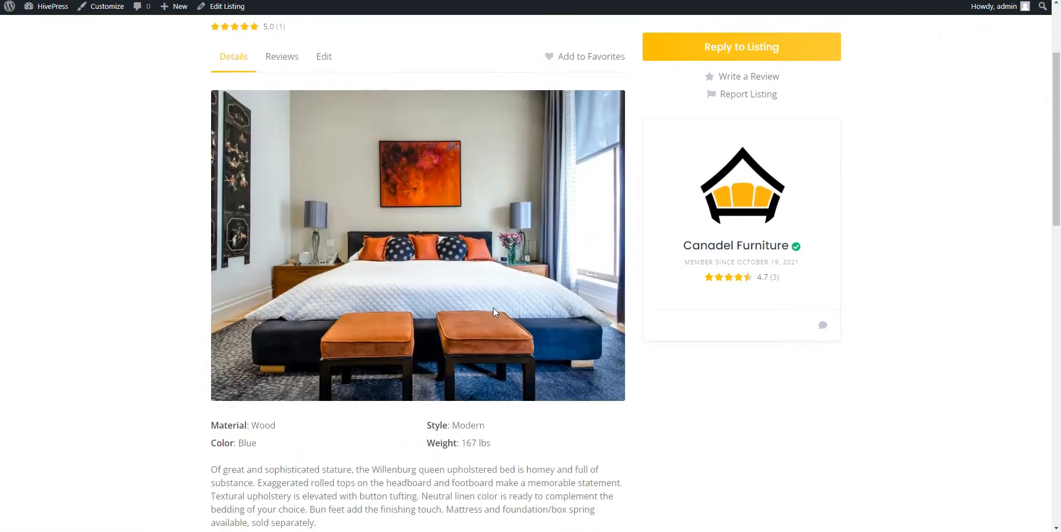
scroll("down", 3)
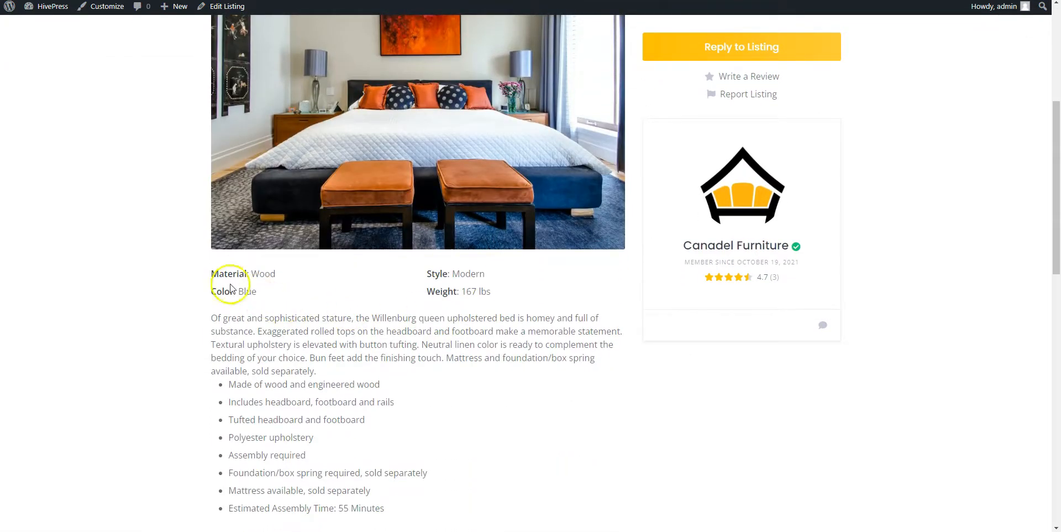
mouse_move(408, 390)
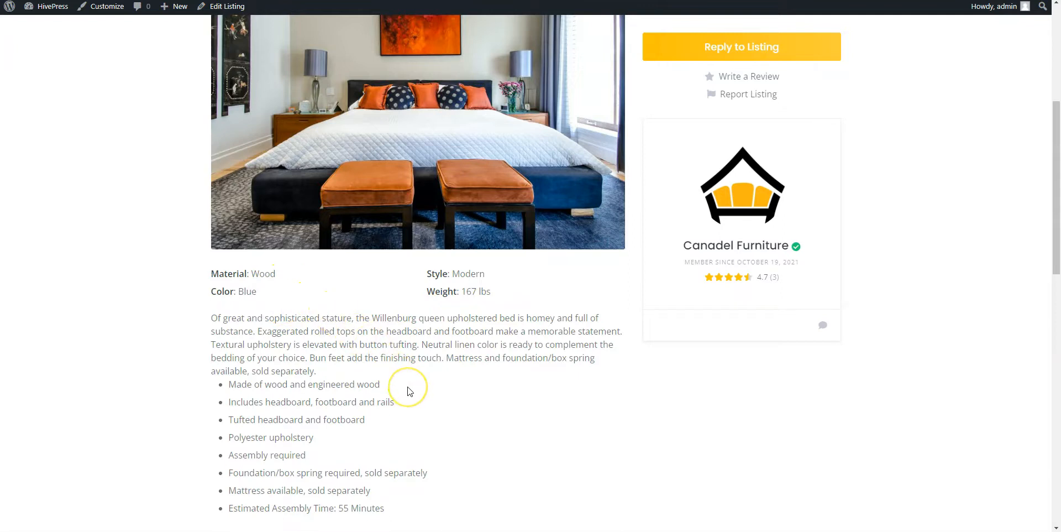
scroll("up", 3)
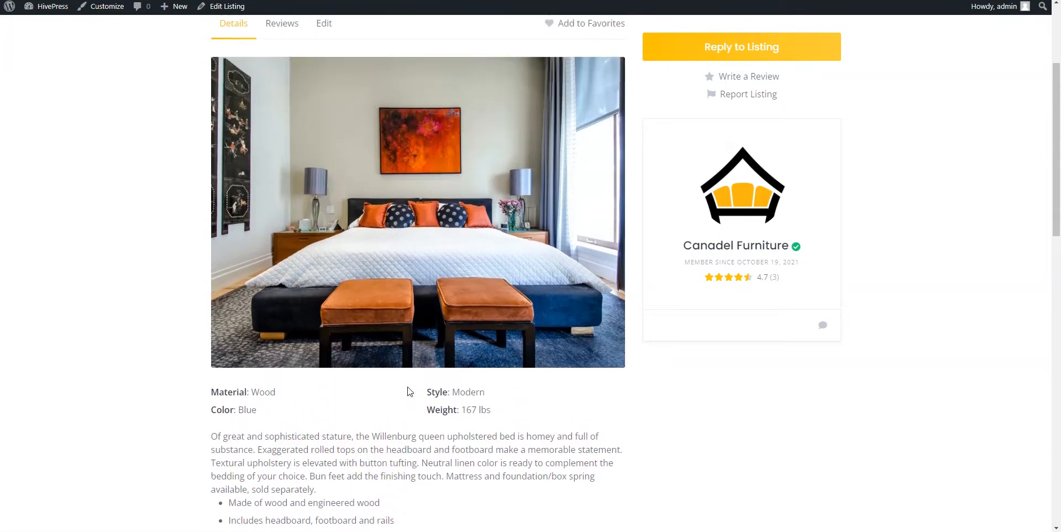
scroll("up", 3)
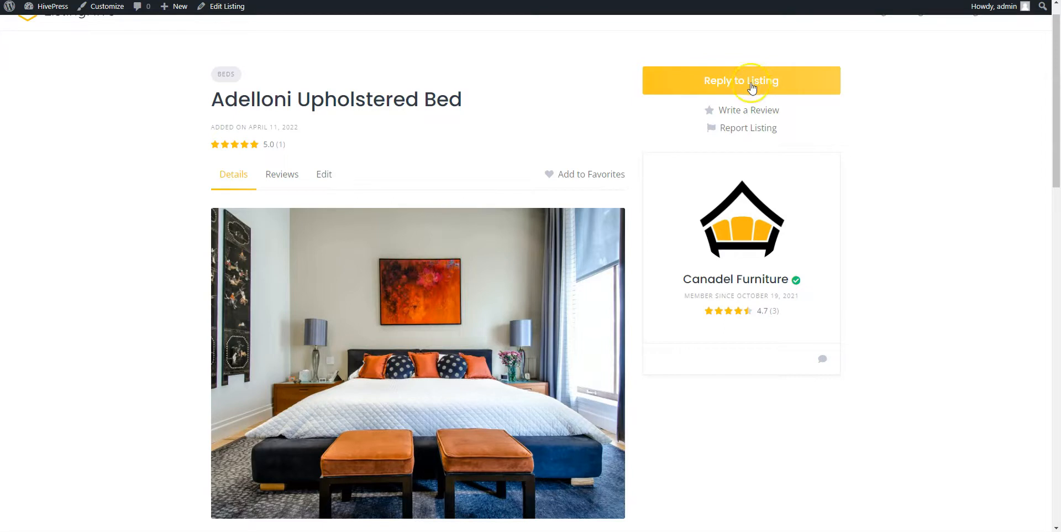
left_click(590, 173)
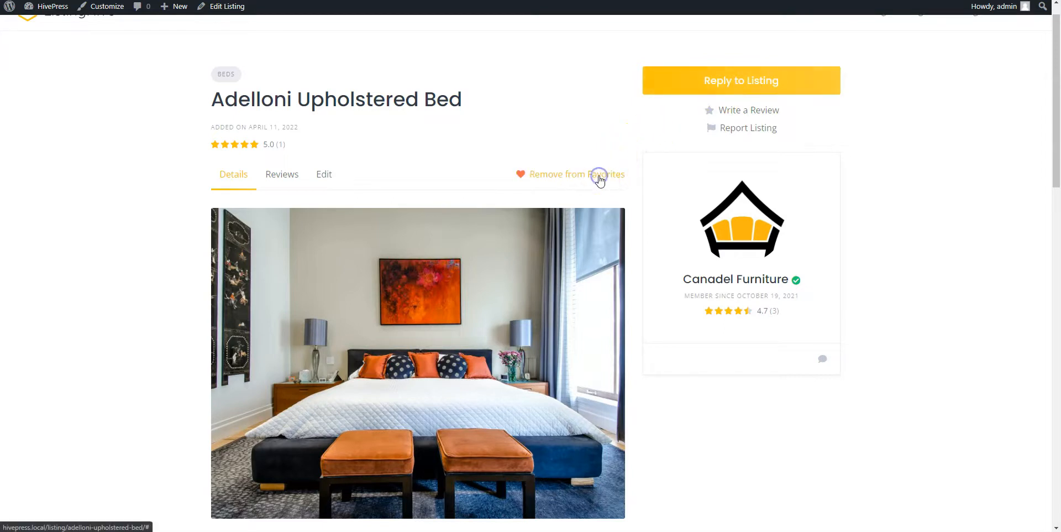
mouse_move(730, 114)
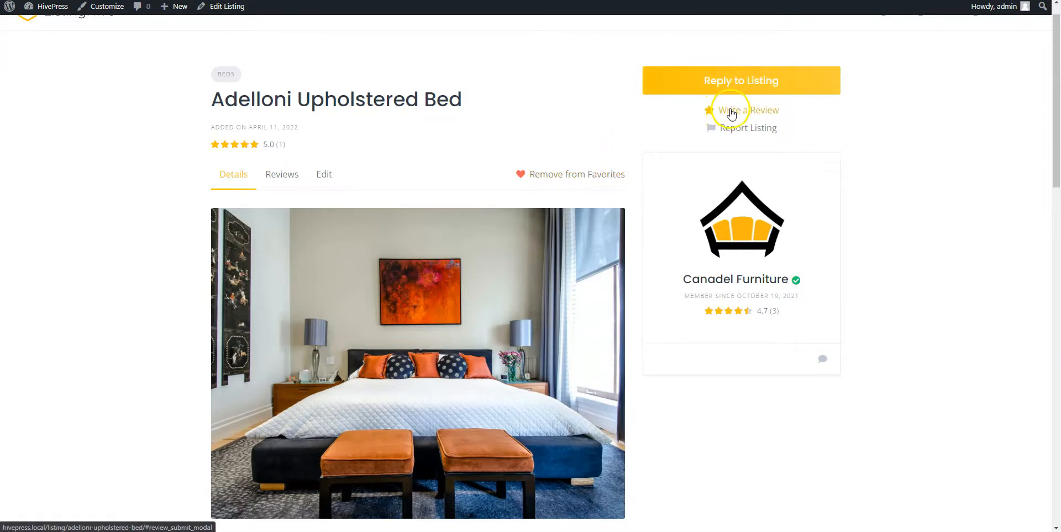
Step: Scroll through the listing's details, review and Related Listings sections
scroll("down", 3)
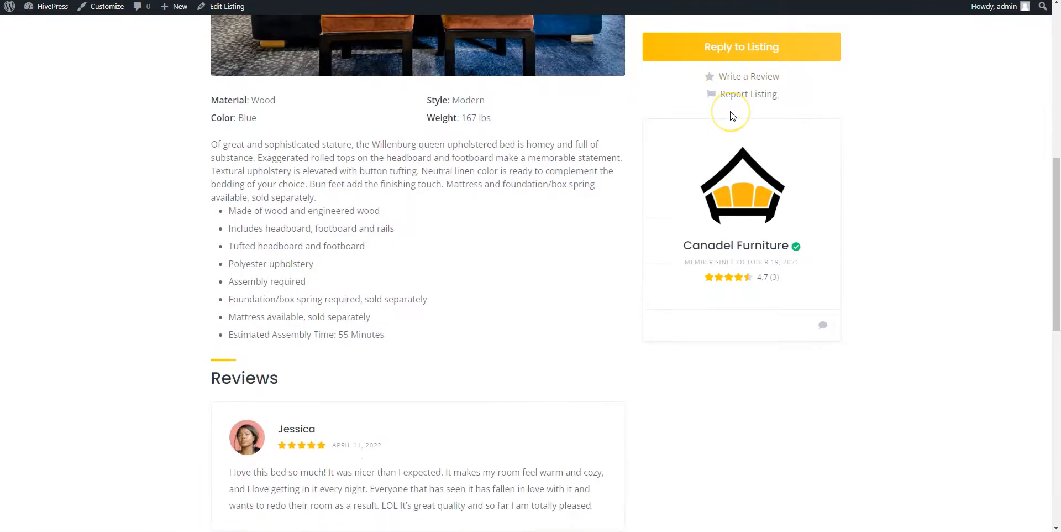
scroll("down", 3)
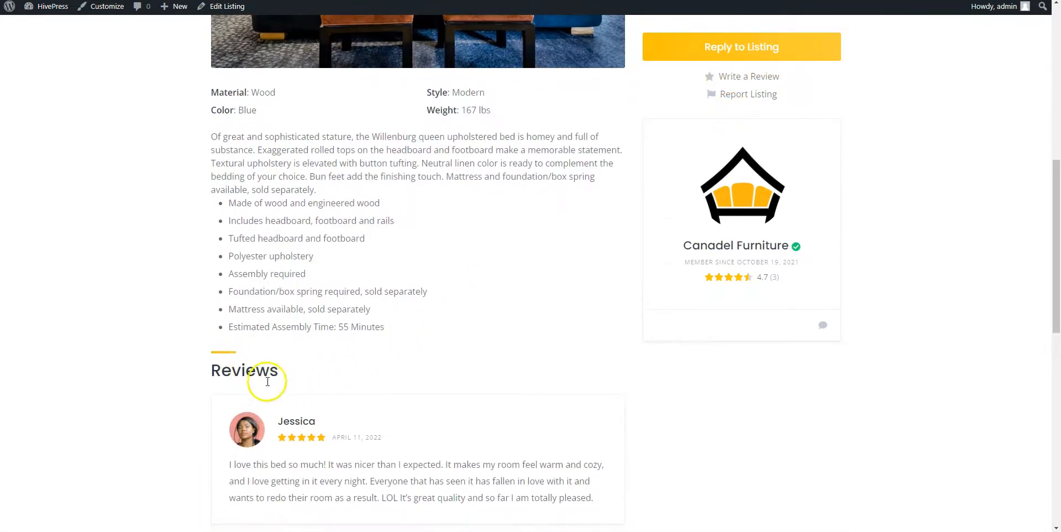
mouse_move(439, 481)
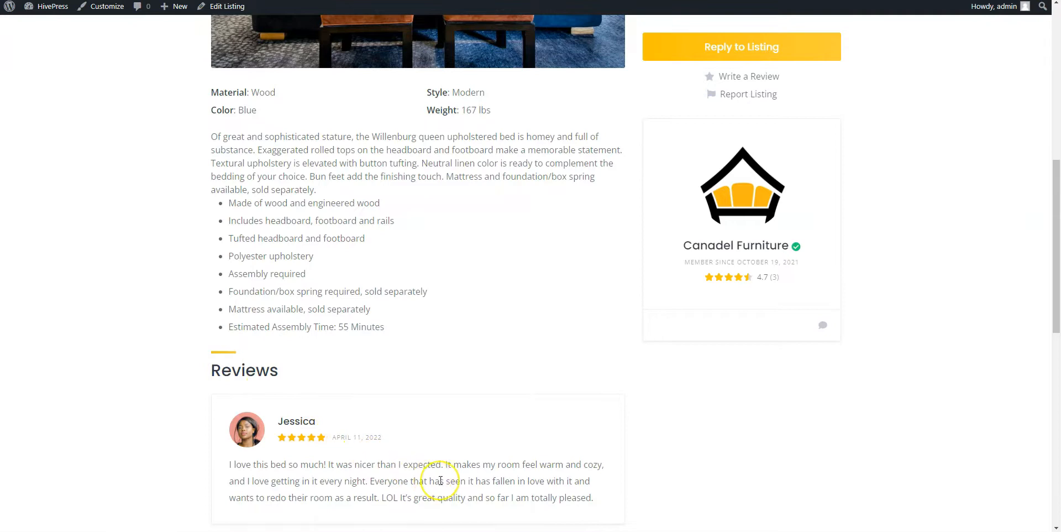
scroll("down", 3)
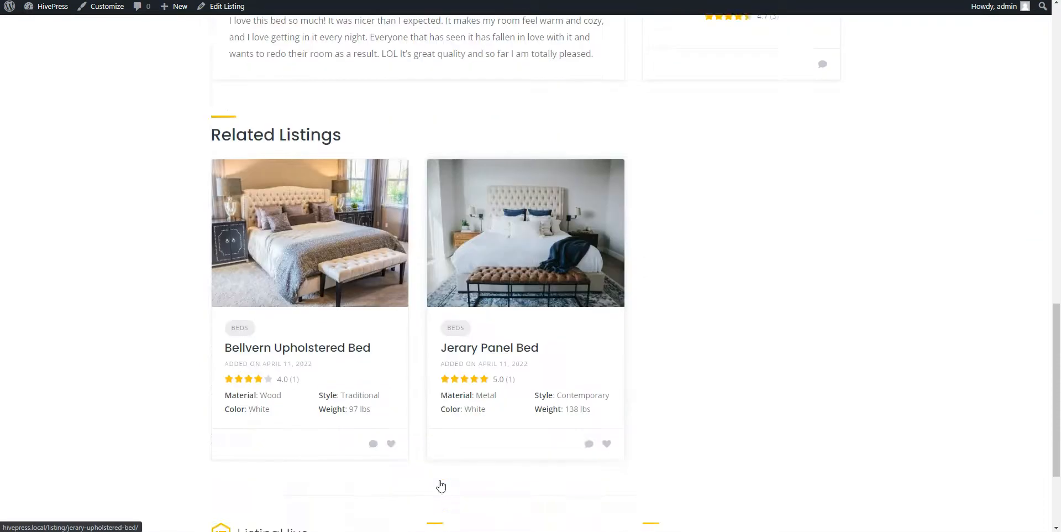
scroll("down", 3)
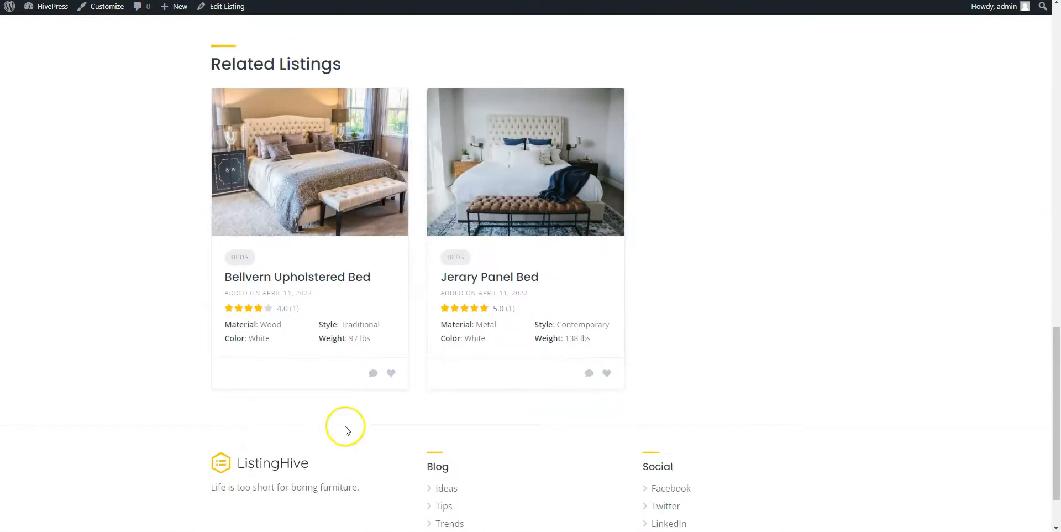
mouse_move(526, 285)
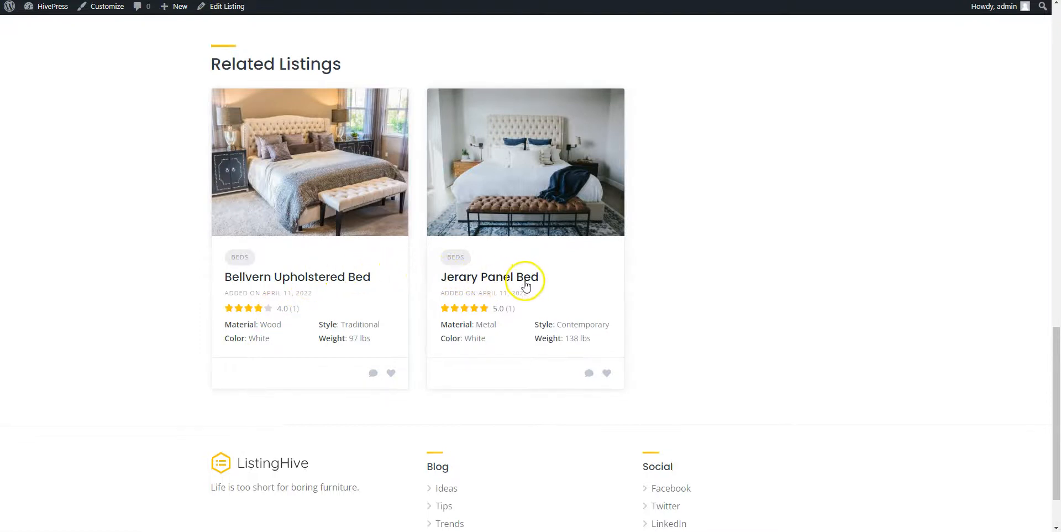
scroll("up", 3)
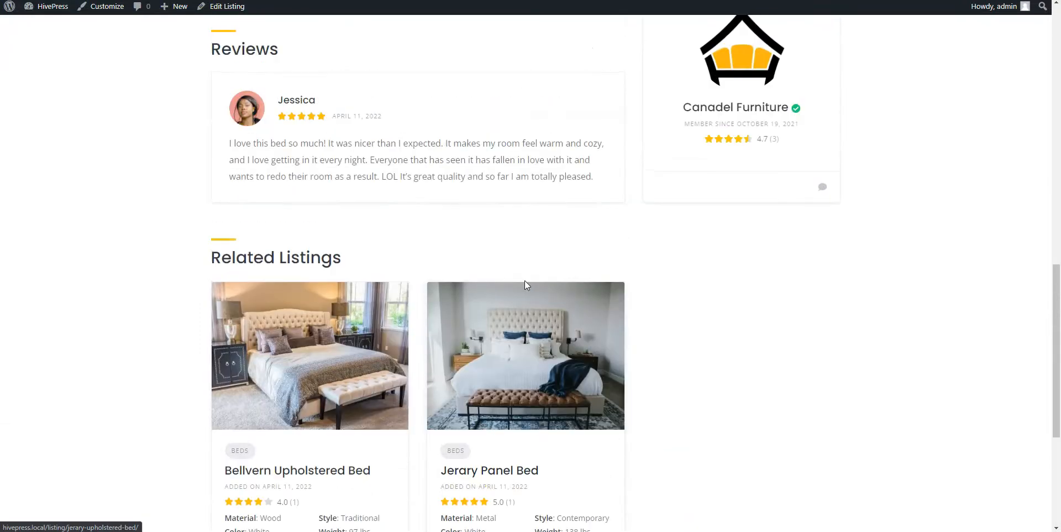
scroll("up", 3)
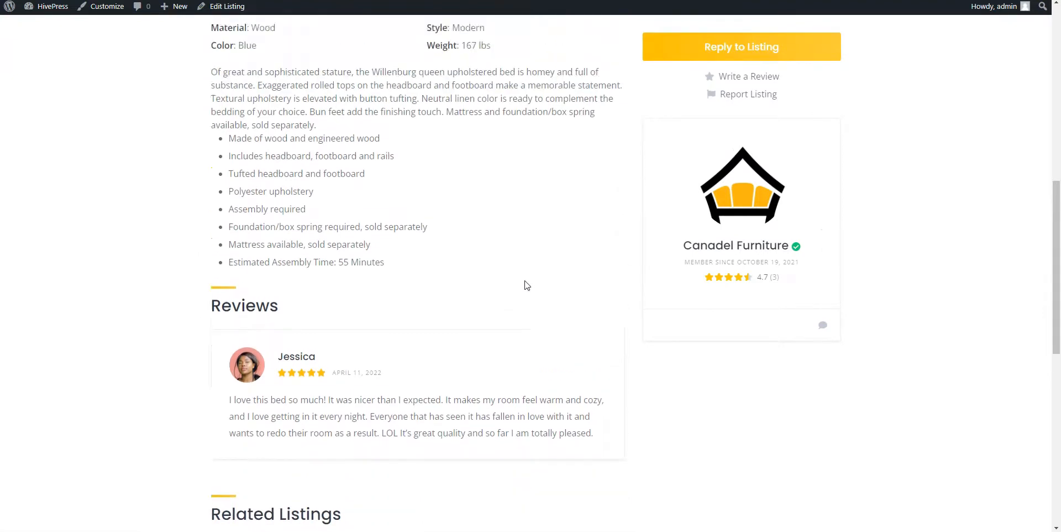
scroll("up", 3)
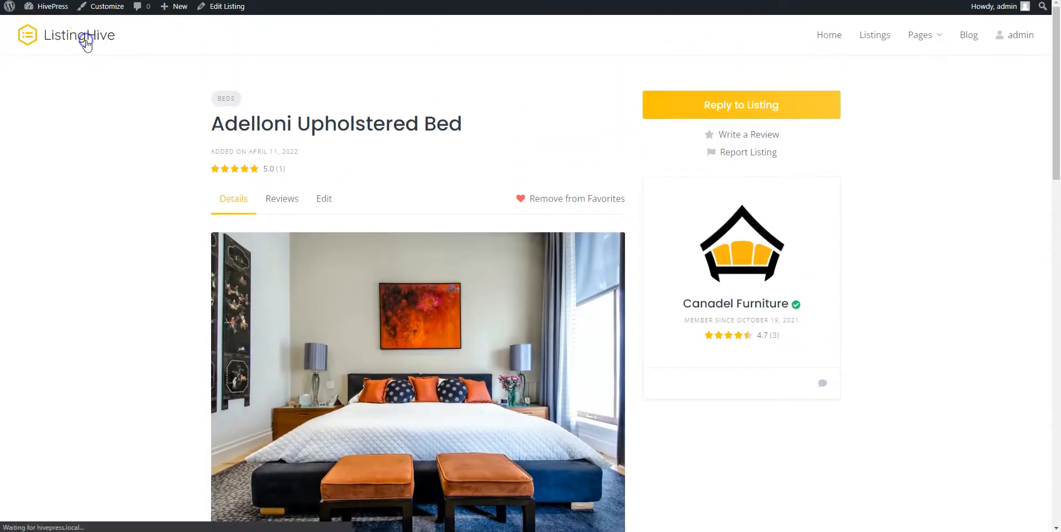
Step: Return to the ListingHive home page and browse Top Categories and Recent Listings with the favorited bed
left_click(65, 36)
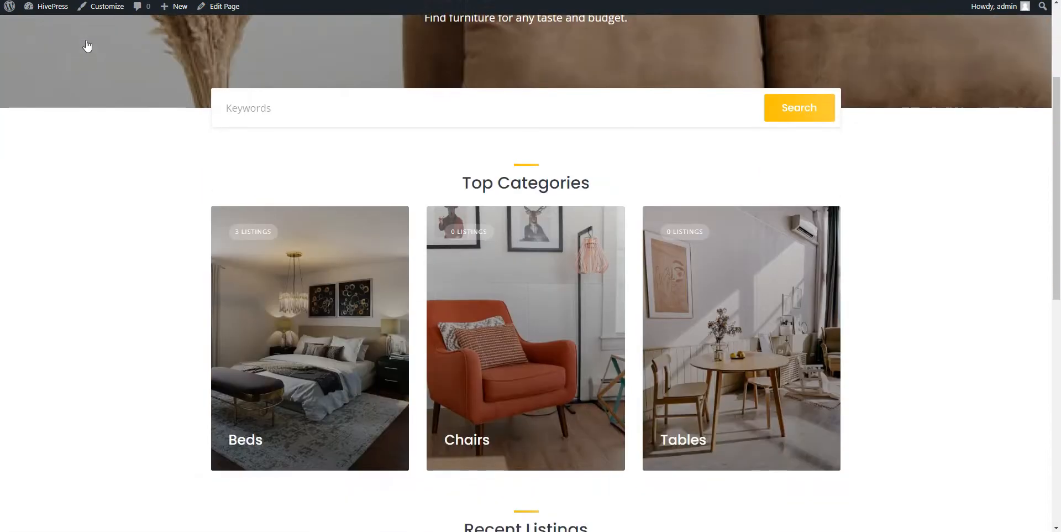
scroll("down", 3)
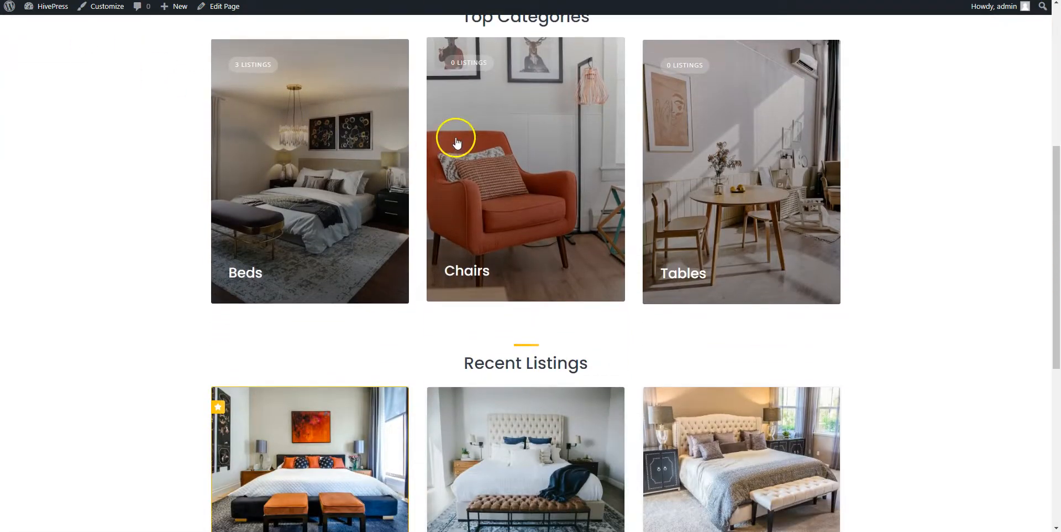
scroll("down", 3)
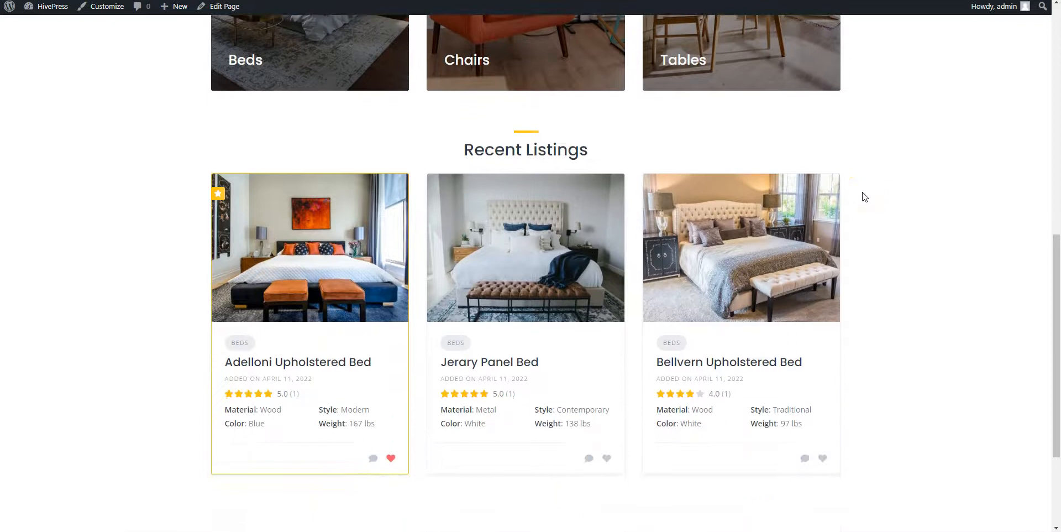
mouse_move(211, 312)
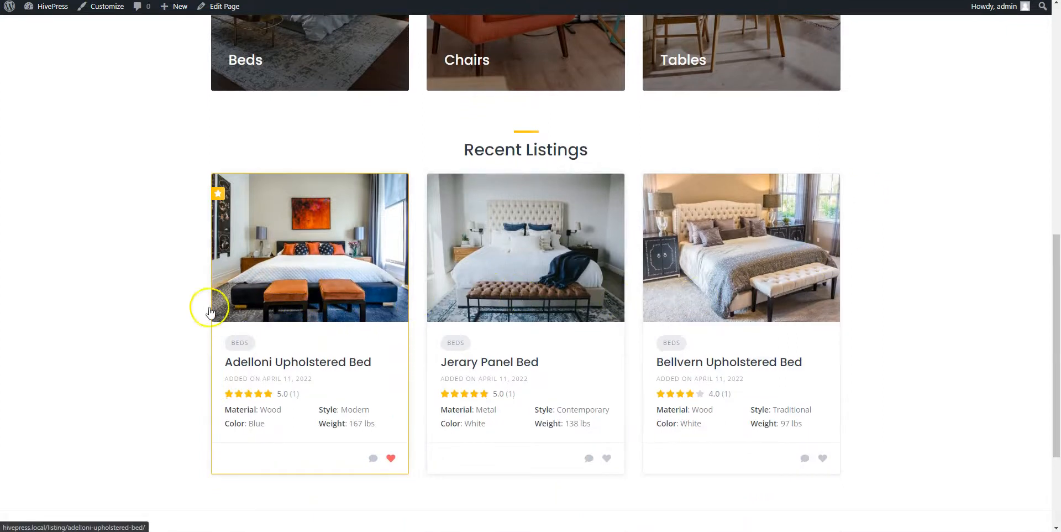
scroll("down", 3)
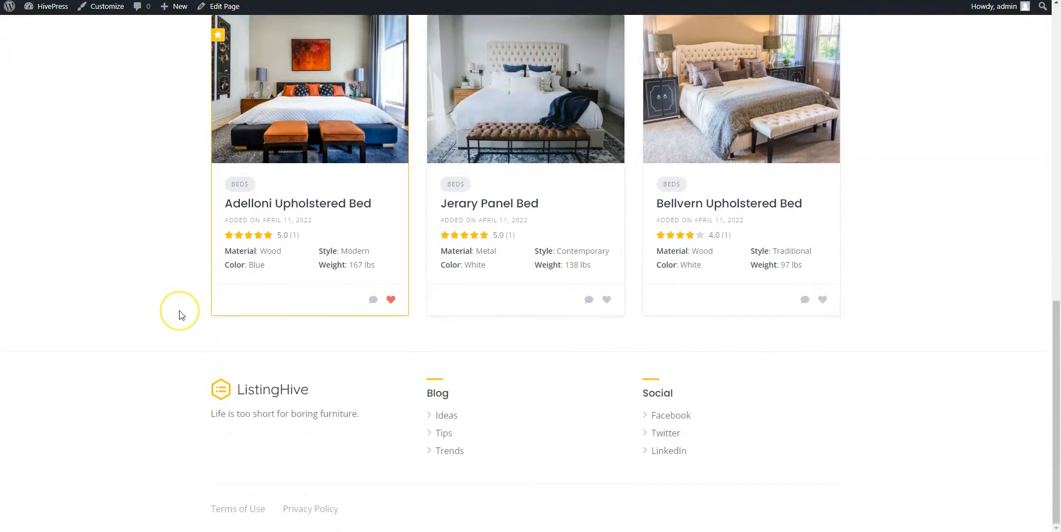
scroll("up", 3)
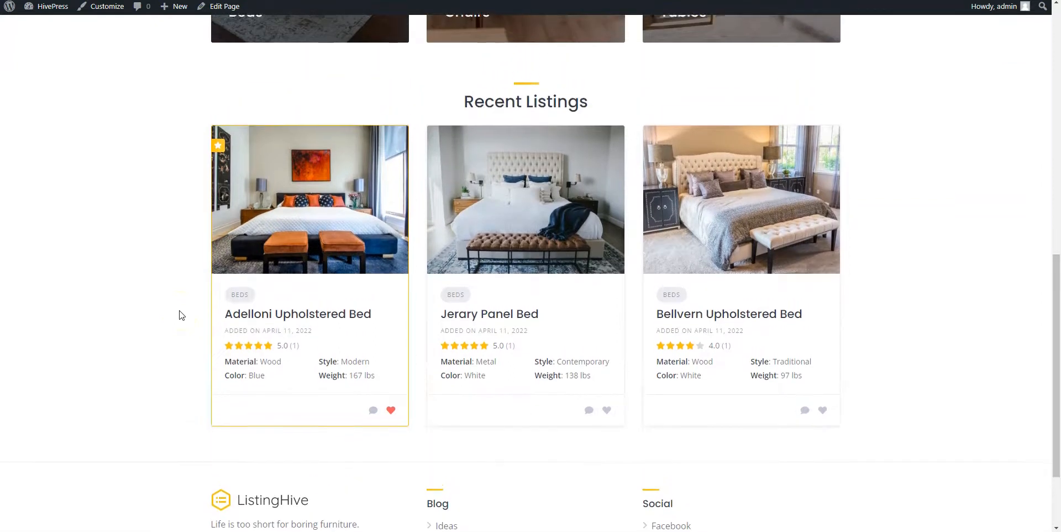
scroll("up", 3)
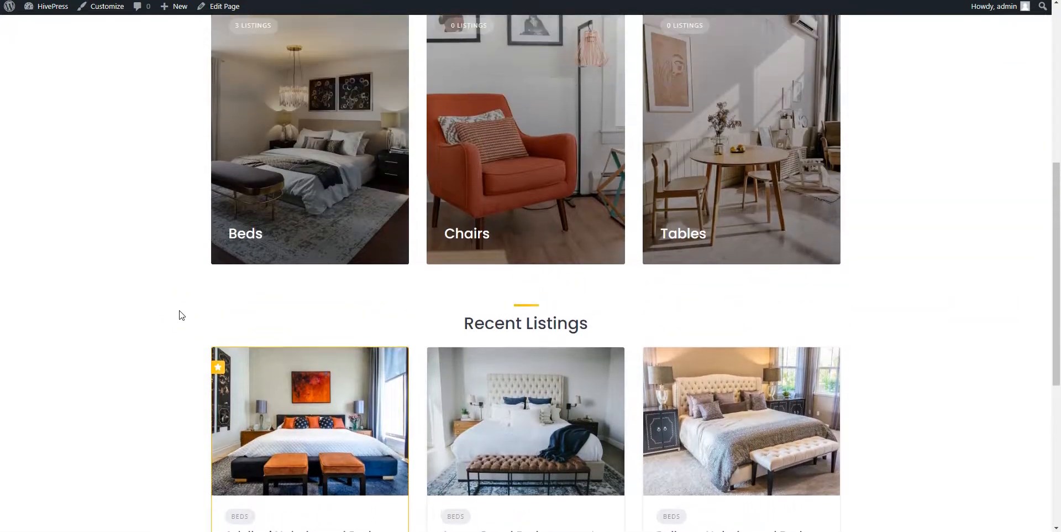
scroll("up", 3)
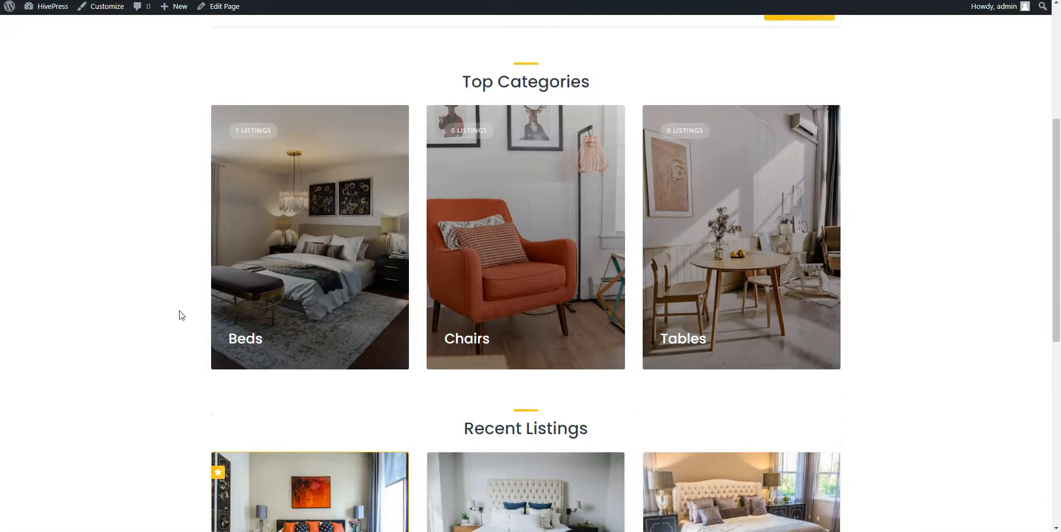
scroll("up", 3)
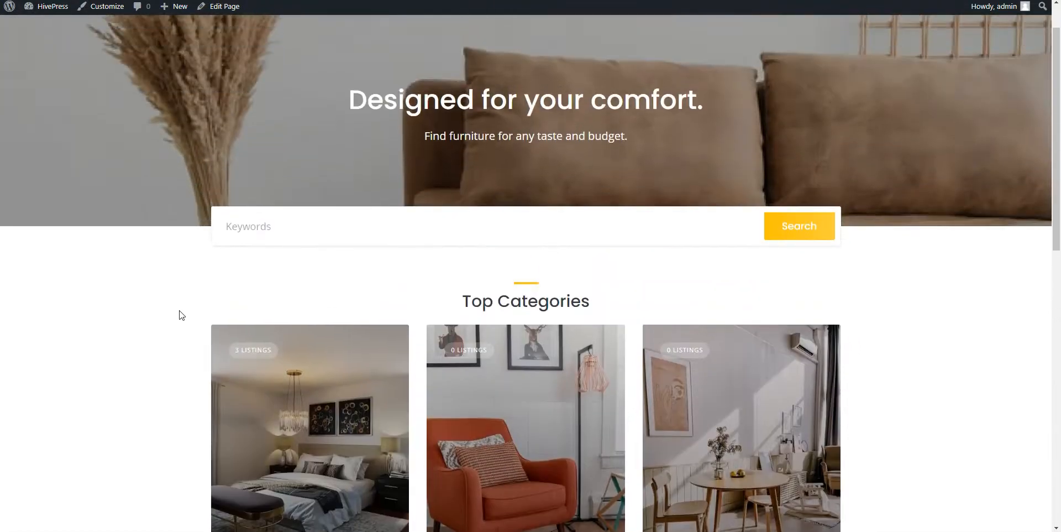
scroll("up", 3)
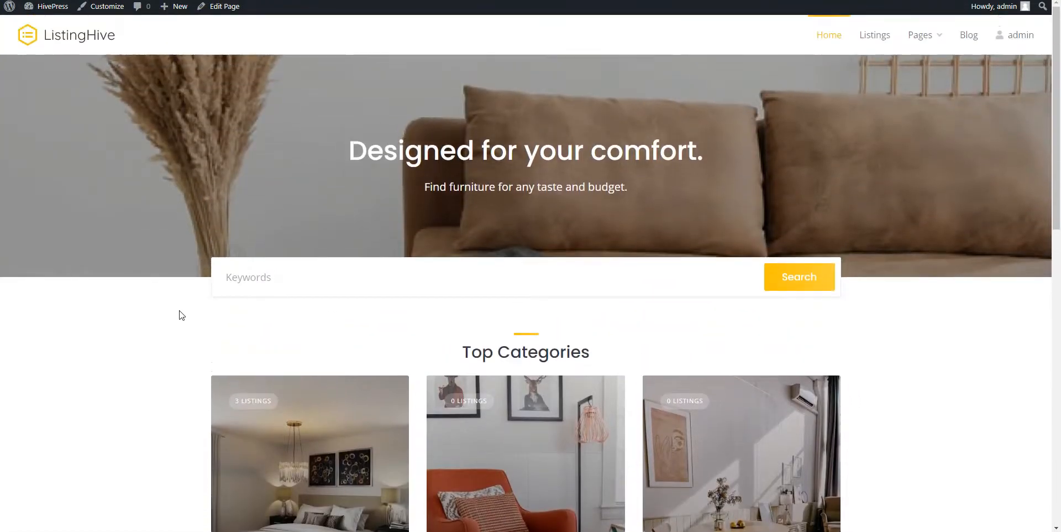
mouse_move(99, 44)
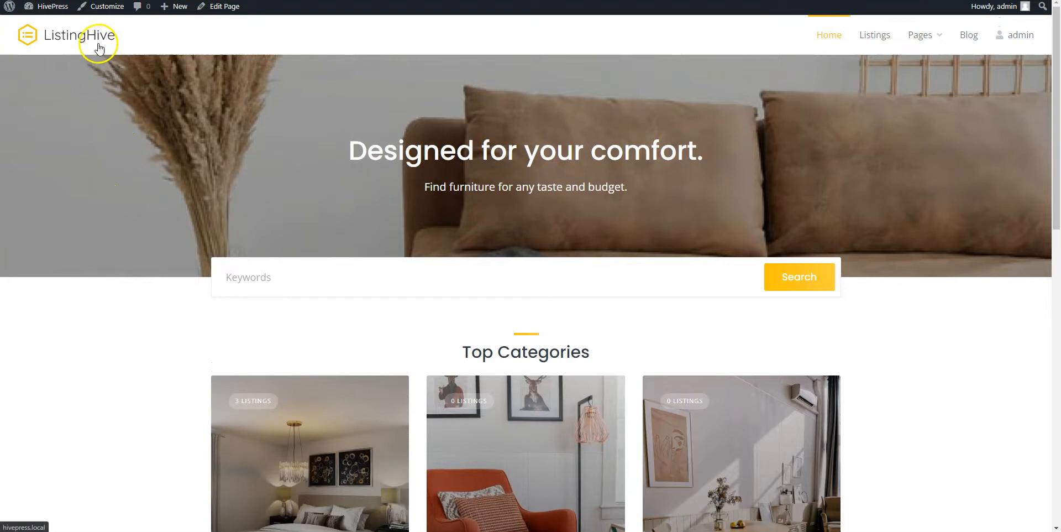